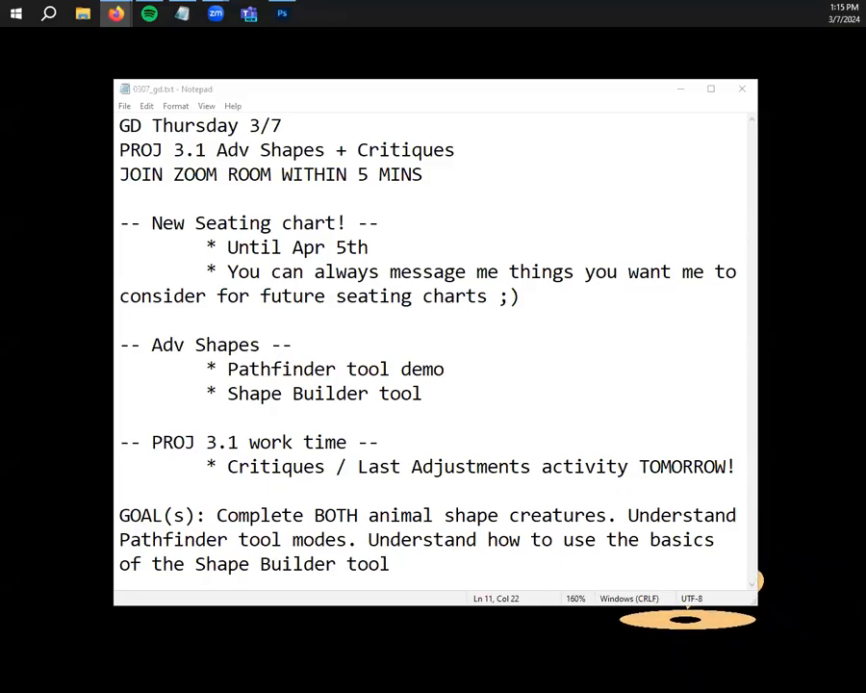
# Highlight the '* Shape Builder tool' line in Notepad's Thursday class agenda
pyautogui.click(369, 394)
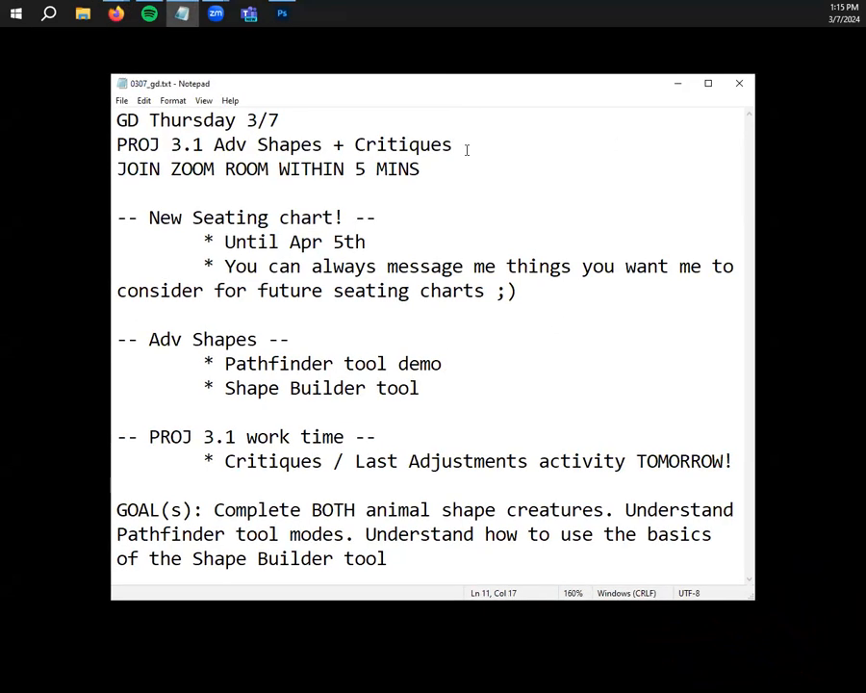
pyautogui.click(369, 217)
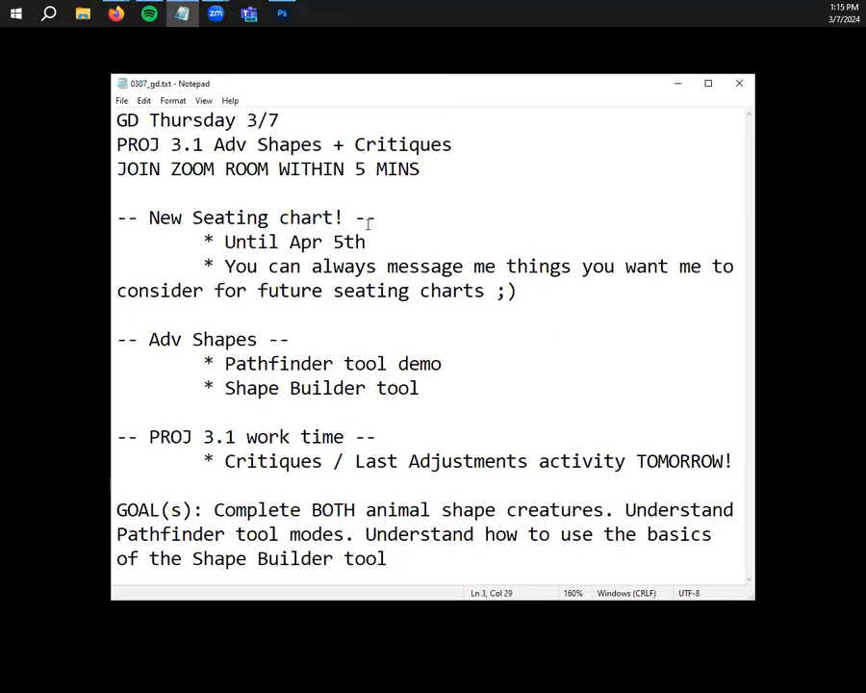
pyautogui.tripleClick(202, 339)
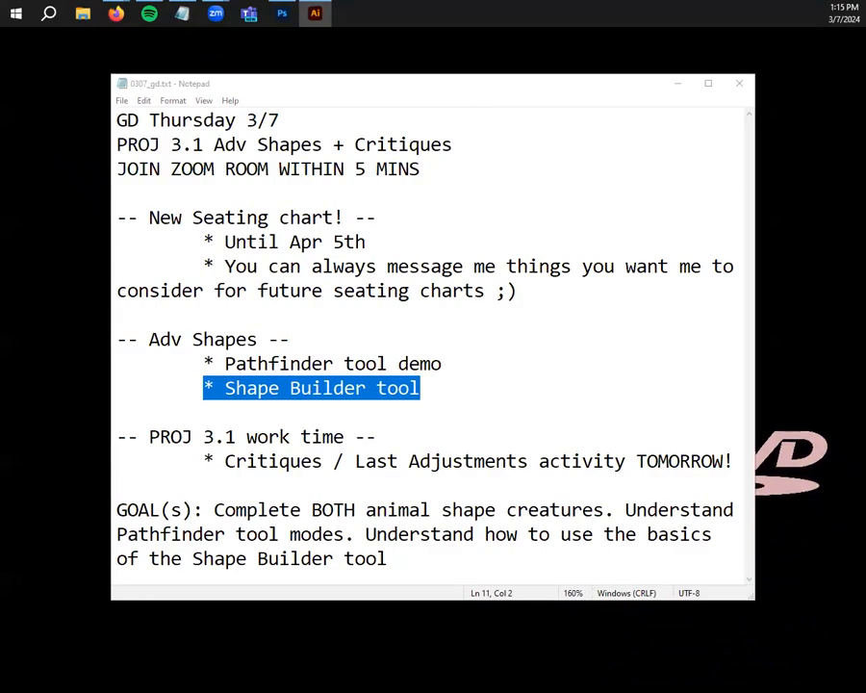
# Open 3.1WIP_bbV2.ai from Illustrator's Recent files to show the lizard drawing
pyautogui.click(315, 13)
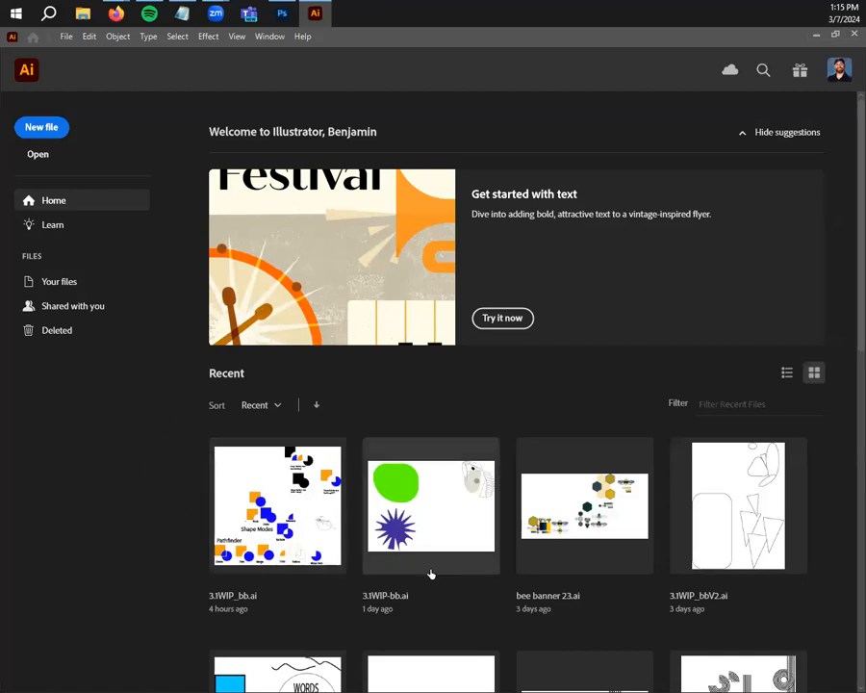
pyautogui.moveTo(742, 516)
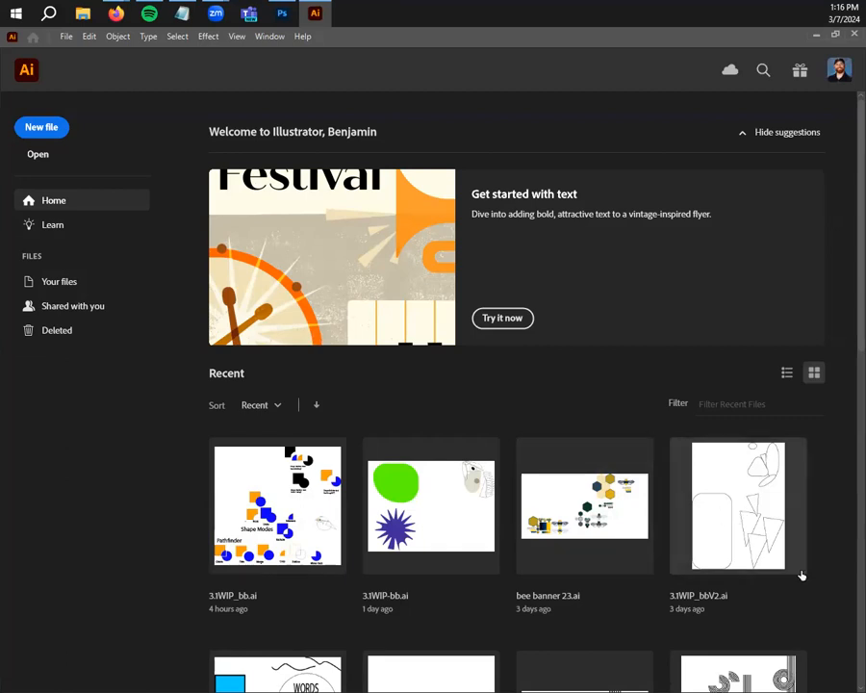
pyautogui.moveTo(761, 538)
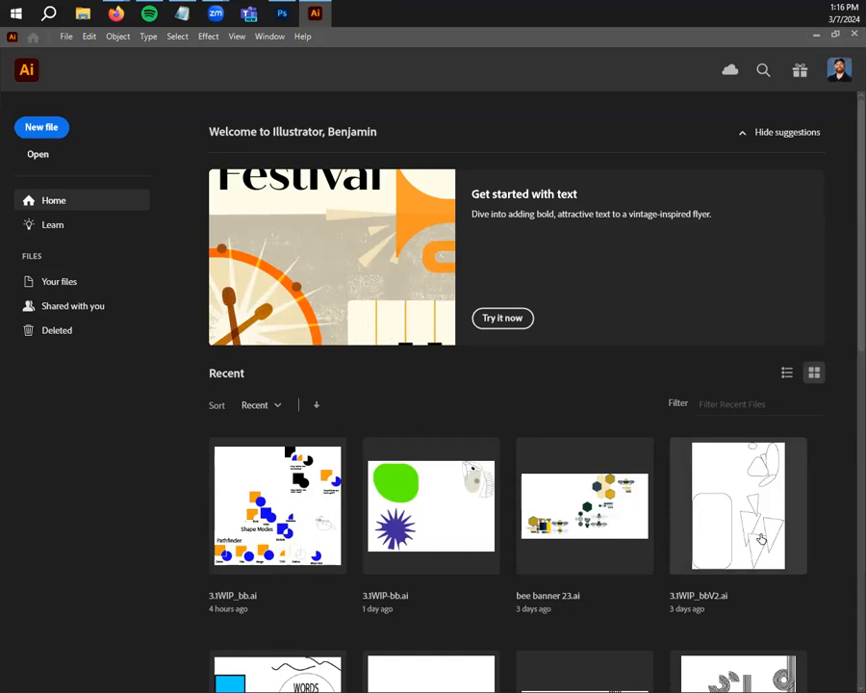
pyautogui.doubleClick(738, 505)
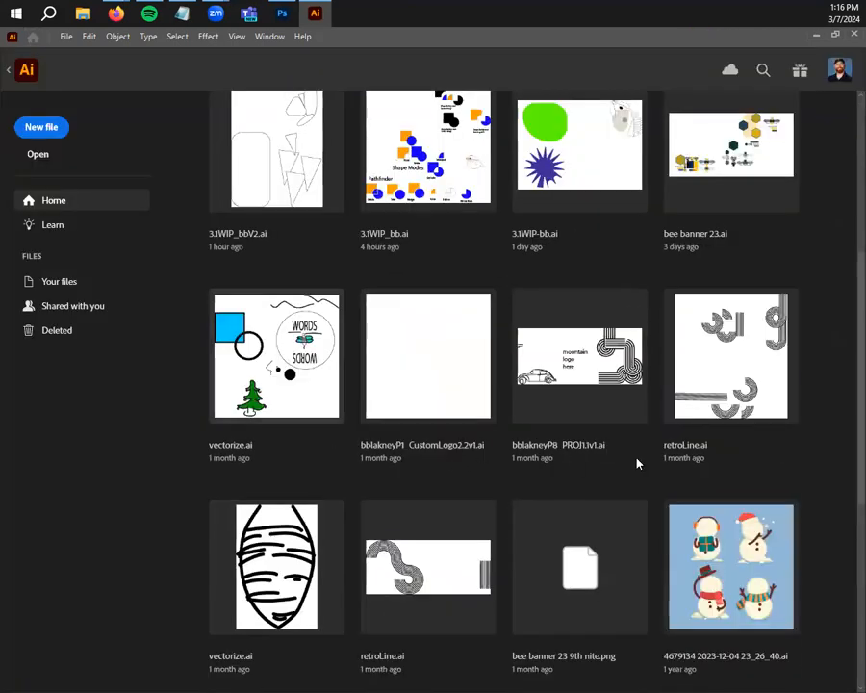
pyautogui.scroll(3)
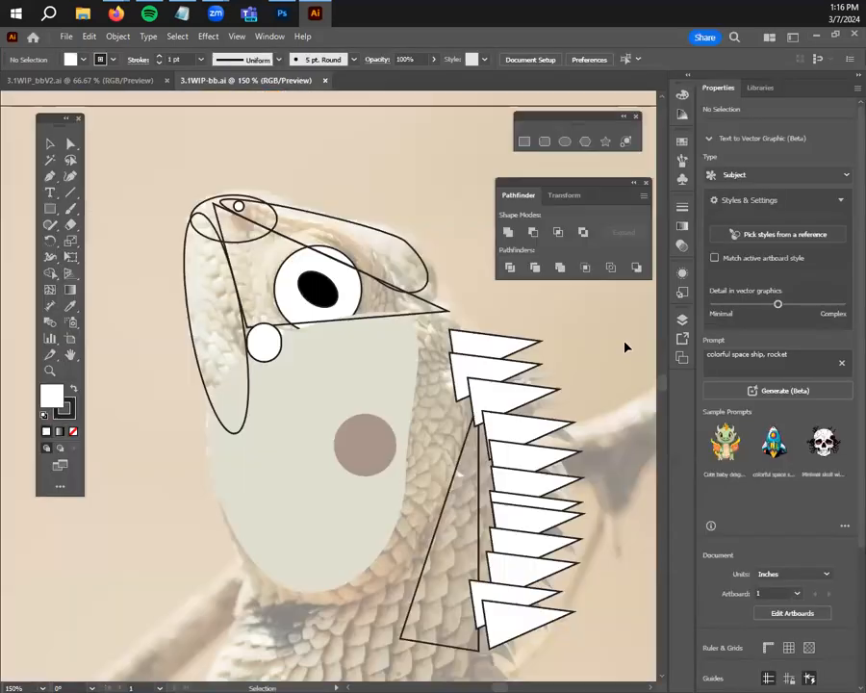
pyautogui.moveTo(321, 419)
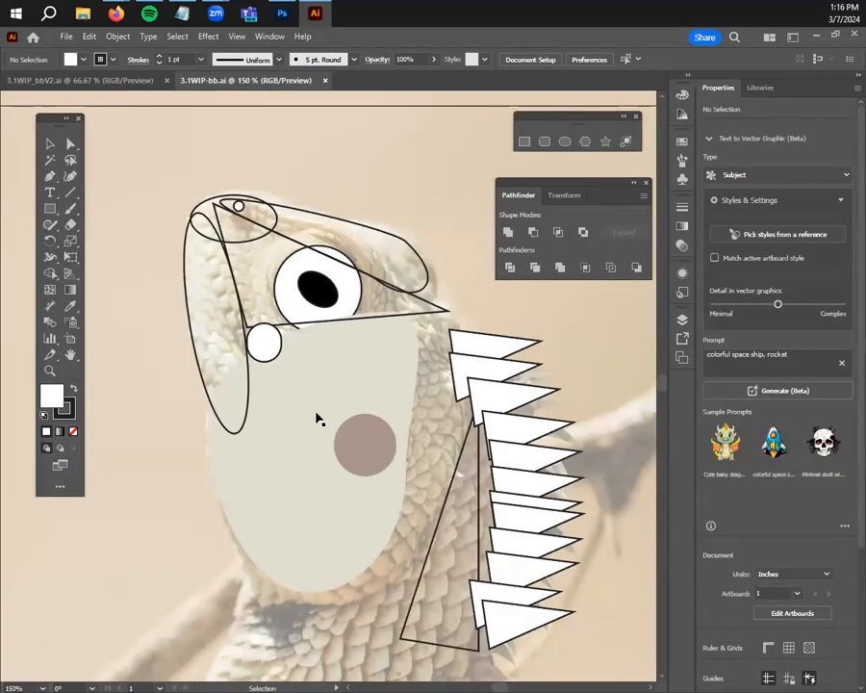
pyautogui.moveTo(350, 364)
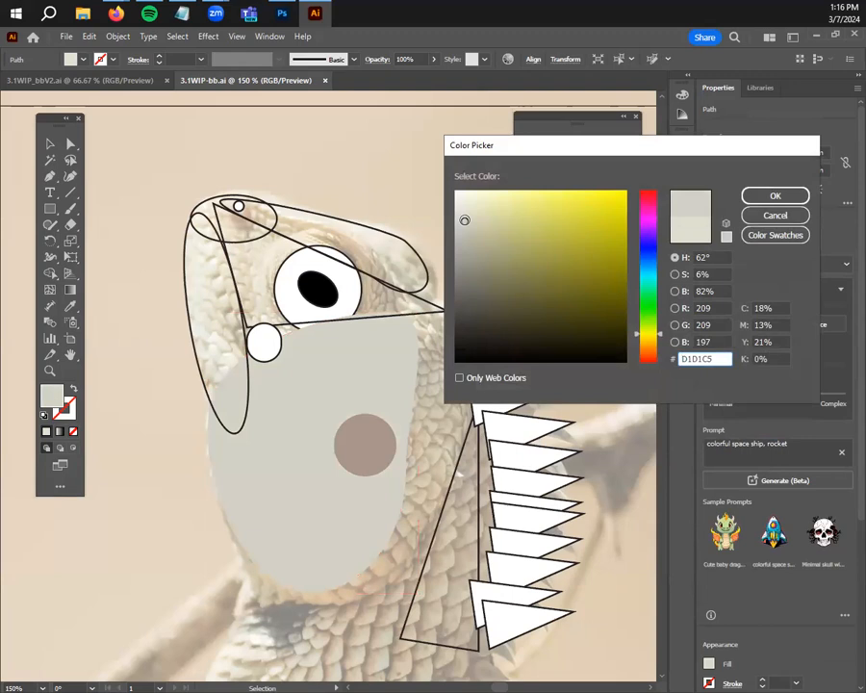
# Fill the lizard's snout shape with grey #AFAFA1 and zoom out toward blank canvas
pyautogui.click(469, 244)
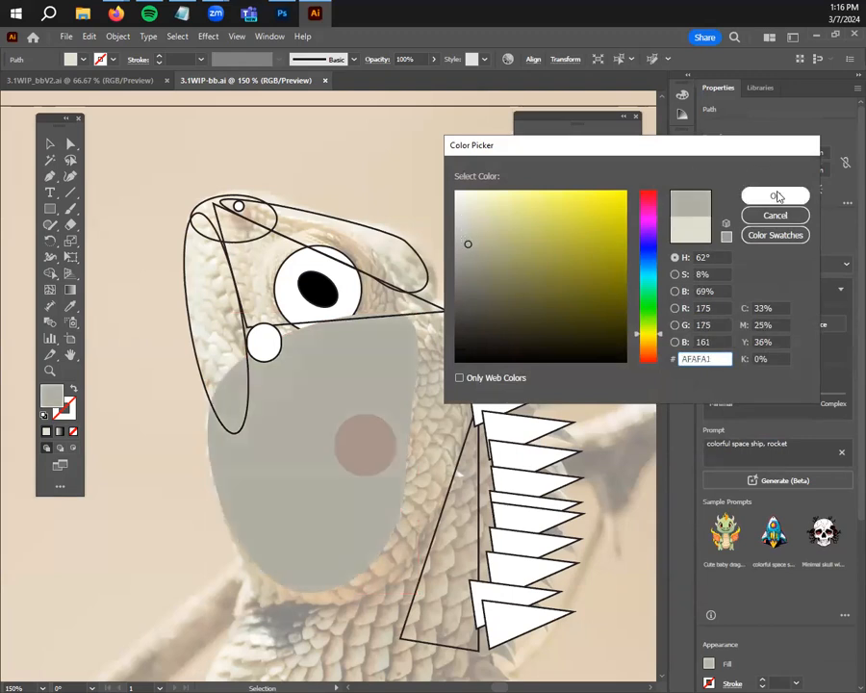
pyautogui.click(775, 195)
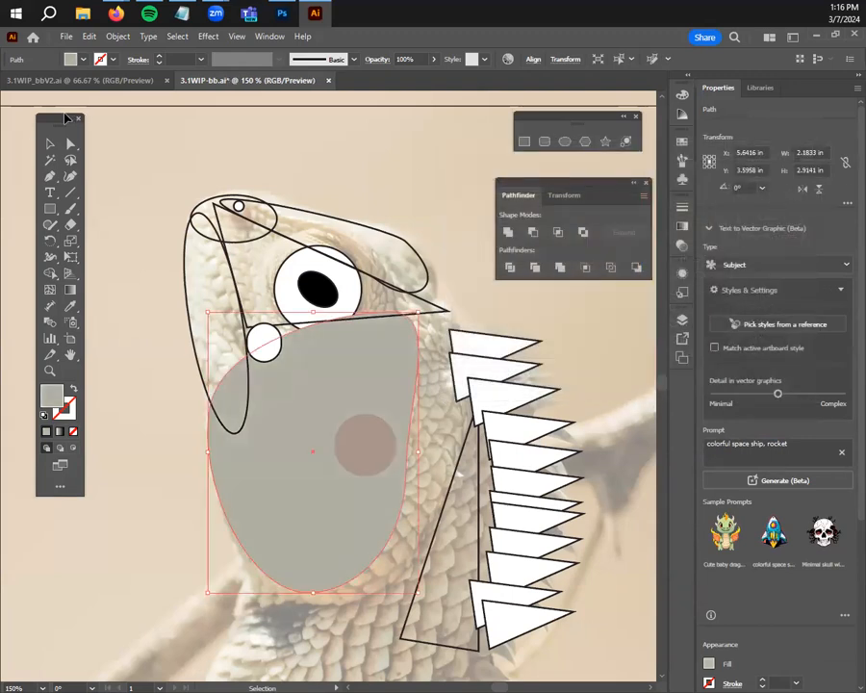
pyautogui.click(646, 183)
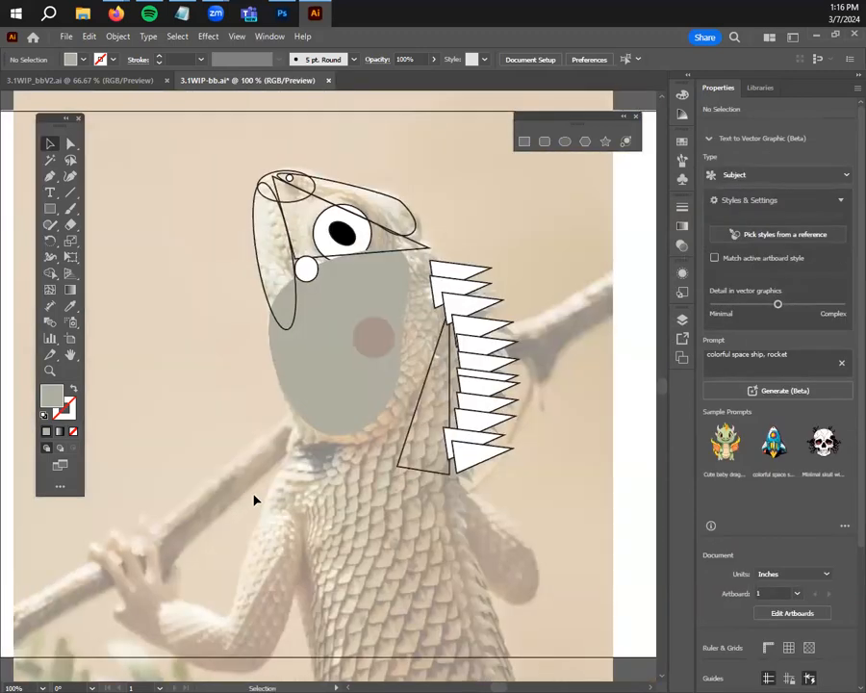
pyautogui.press('ctrl+minus')
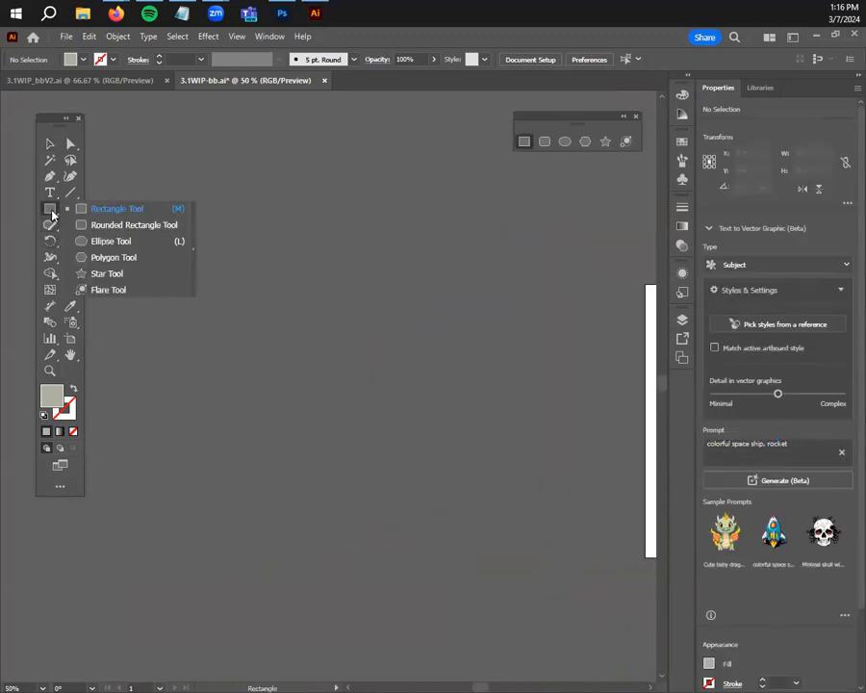
# Draw a square on empty canvas and fill it purple #AE00FF
pyautogui.moveTo(128, 186); pyautogui.dragTo(246, 305)
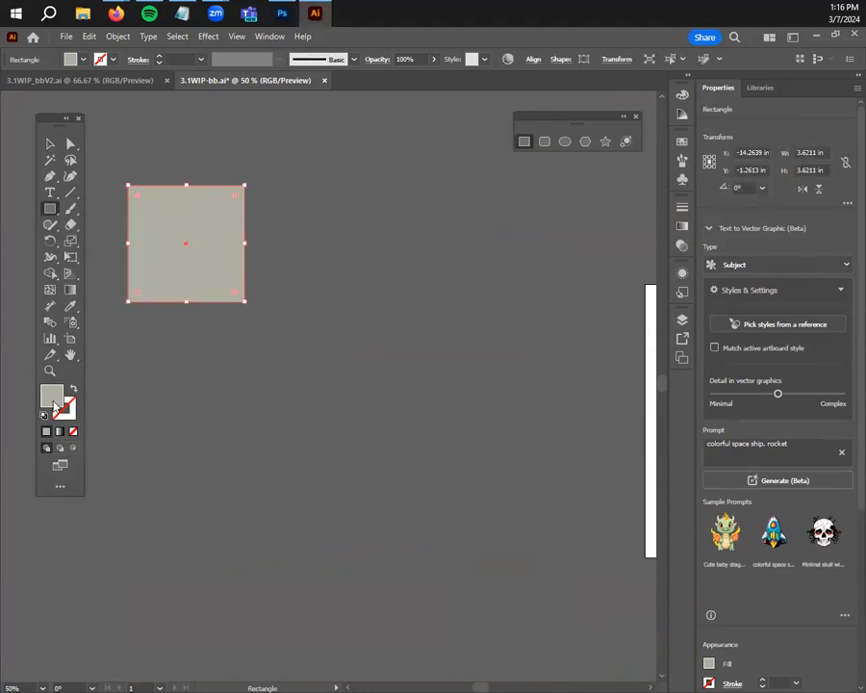
pyautogui.doubleClick(51, 395)
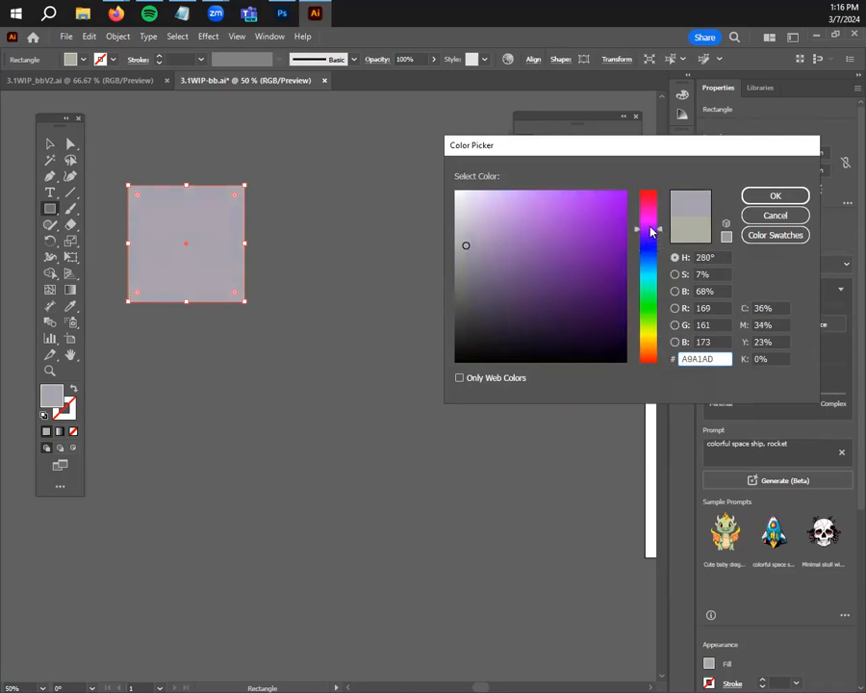
pyautogui.click(624, 196)
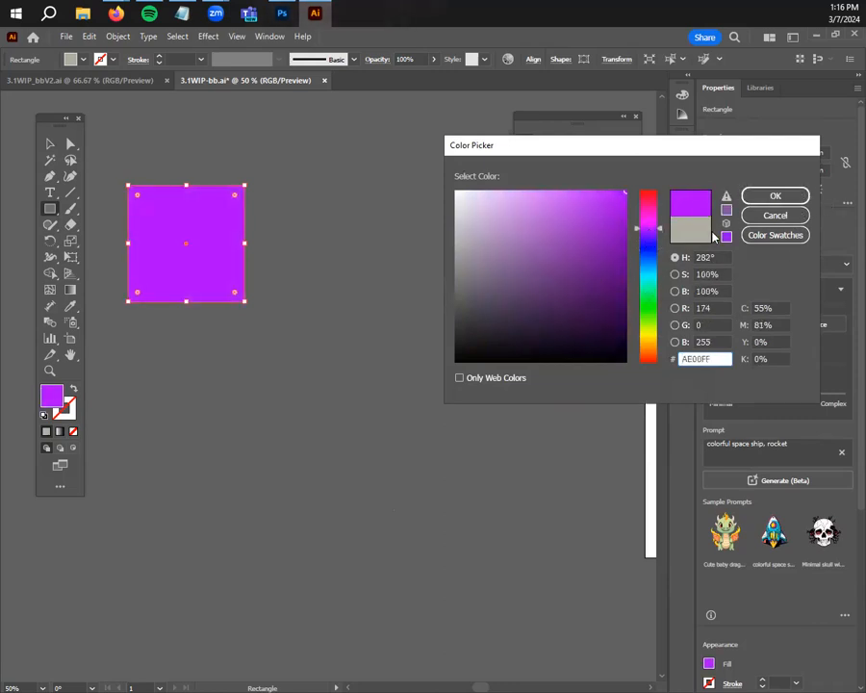
pyautogui.click(775, 195)
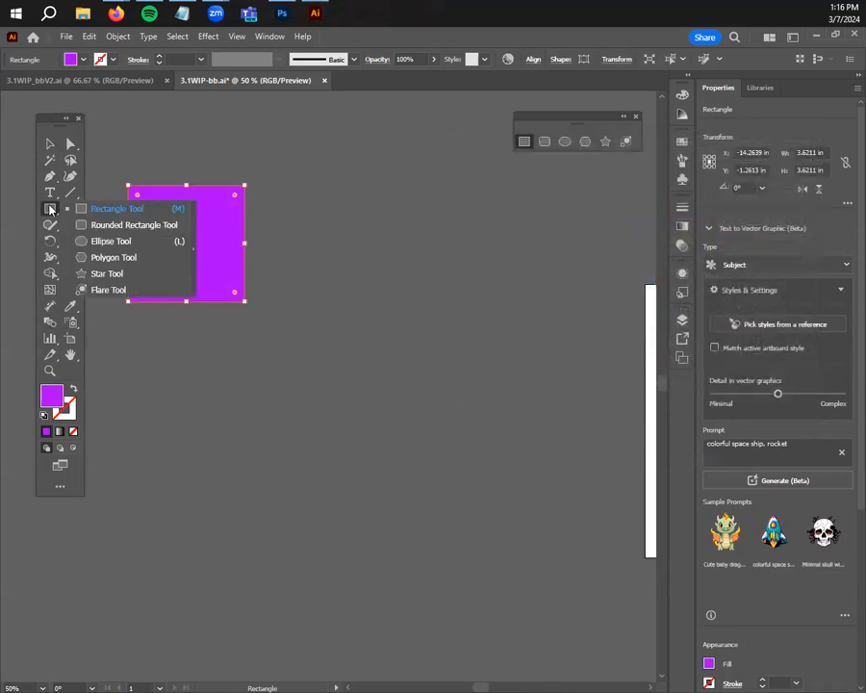
# Draw a circle filled green #08A000 and move it to overlap the square
pyautogui.click(112, 241)
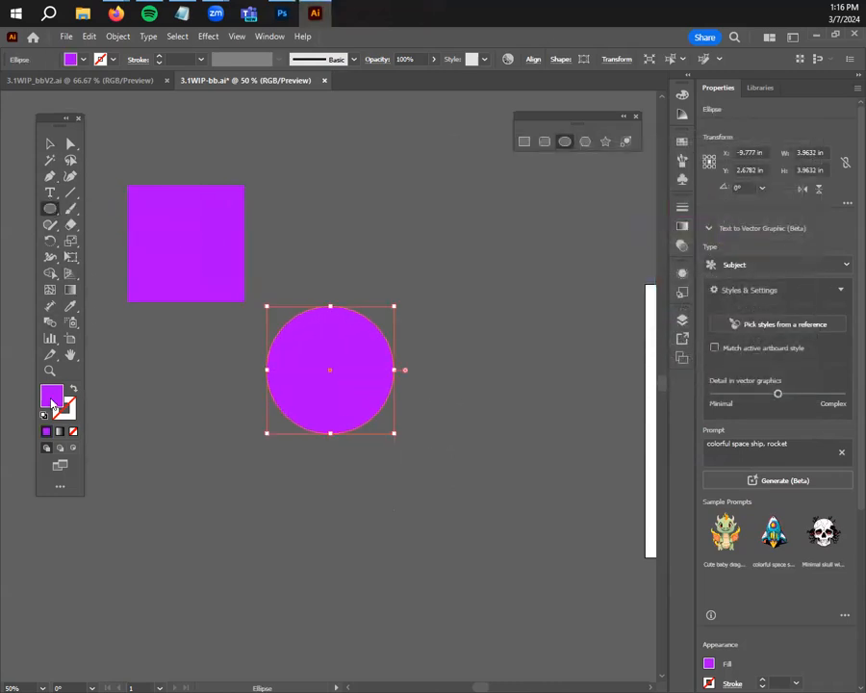
pyautogui.doubleClick(51, 396)
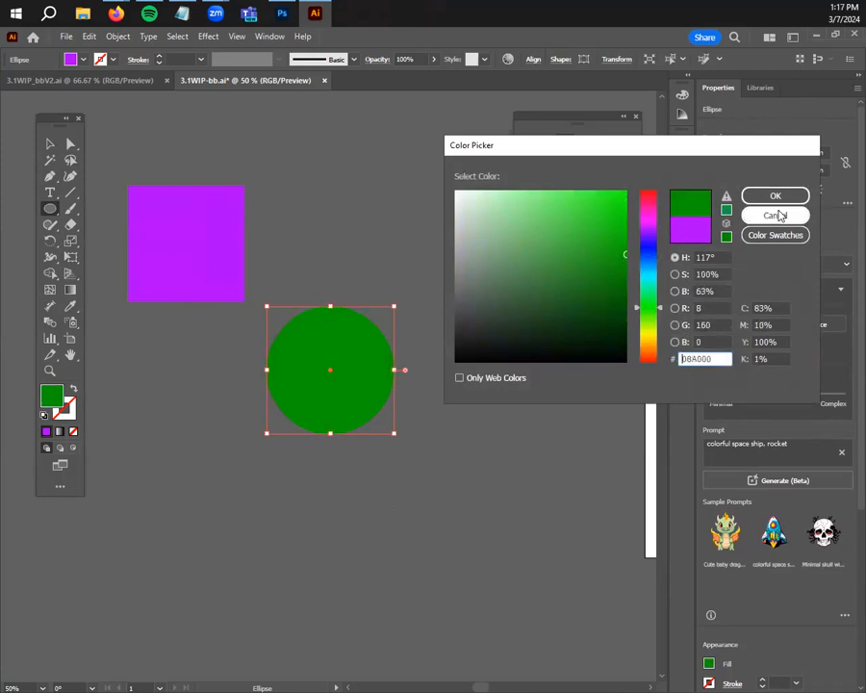
pyautogui.click(775, 216)
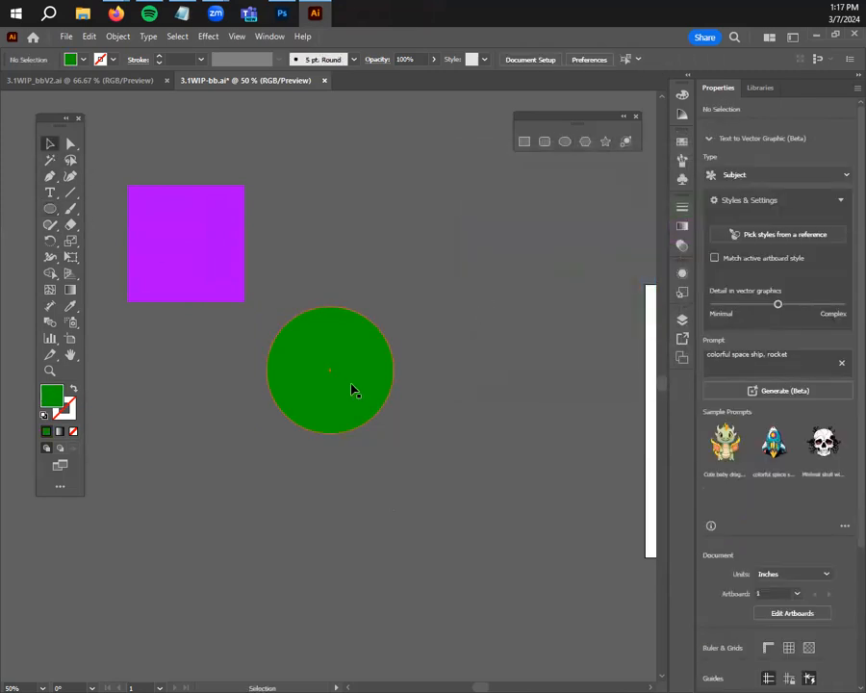
pyautogui.moveTo(330, 370); pyautogui.dragTo(234, 308)
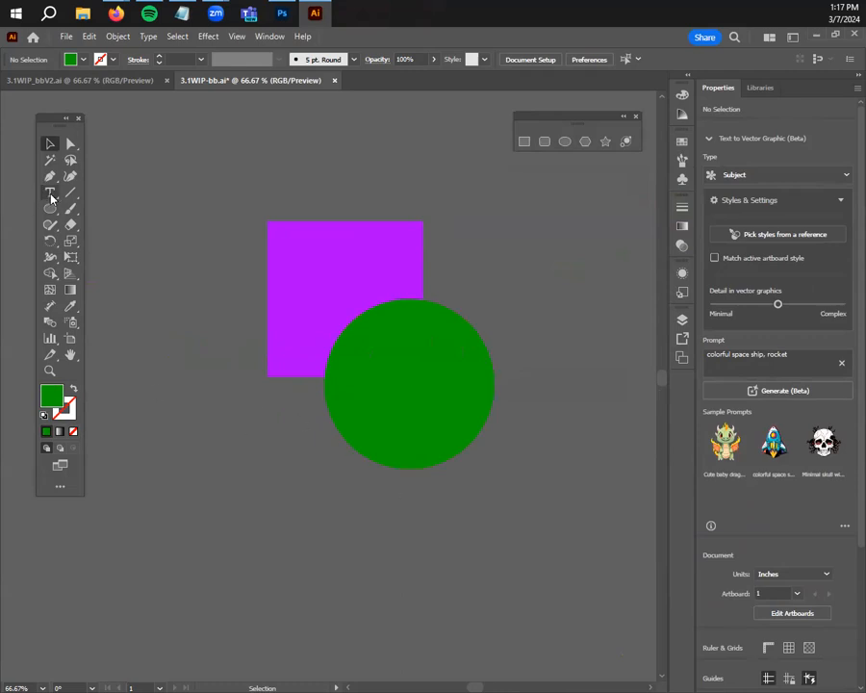
# Open the Pathfinder panel from the Window menu
pyautogui.click(50, 193)
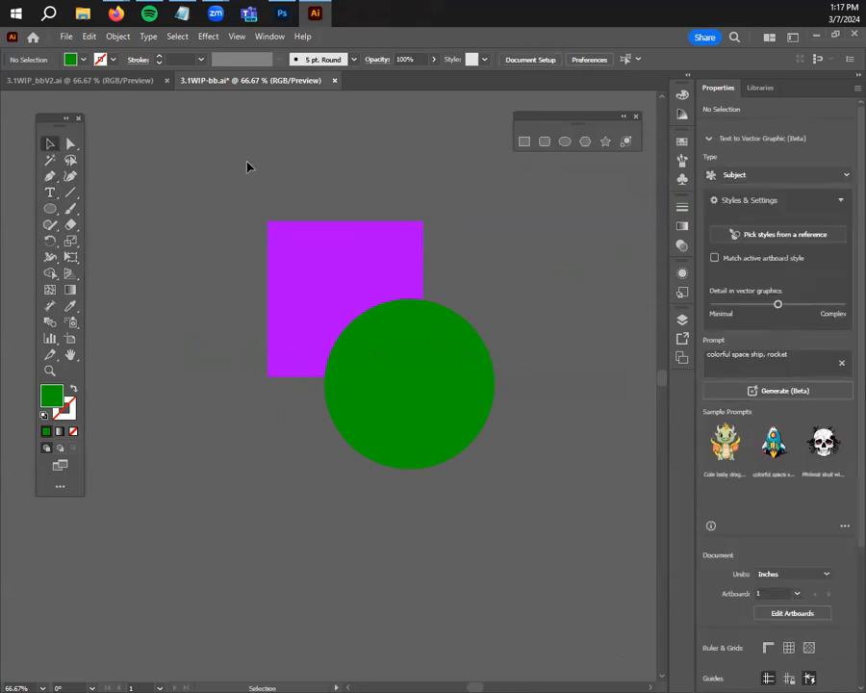
pyautogui.click(270, 35)
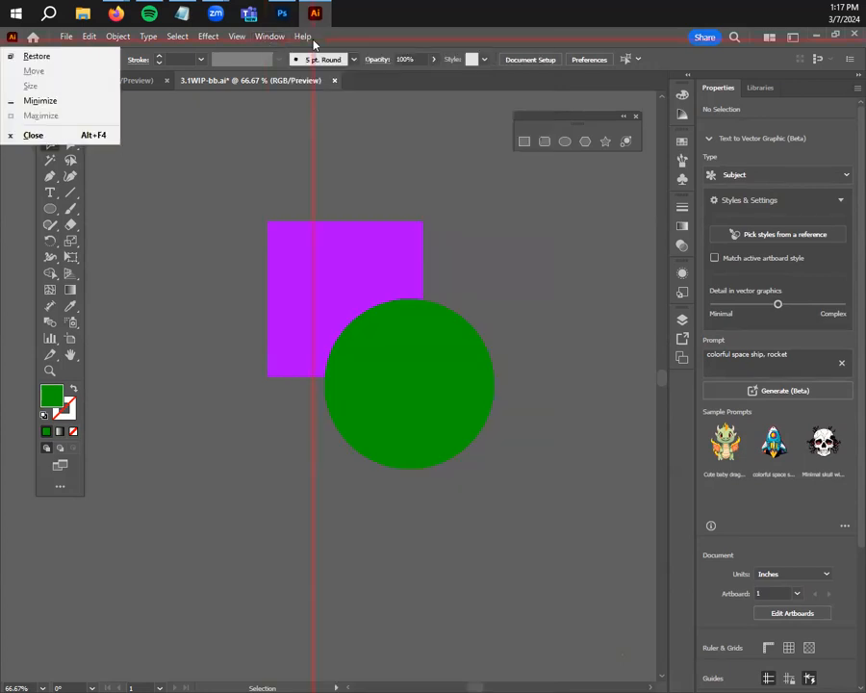
pyautogui.click(270, 36)
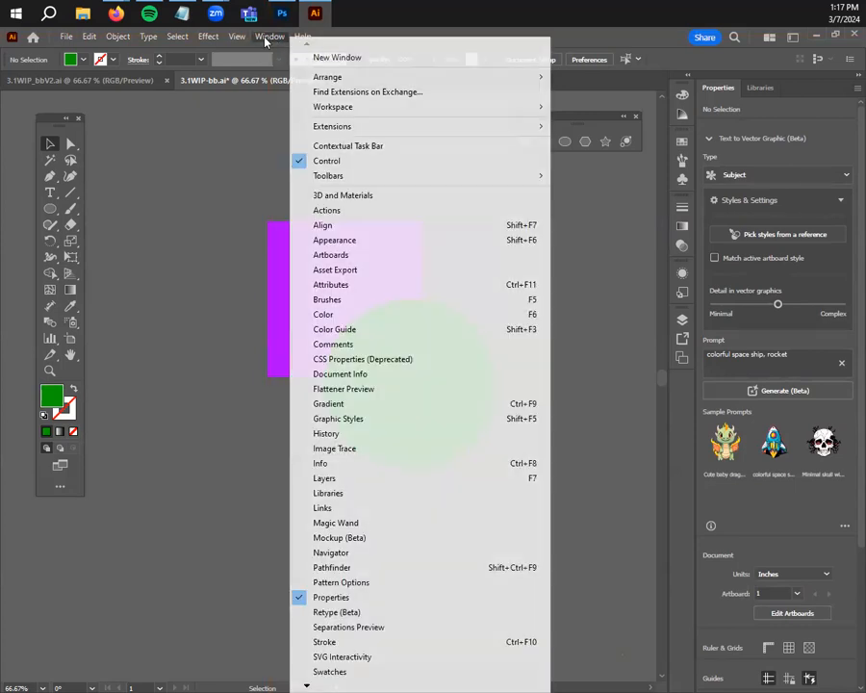
pyautogui.moveTo(361, 567)
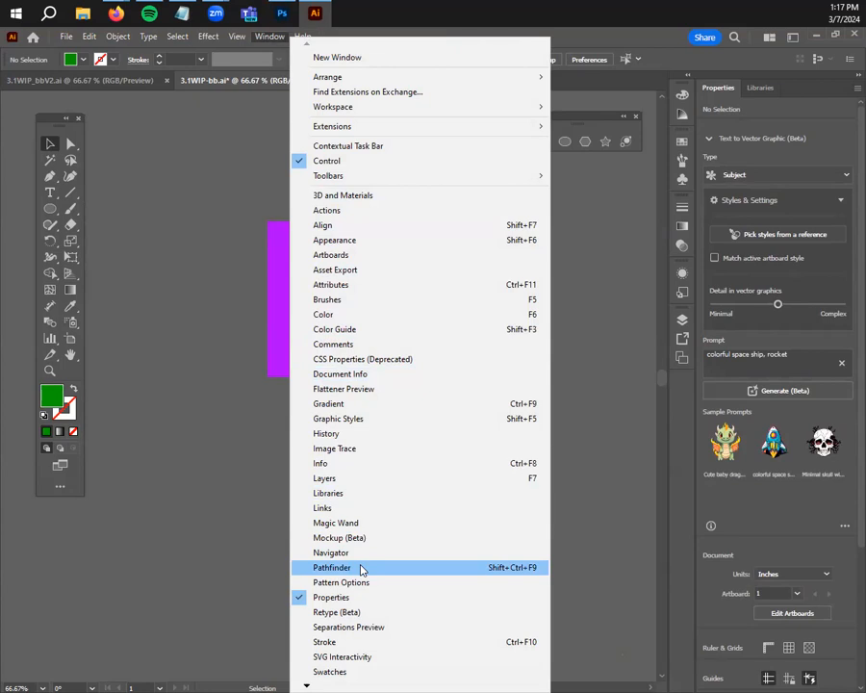
pyautogui.click(332, 567)
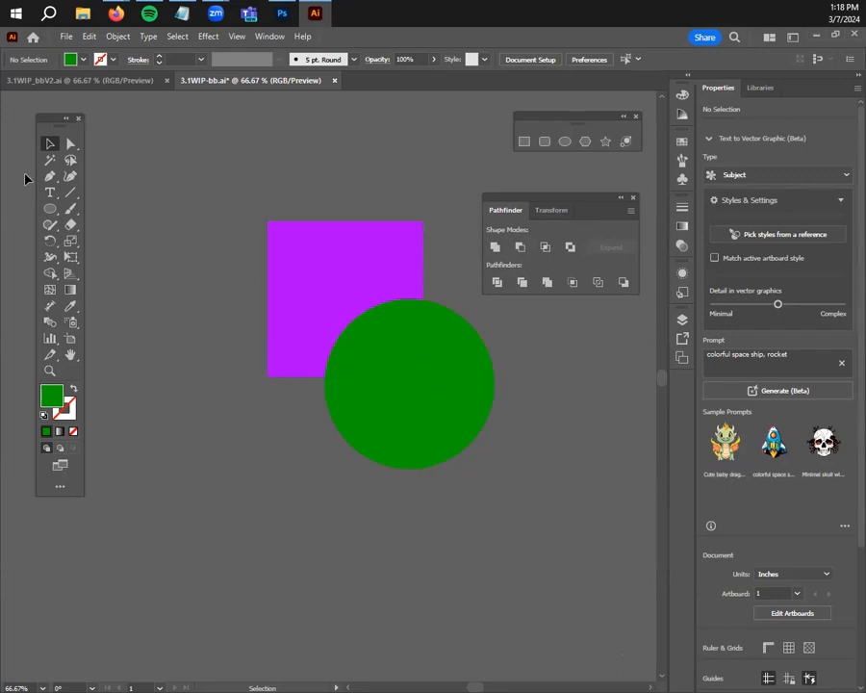
# Select the Shape Modes text label to place it above the square and circle
pyautogui.click(50, 192)
pyautogui.write('Shape Modes')
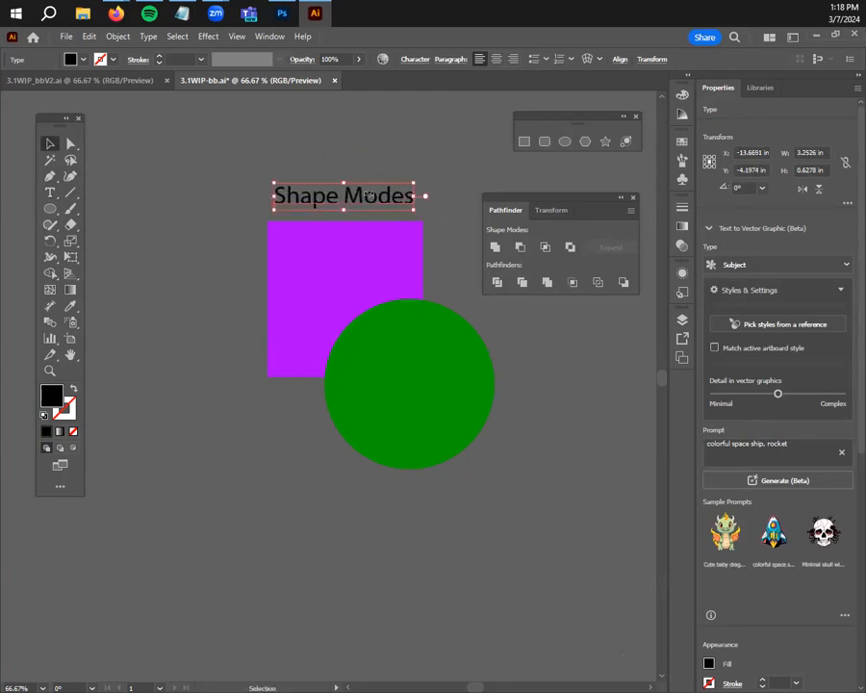
pyautogui.click(544, 414)
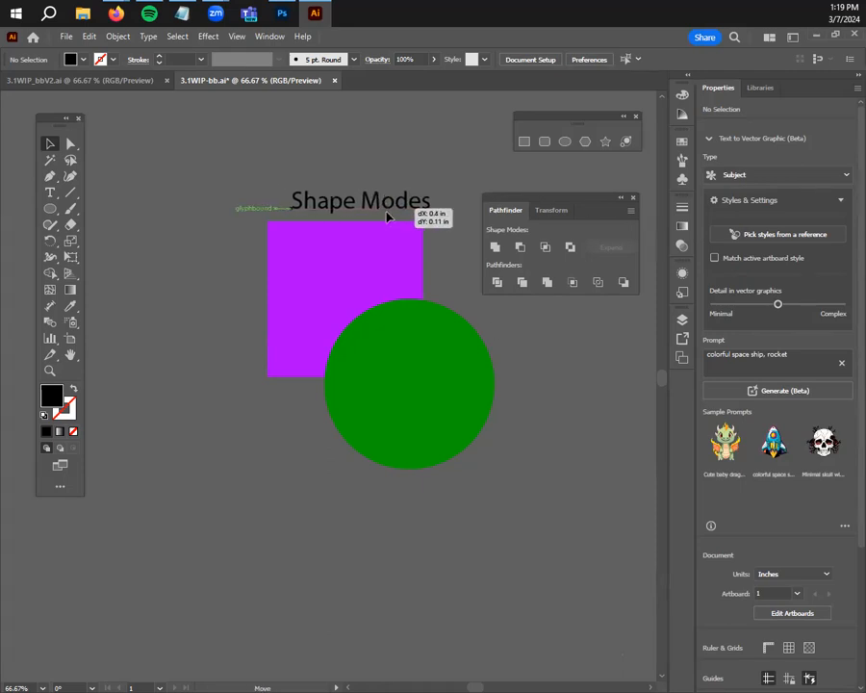
pyautogui.click(360, 202)
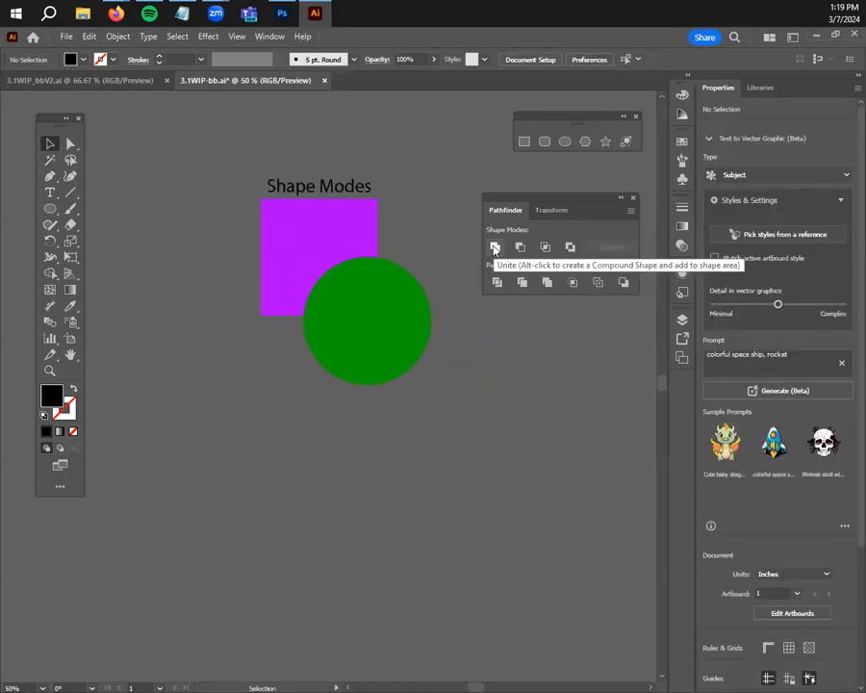
pyautogui.moveTo(520, 248)
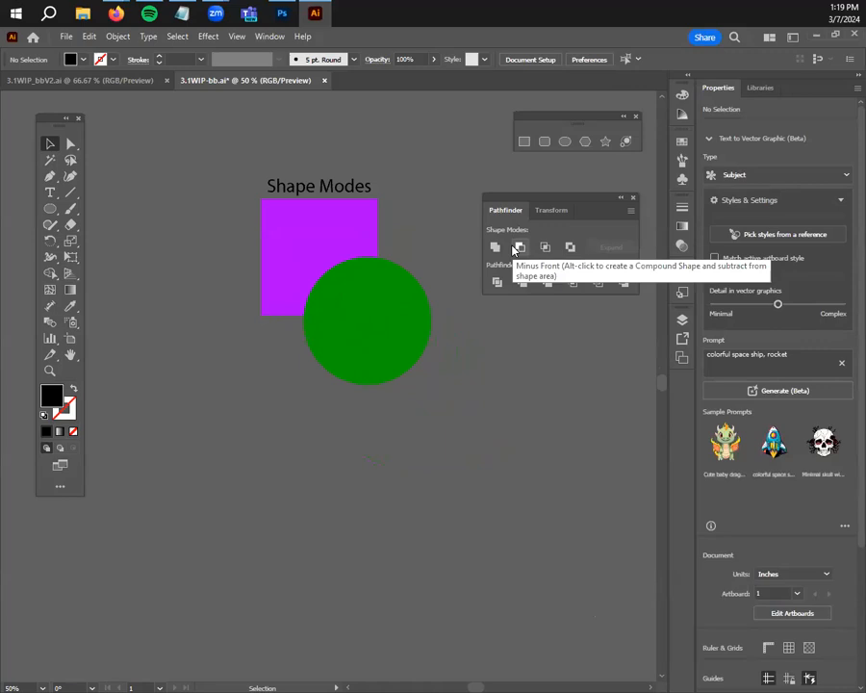
pyautogui.moveTo(546, 247)
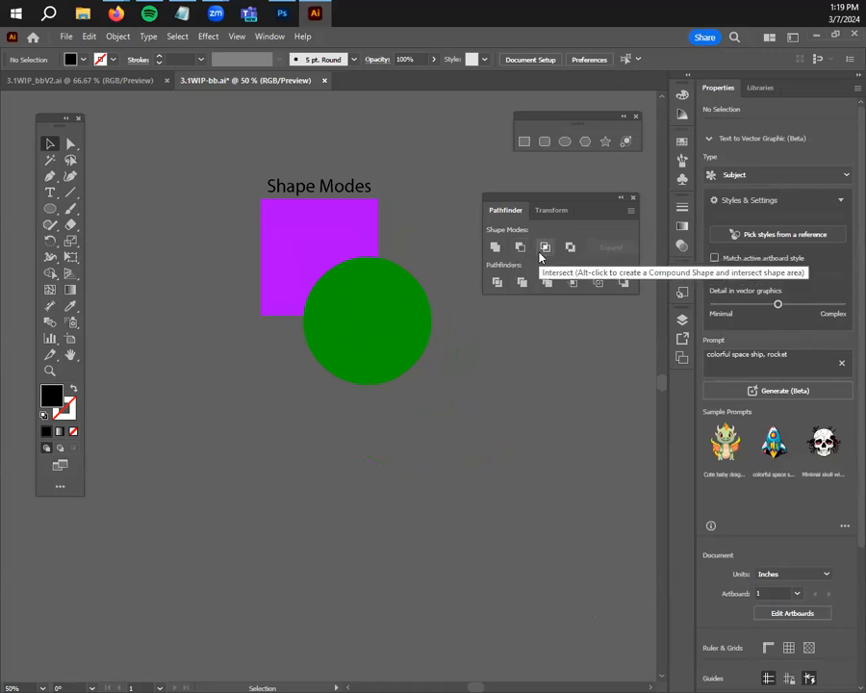
pyautogui.moveTo(569, 247)
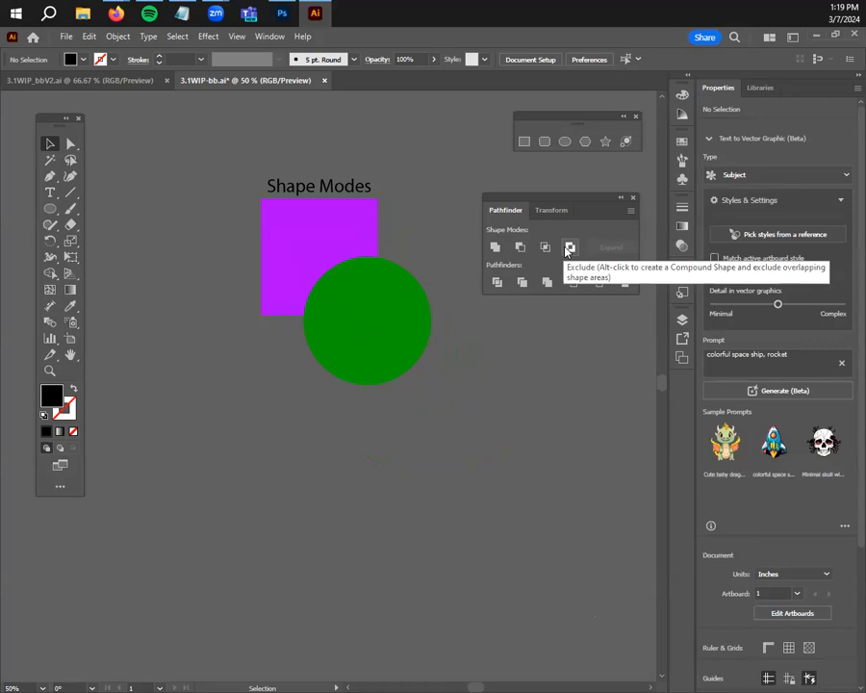
pyautogui.moveTo(494, 248)
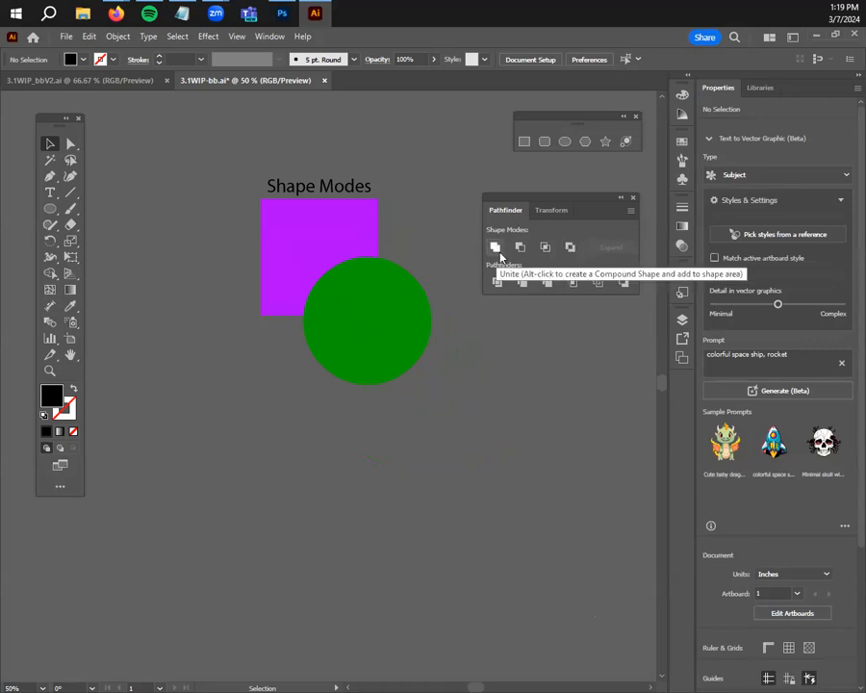
pyautogui.moveTo(383, 270)
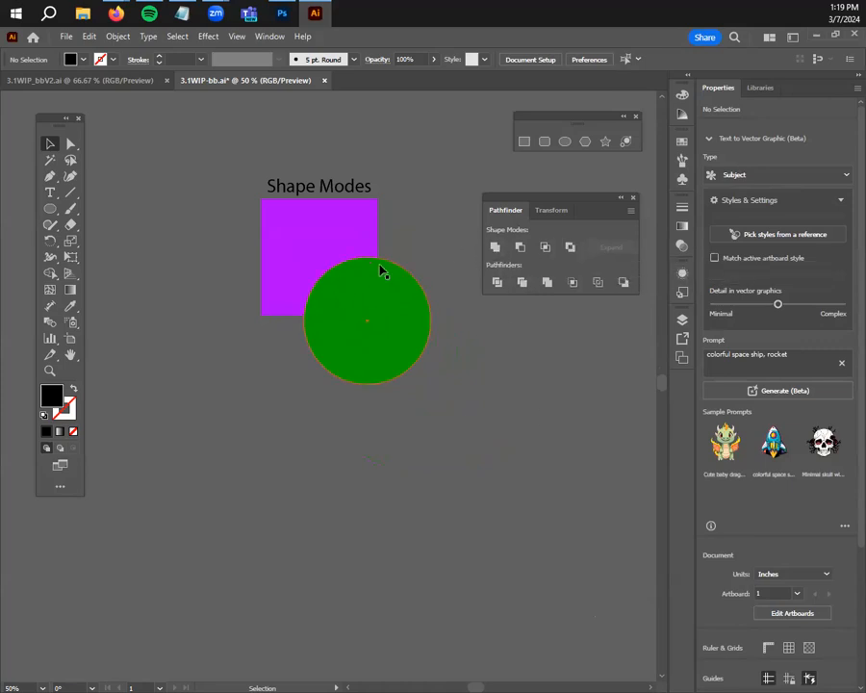
pyautogui.moveTo(324, 289)
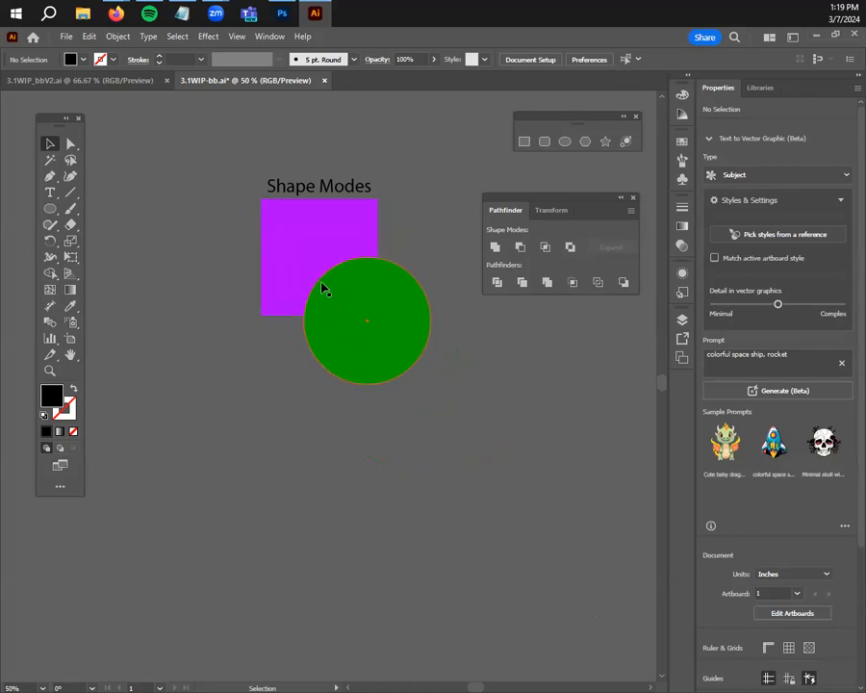
pyautogui.moveTo(375, 360)
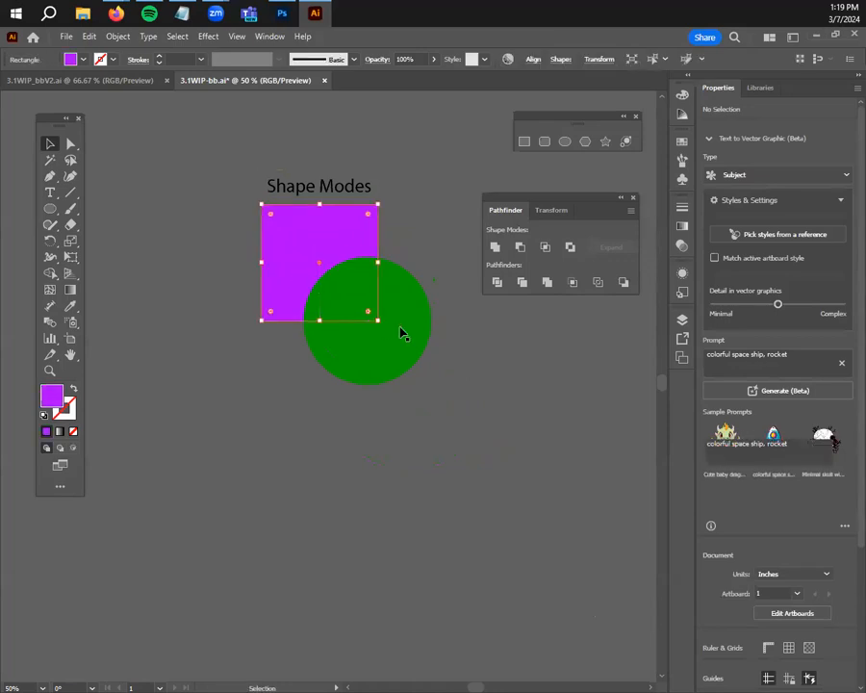
pyautogui.click(486, 374)
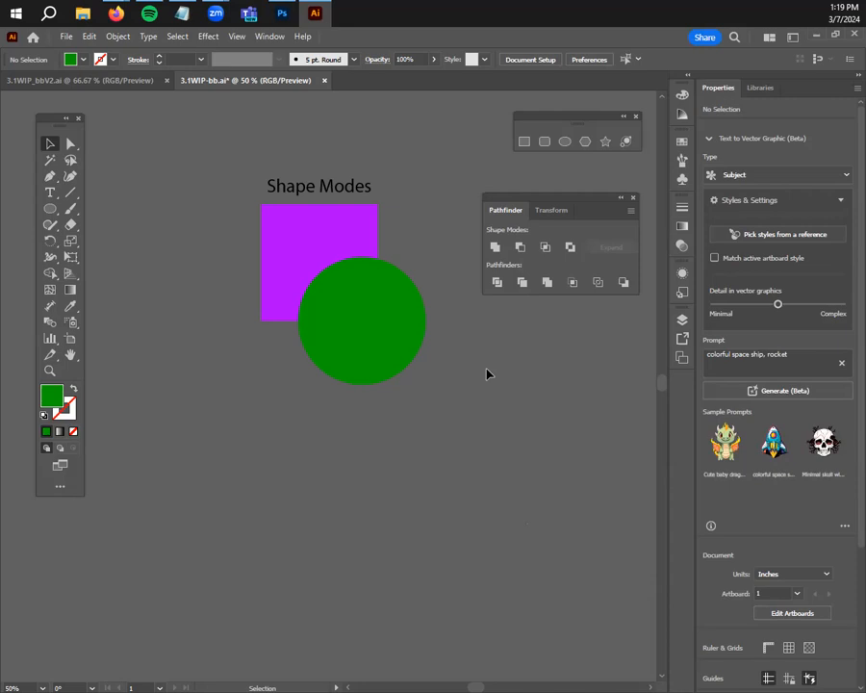
pyautogui.click(362, 320)
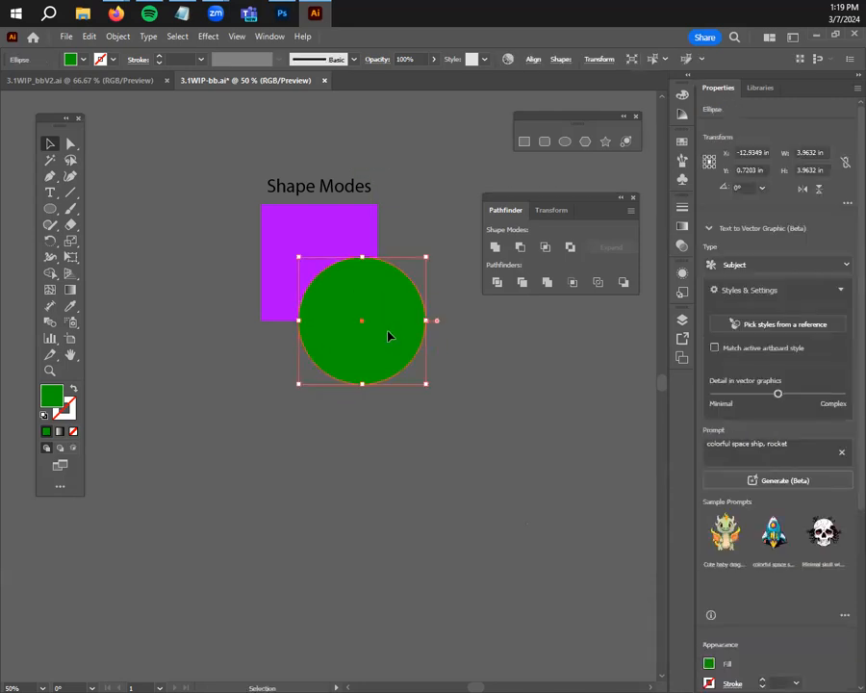
pyautogui.moveTo(362, 321); pyautogui.dragTo(419, 352)
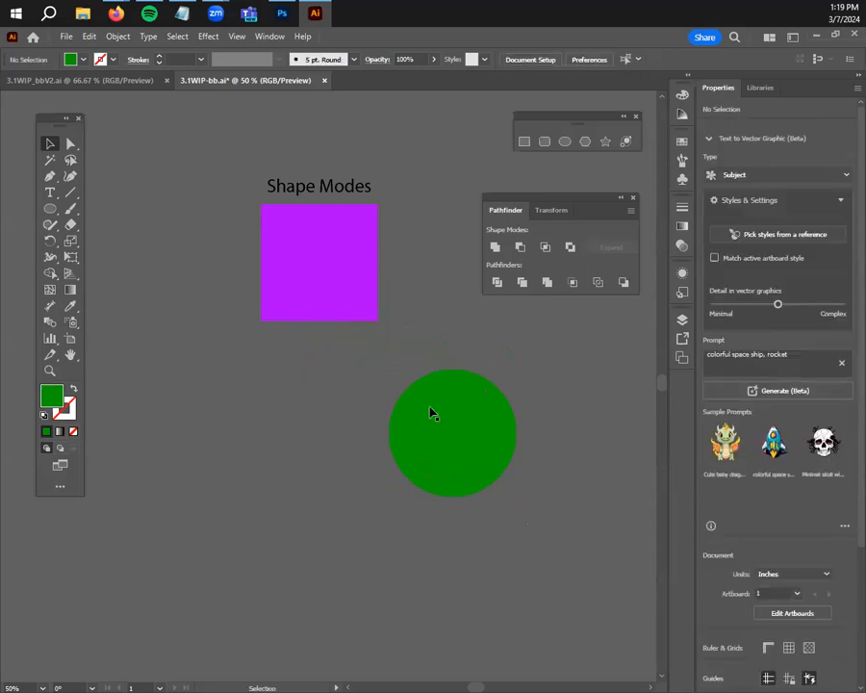
# Overlap the green circle on the square's corner, select both, and apply Unite
pyautogui.moveTo(452, 434); pyautogui.dragTo(346, 304)
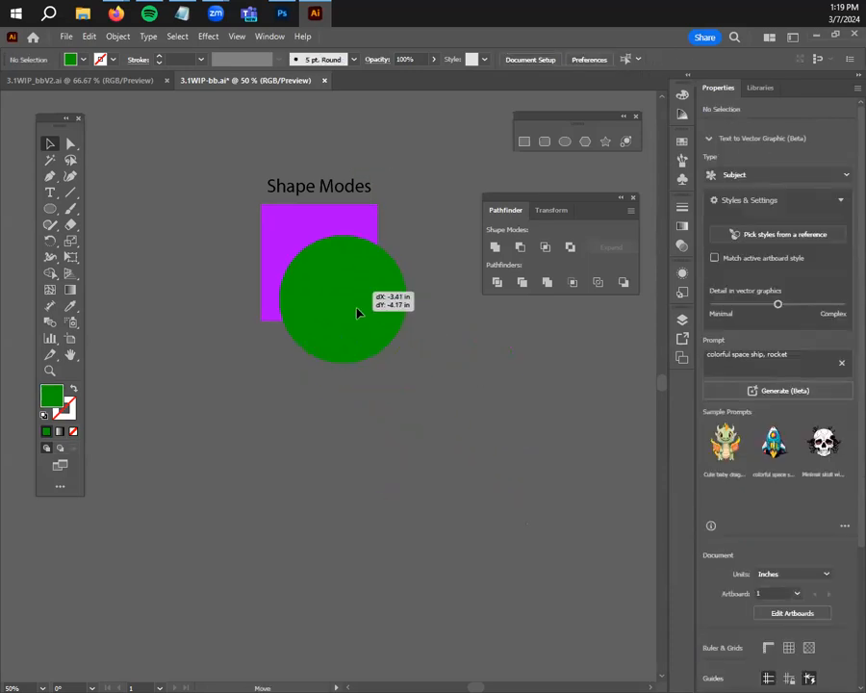
pyautogui.moveTo(342, 299); pyautogui.dragTo(378, 311)
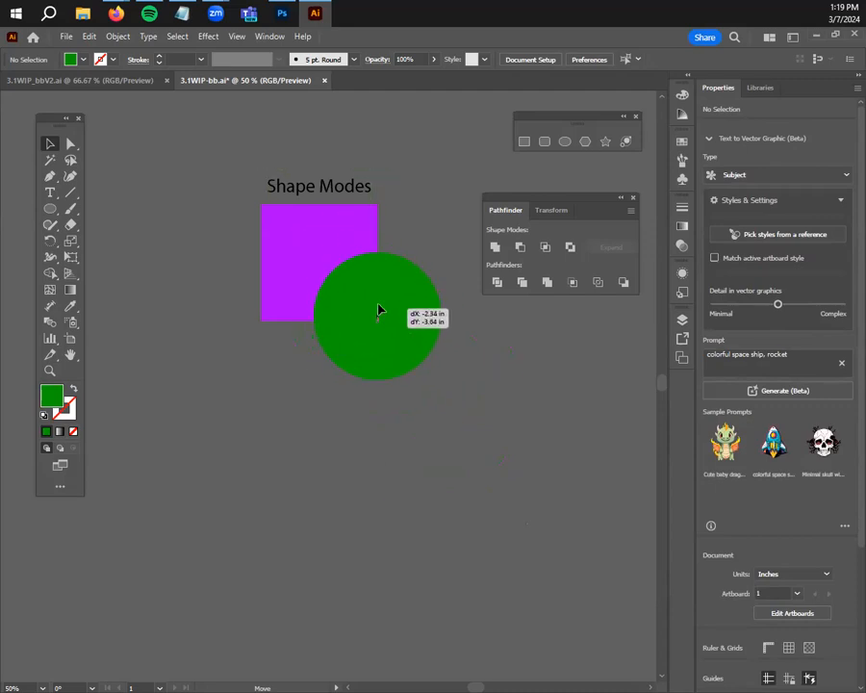
pyautogui.moveTo(380, 310); pyautogui.dragTo(366, 308)
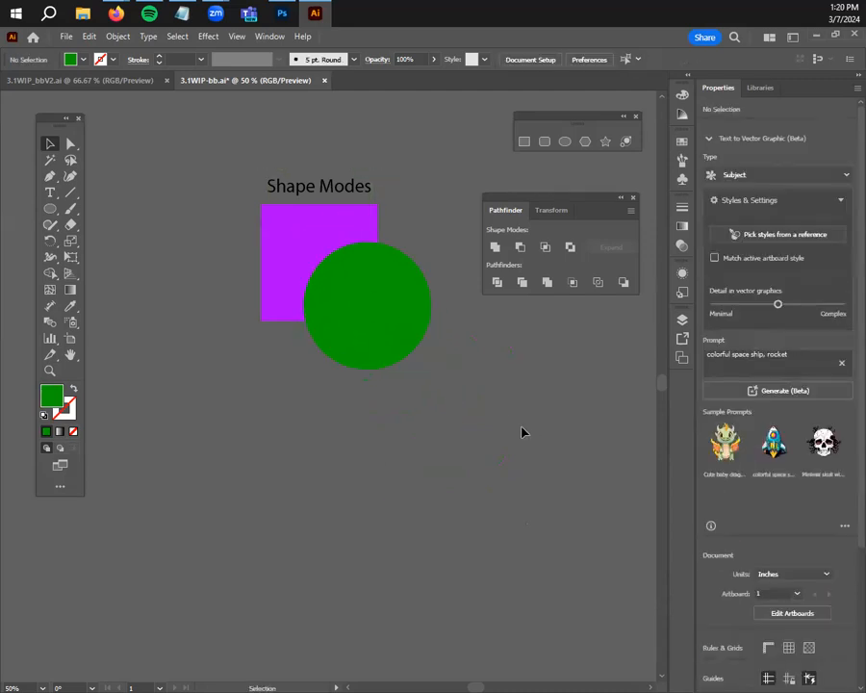
pyautogui.moveTo(496, 247)
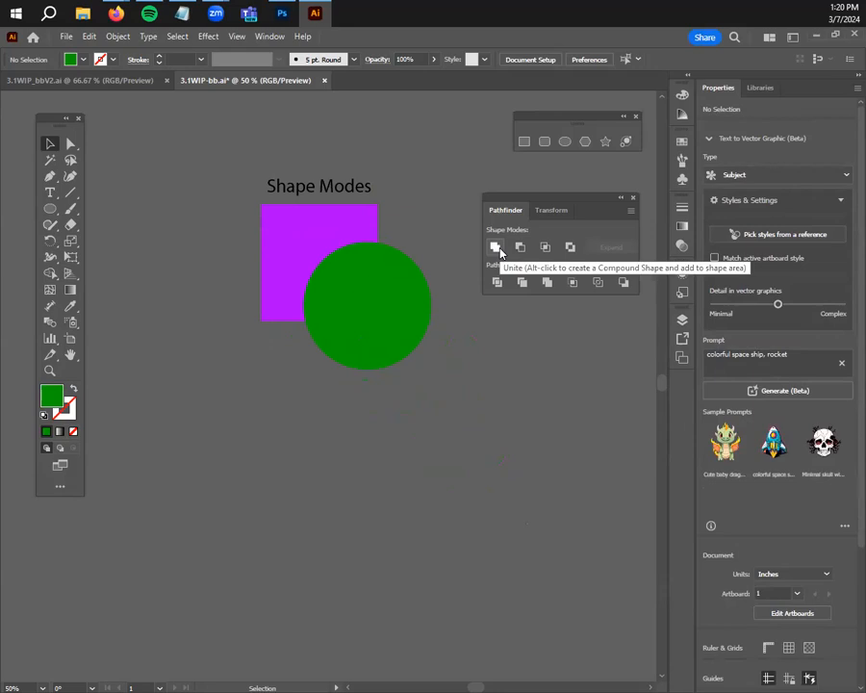
pyautogui.click(496, 248)
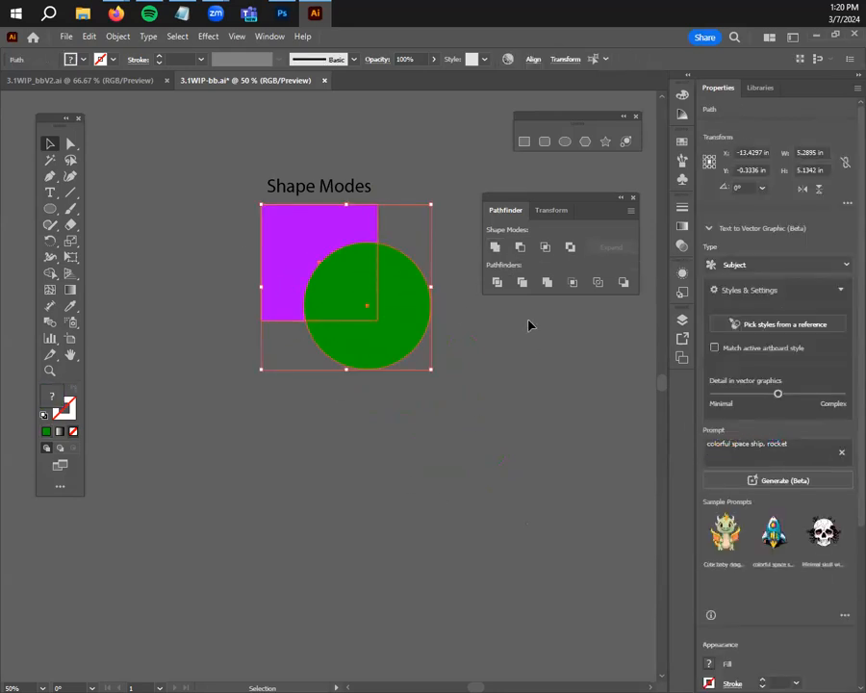
pyautogui.moveTo(50, 143)
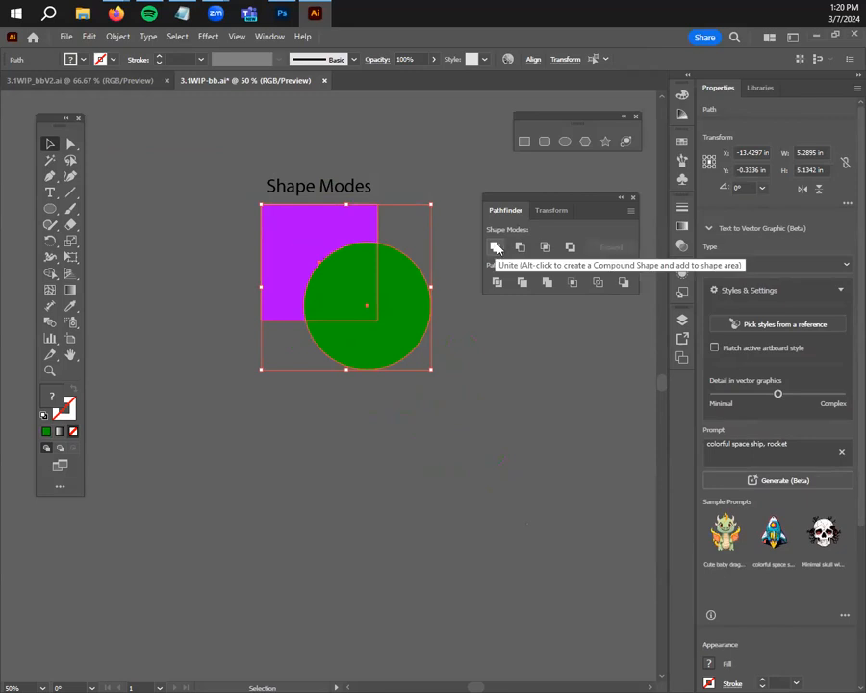
pyautogui.click(497, 247)
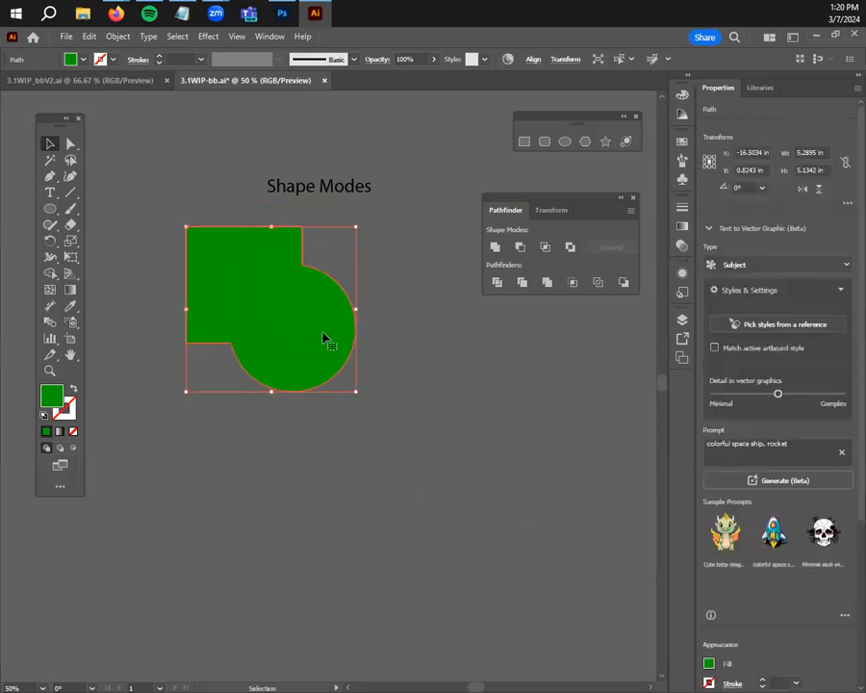
# Undo the merge and unite the copied pair above the Unite label
pyautogui.click(70, 143)
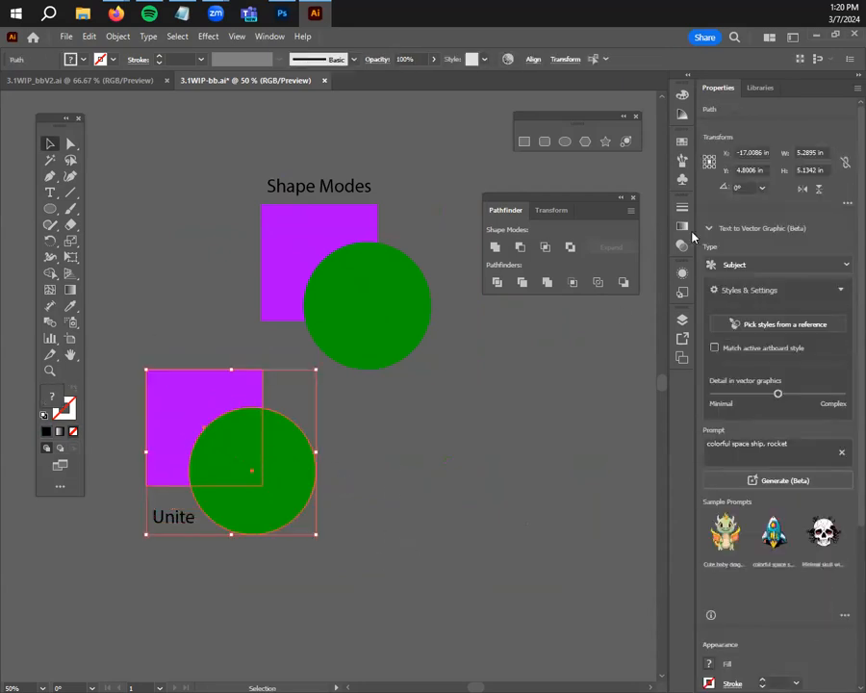
pyautogui.click(497, 247)
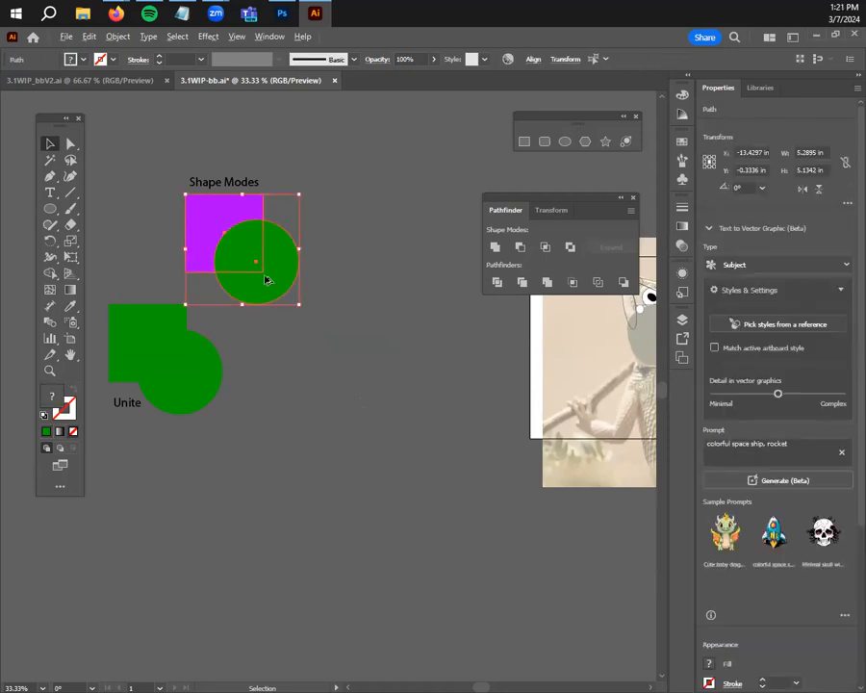
# Copy the pair, apply Minus Front, and position the bitten square above its label
pyautogui.moveTo(255, 246); pyautogui.dragTo(306, 375)
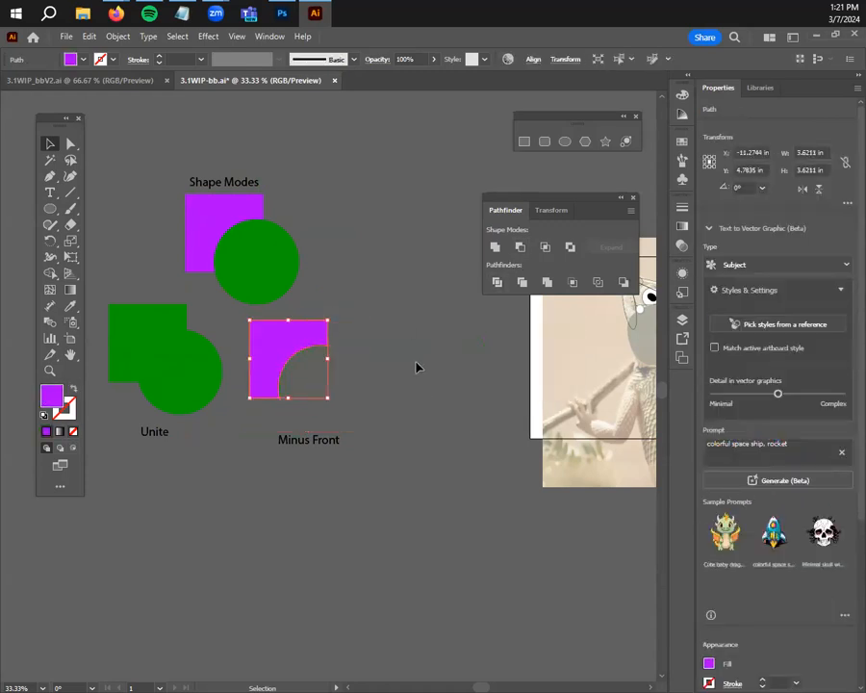
pyautogui.click(419, 368)
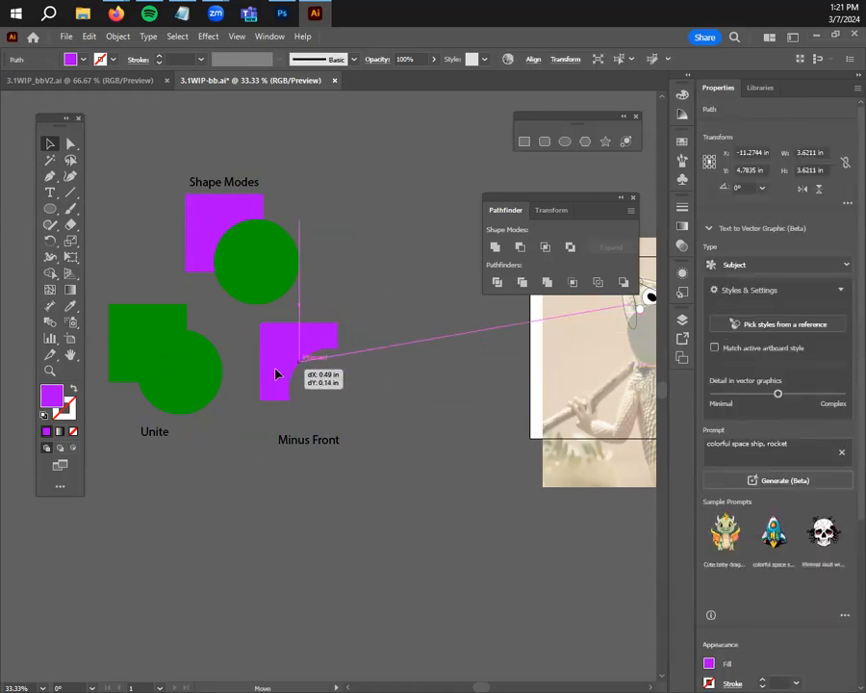
pyautogui.moveTo(279, 376); pyautogui.dragTo(308, 361)
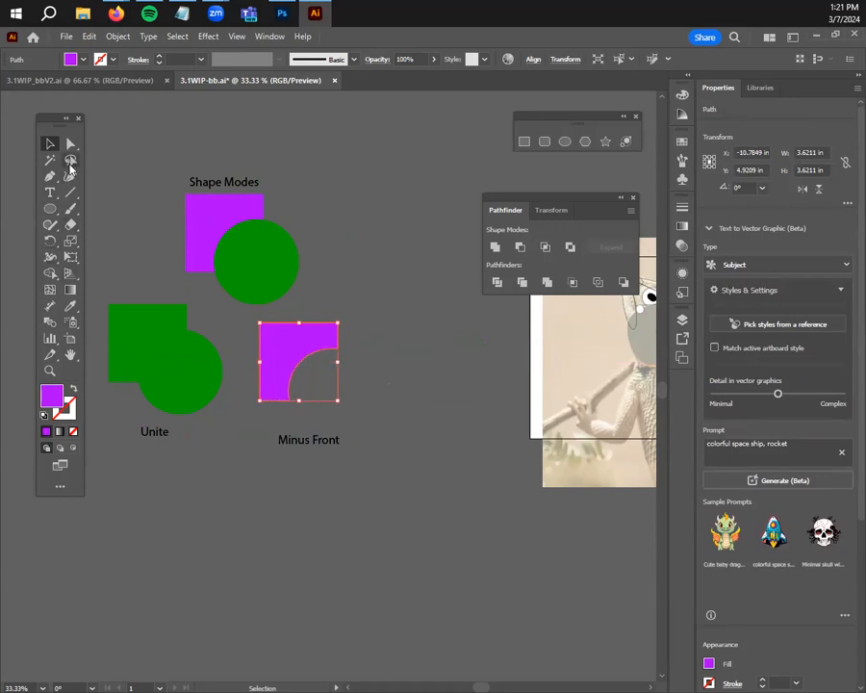
pyautogui.moveTo(300, 361); pyautogui.dragTo(293, 367)
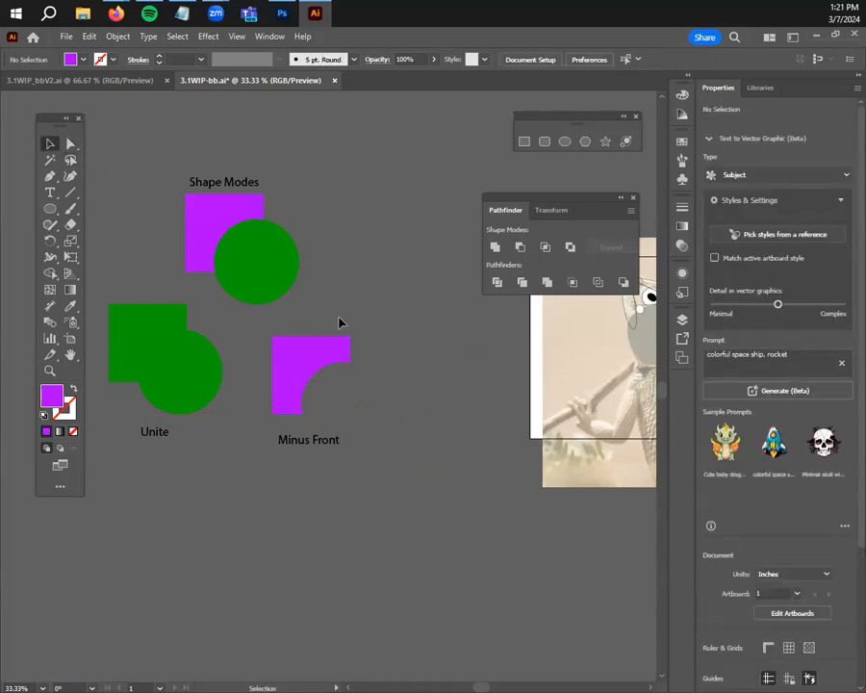
pyautogui.click(223, 221)
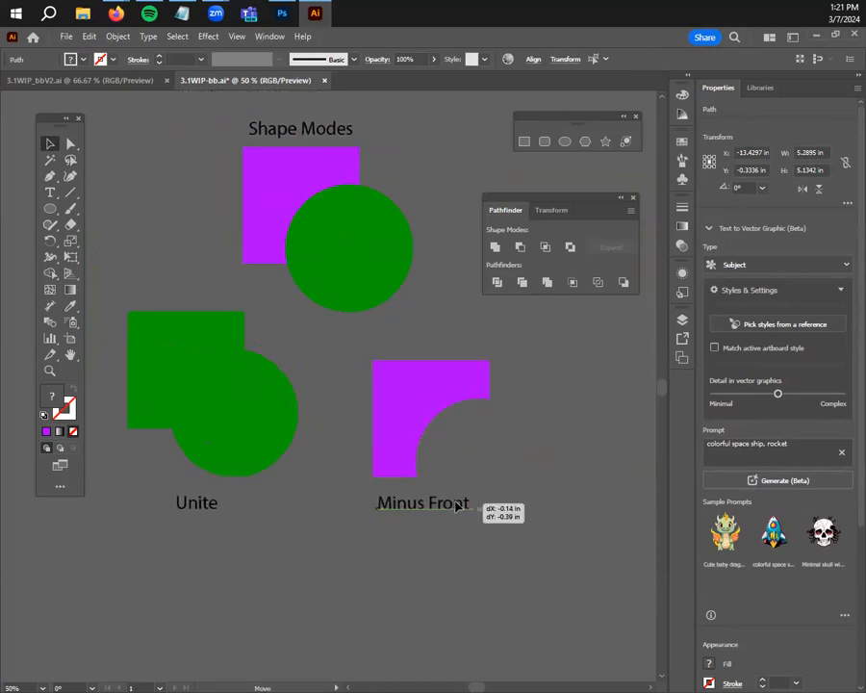
# Finish the Intersect label and select the square-and-circle pair above it
pyautogui.click(216, 207)
pyautogui.write('Intersect')
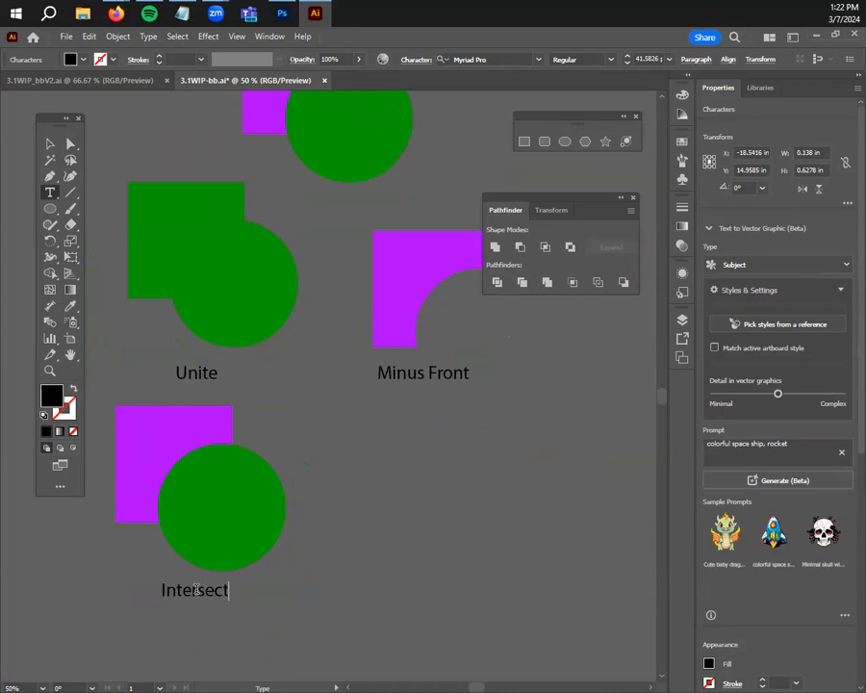
pyautogui.click(202, 513)
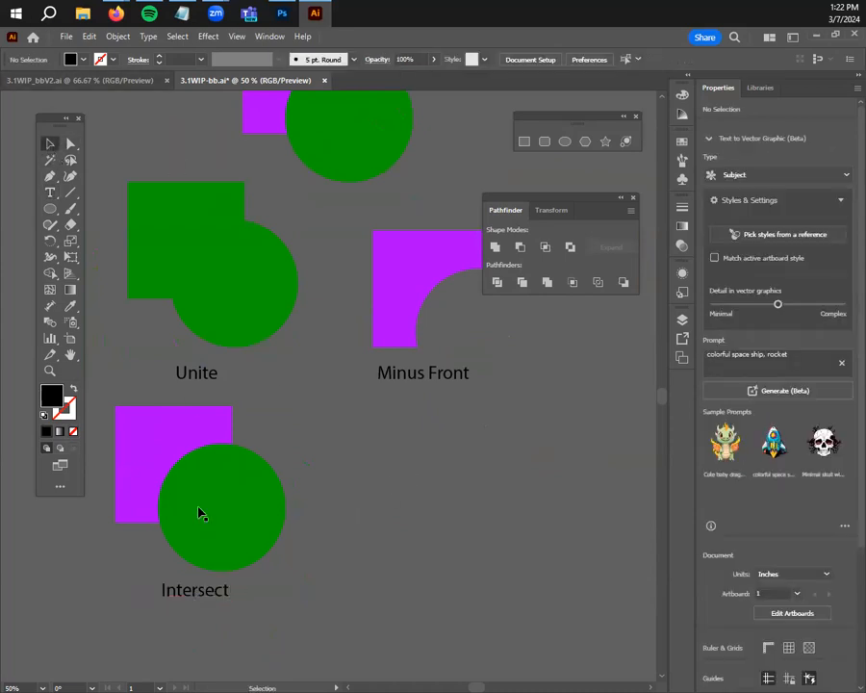
pyautogui.click(198, 510)
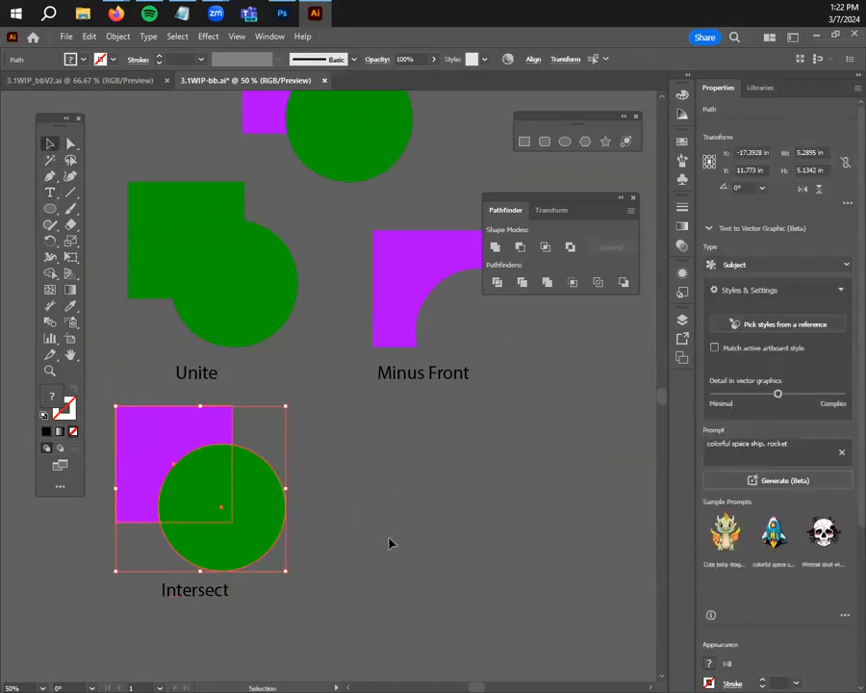
pyautogui.moveTo(546, 247)
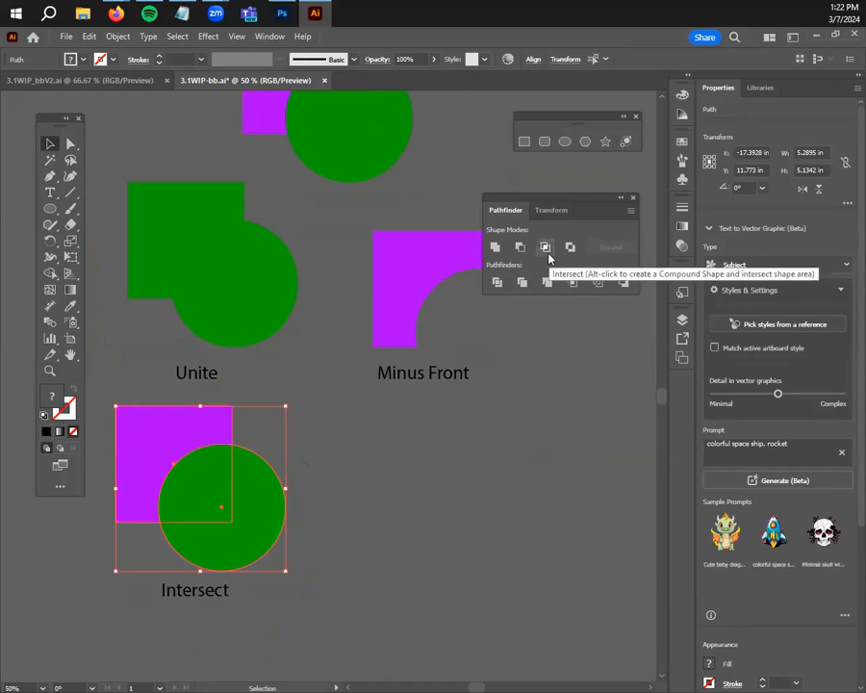
pyautogui.moveTo(201, 440)
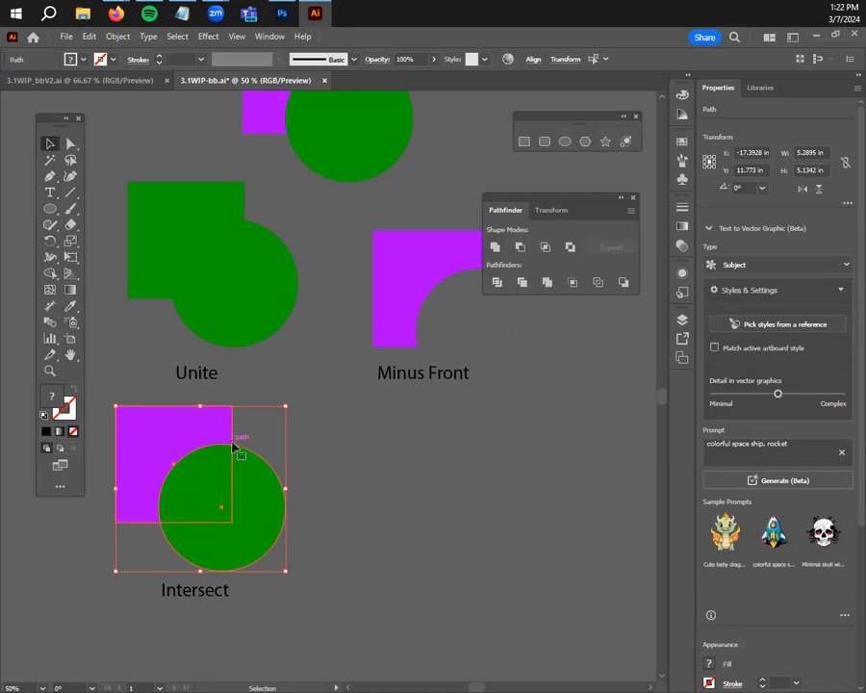
pyautogui.moveTo(214, 491)
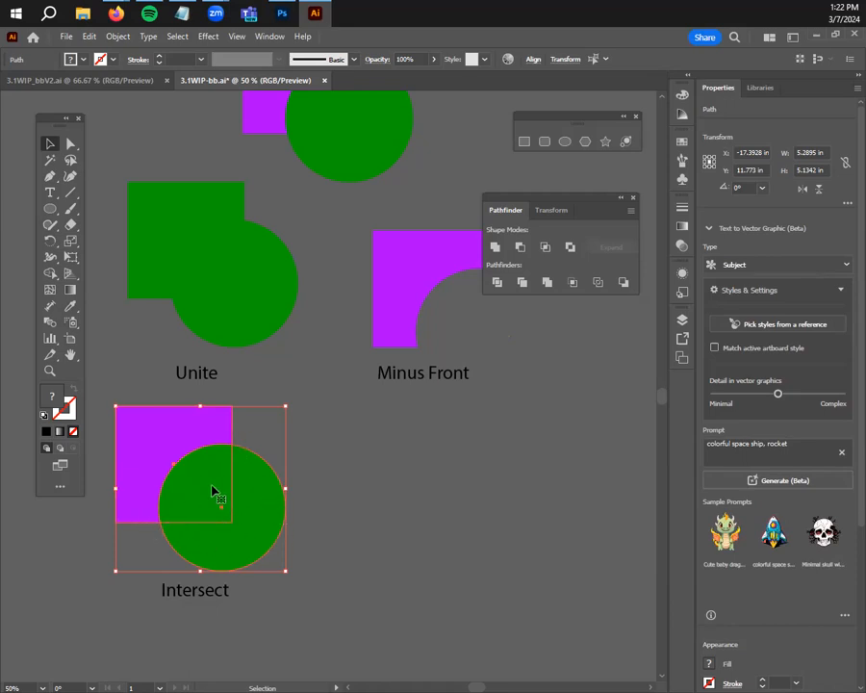
pyautogui.moveTo(401, 548)
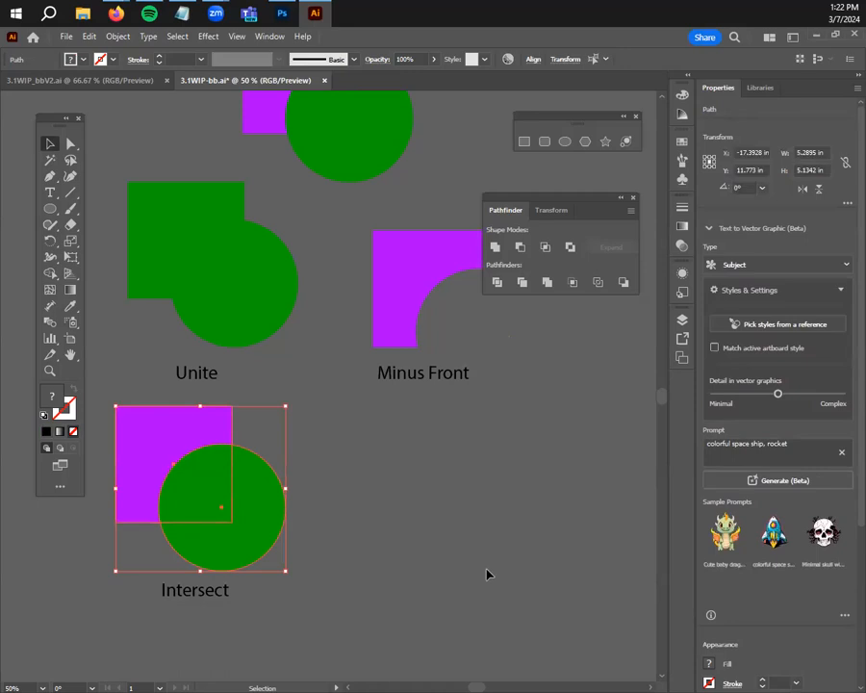
pyautogui.moveTo(253, 491)
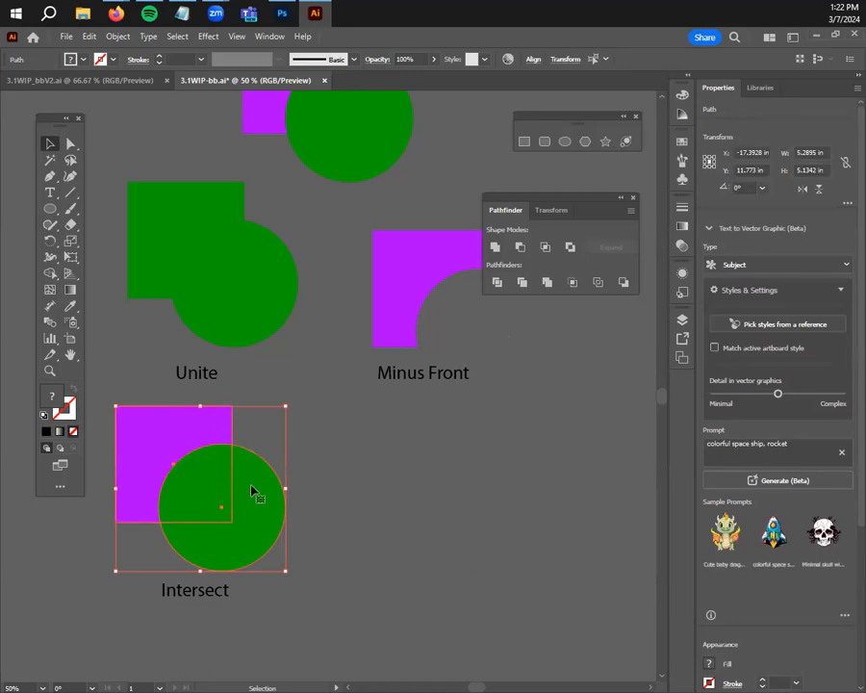
pyautogui.moveTo(254, 485)
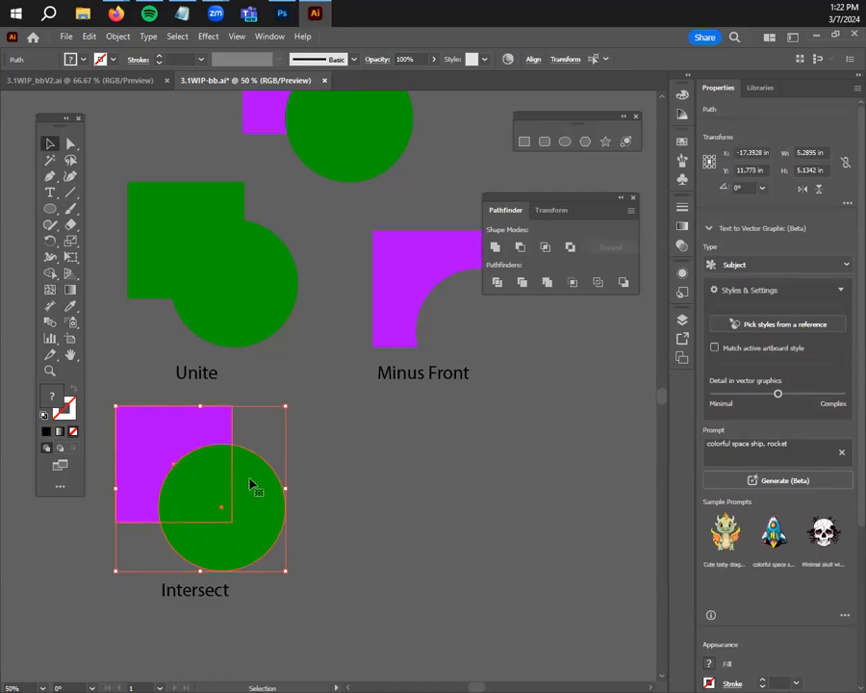
pyautogui.moveTo(189, 544)
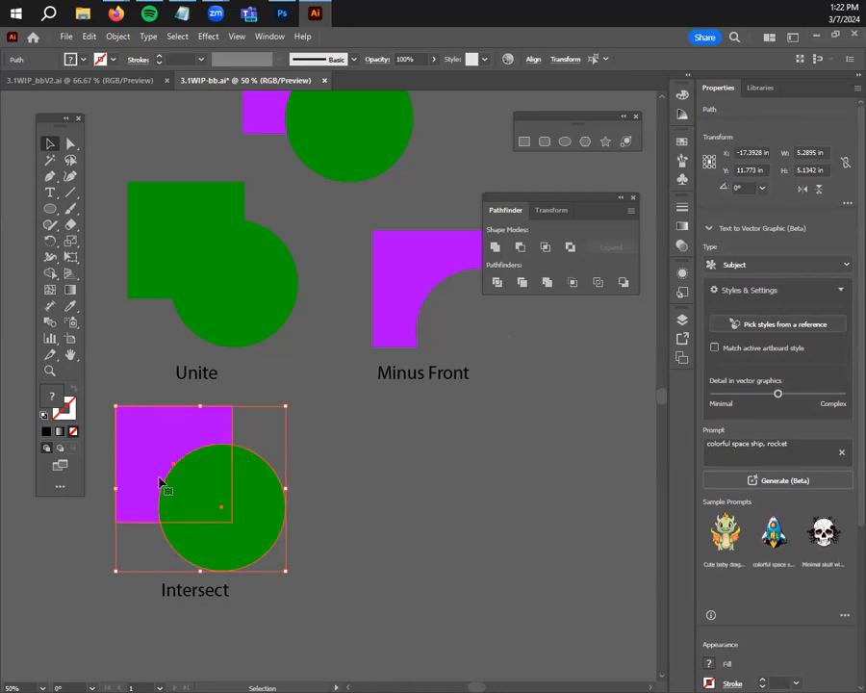
pyautogui.moveTo(240, 472)
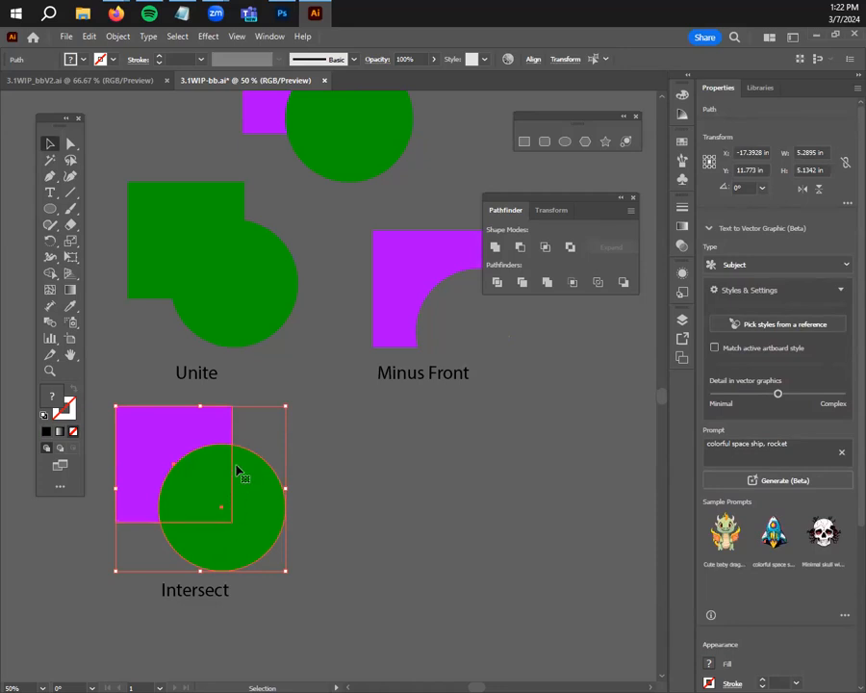
pyautogui.moveTo(168, 531)
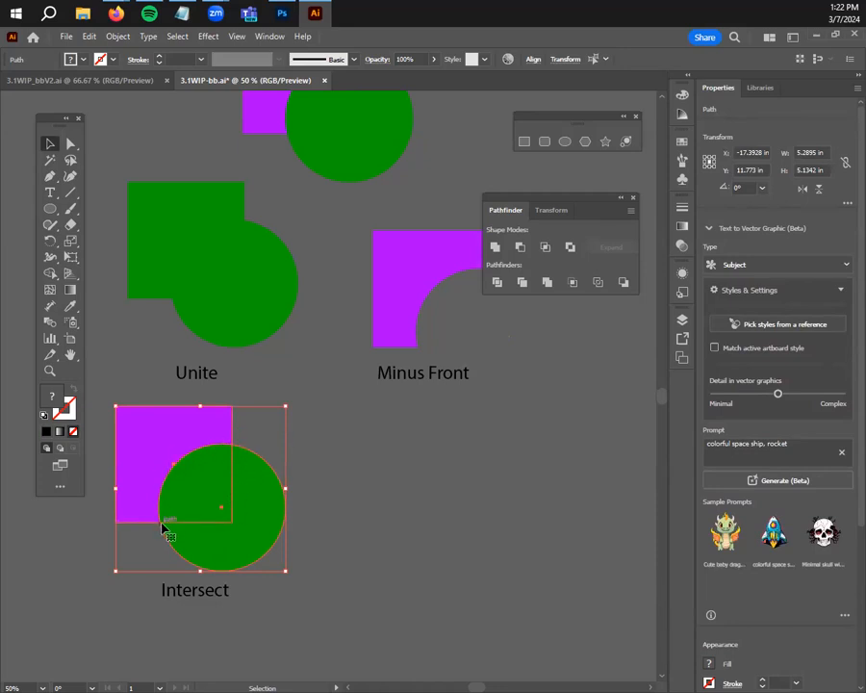
pyautogui.moveTo(161, 504)
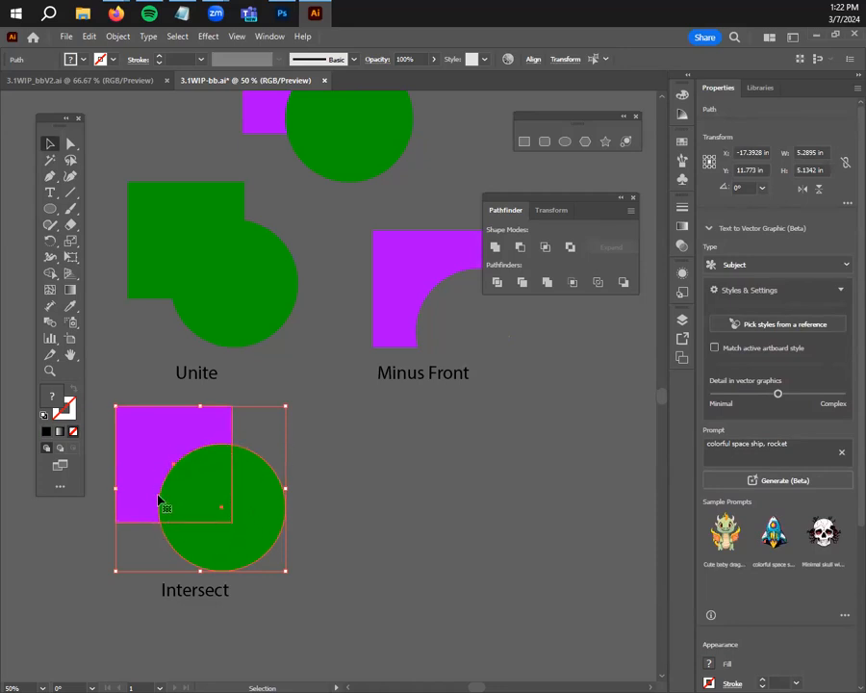
pyautogui.moveTo(239, 452)
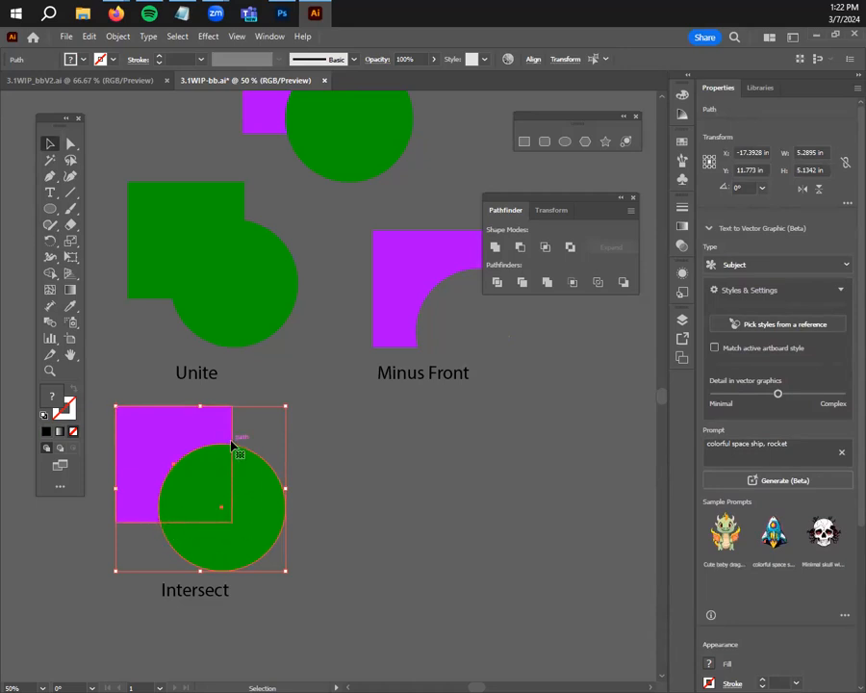
pyautogui.moveTo(246, 523)
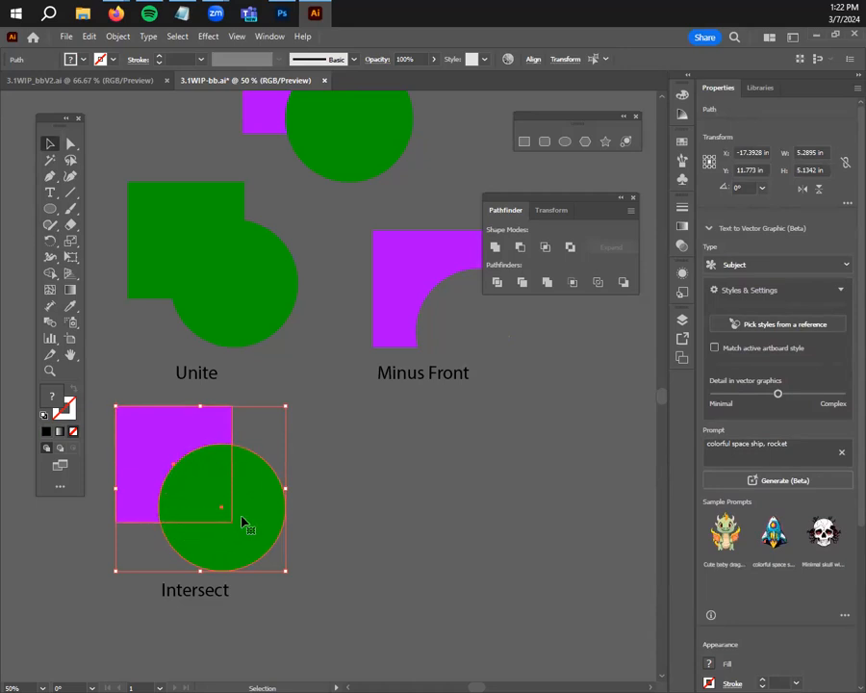
# Intersect the pair into a green quarter-round shape, then reselect it
pyautogui.click(497, 248)
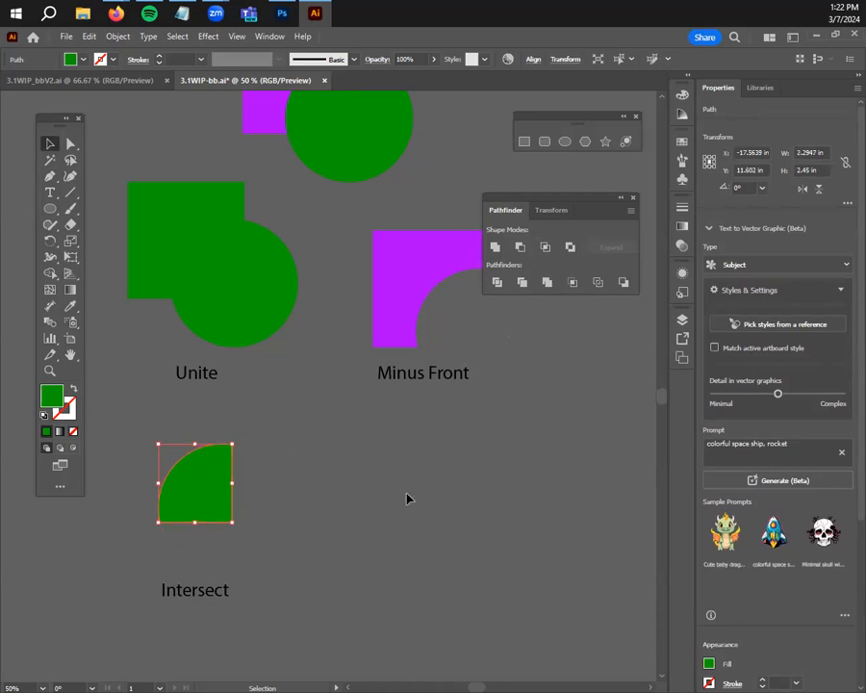
pyautogui.click(407, 499)
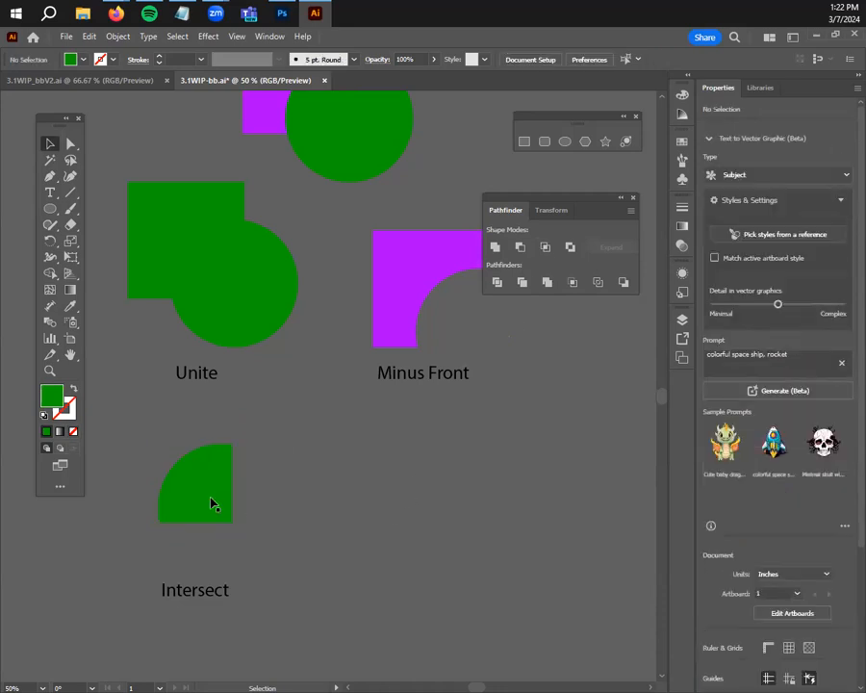
pyautogui.click(207, 500)
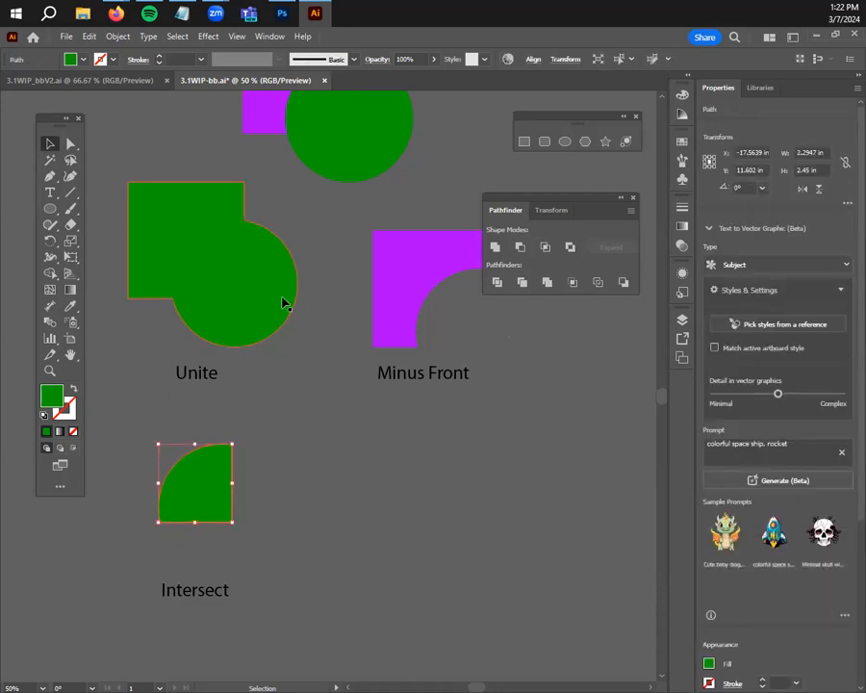
pyautogui.rightClick(284, 303)
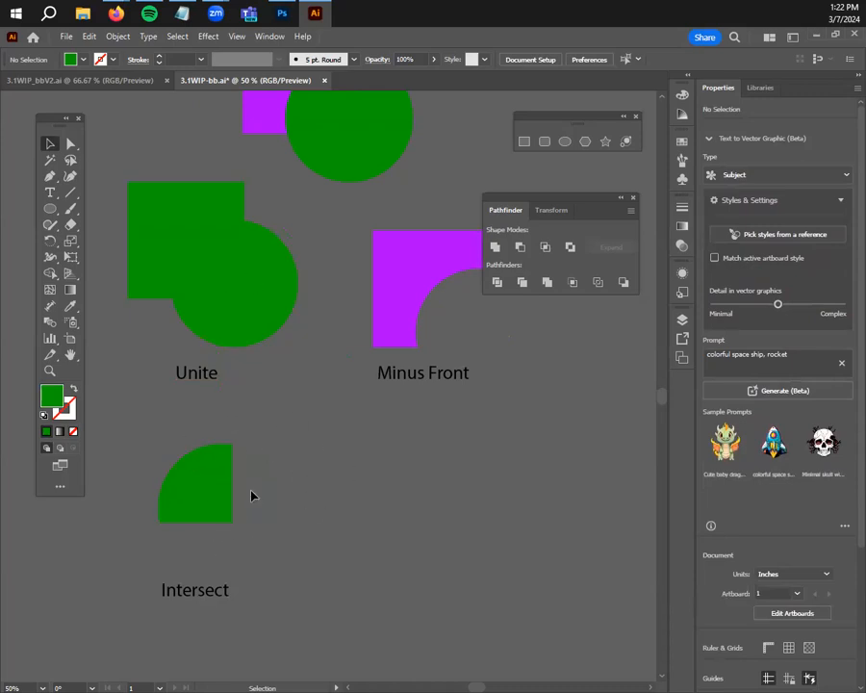
# Relabel the copied square-and-circle pair 'Exclude' and apply Pathfinder Exclude to cut out their overlap
pyautogui.click(194, 483)
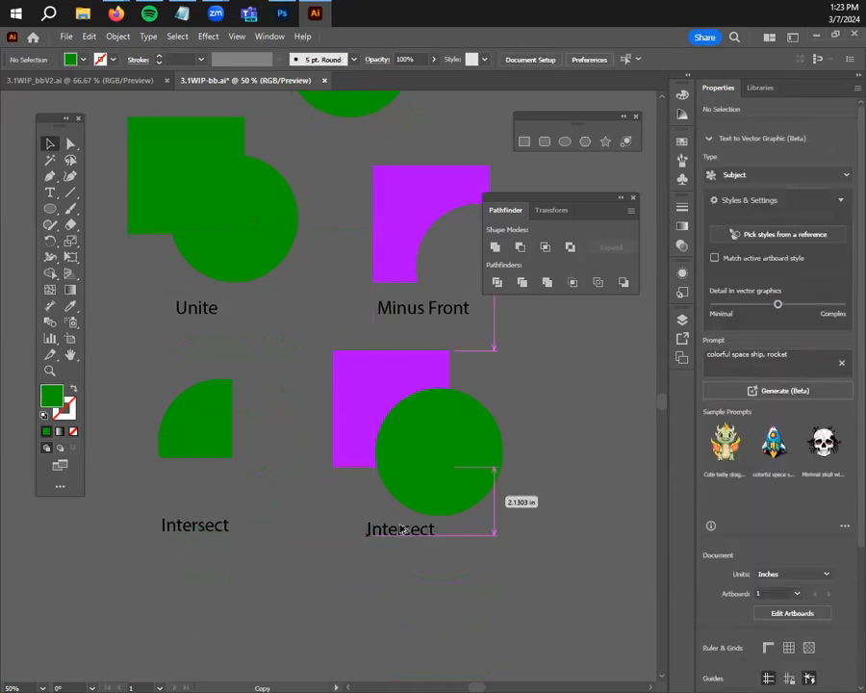
pyautogui.click(397, 528)
pyautogui.write('Exclude')
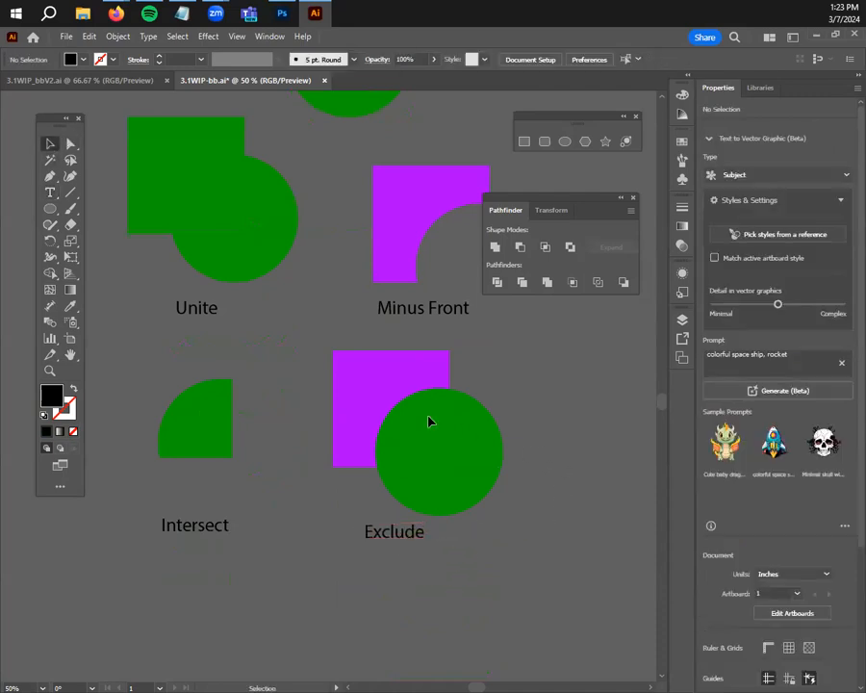
pyautogui.click(570, 248)
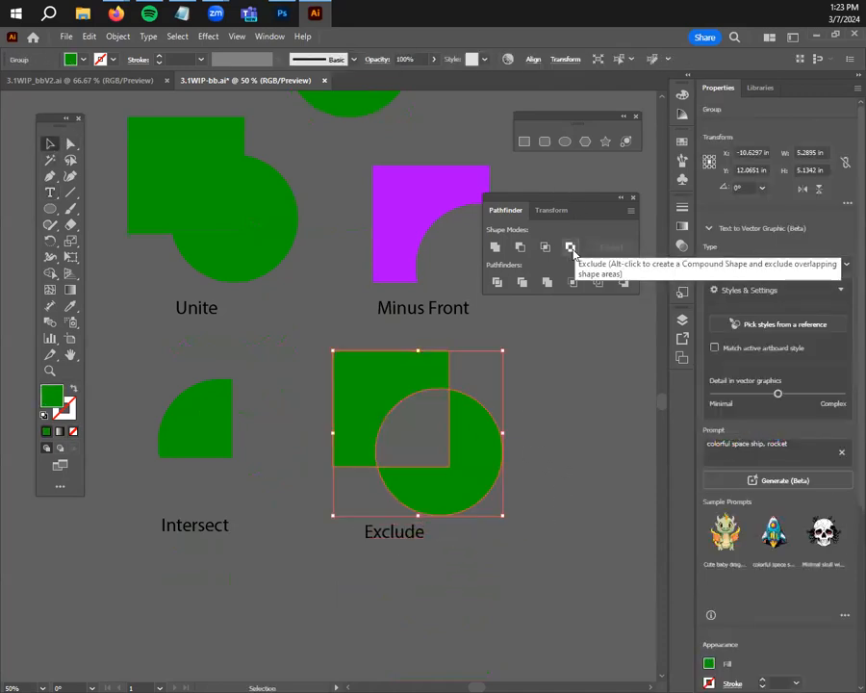
pyautogui.click(485, 421)
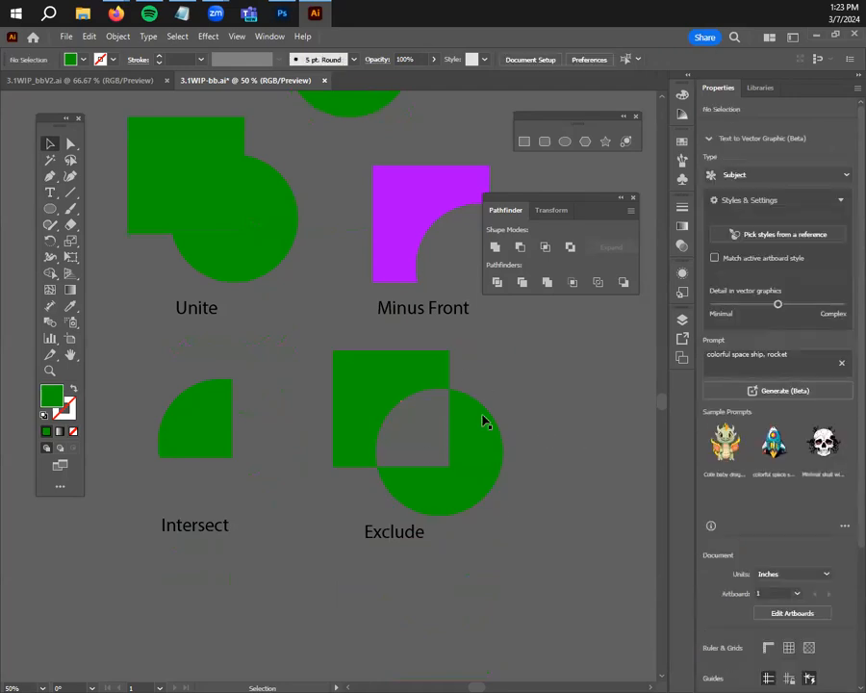
pyautogui.moveTo(445, 462)
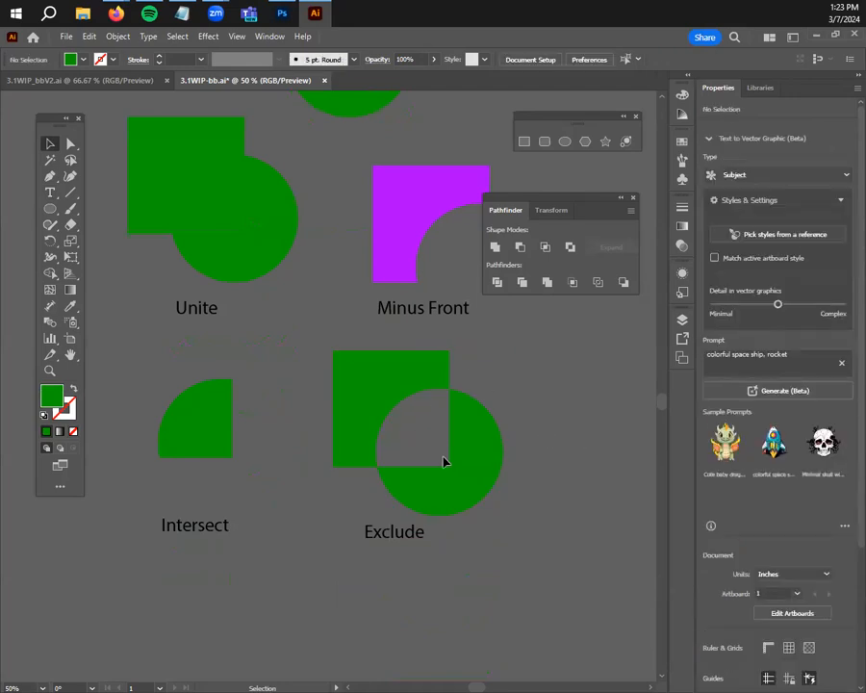
pyautogui.moveTo(498, 524)
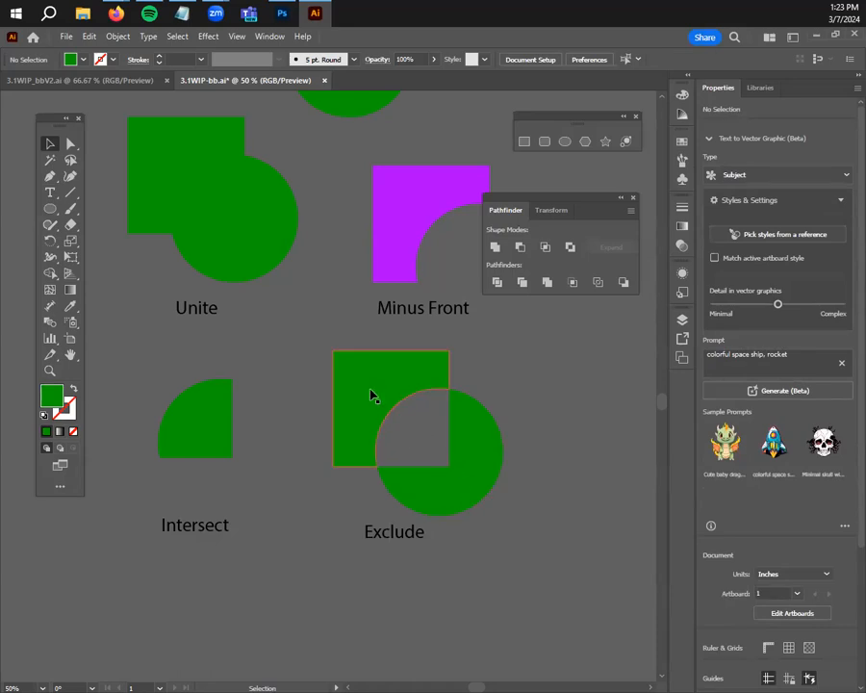
pyautogui.moveTo(344, 414)
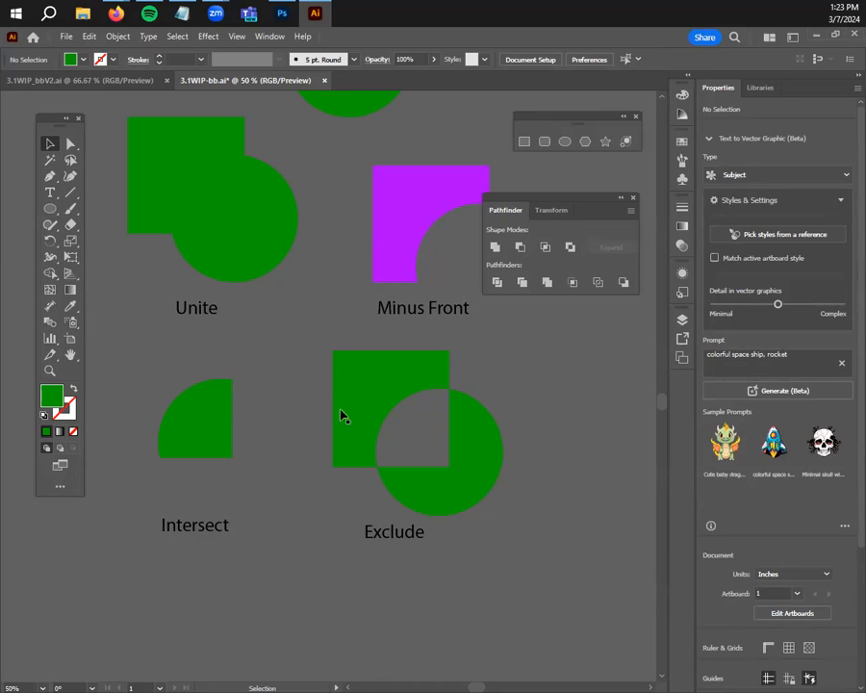
pyautogui.moveTo(467, 386)
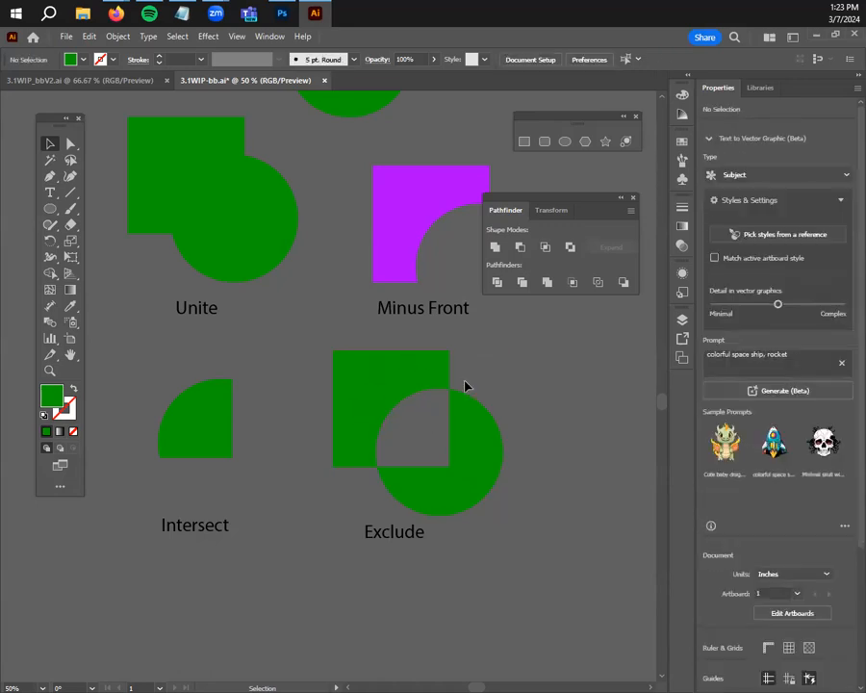
pyautogui.moveTo(377, 480)
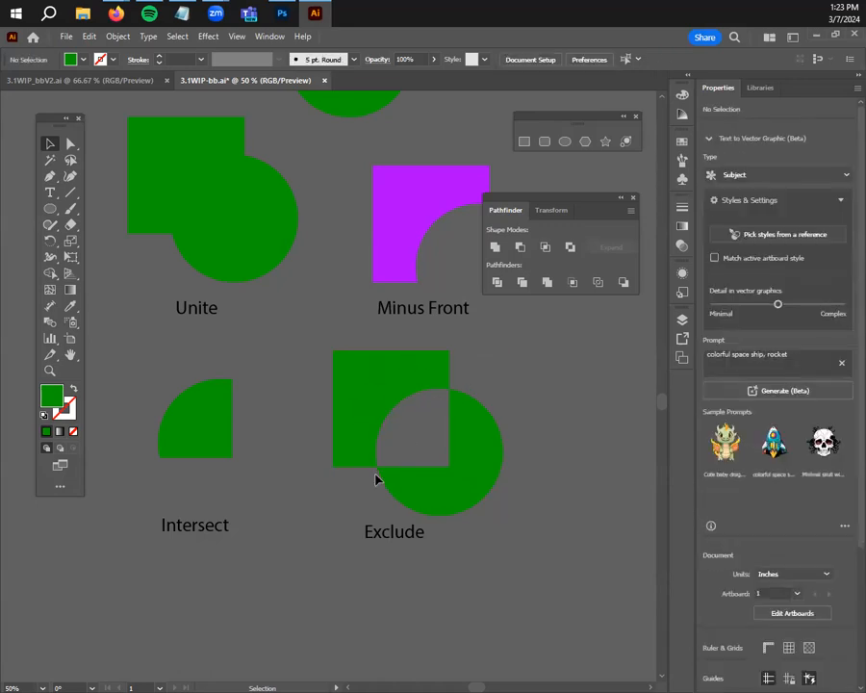
pyautogui.moveTo(367, 488)
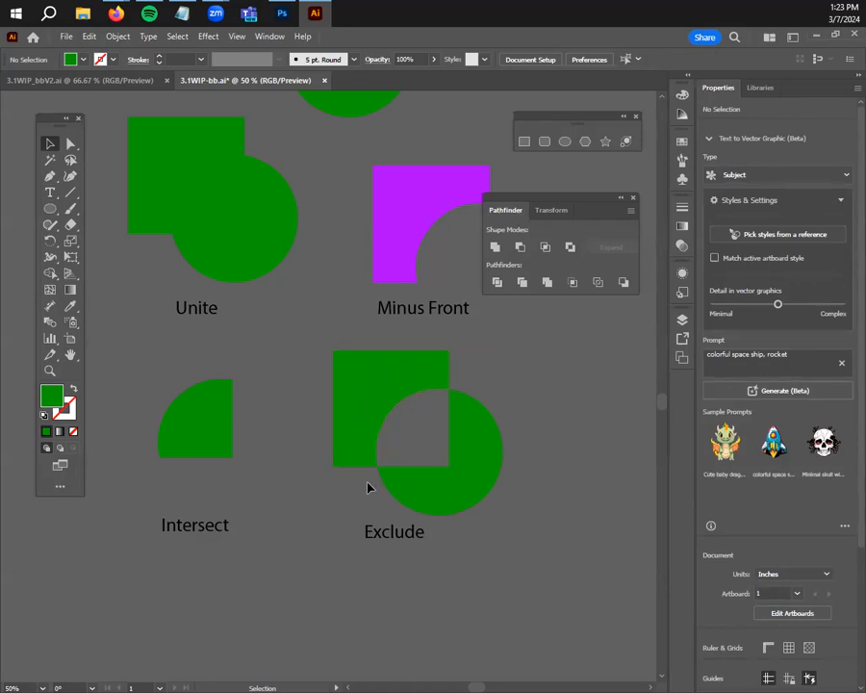
pyautogui.moveTo(384, 463)
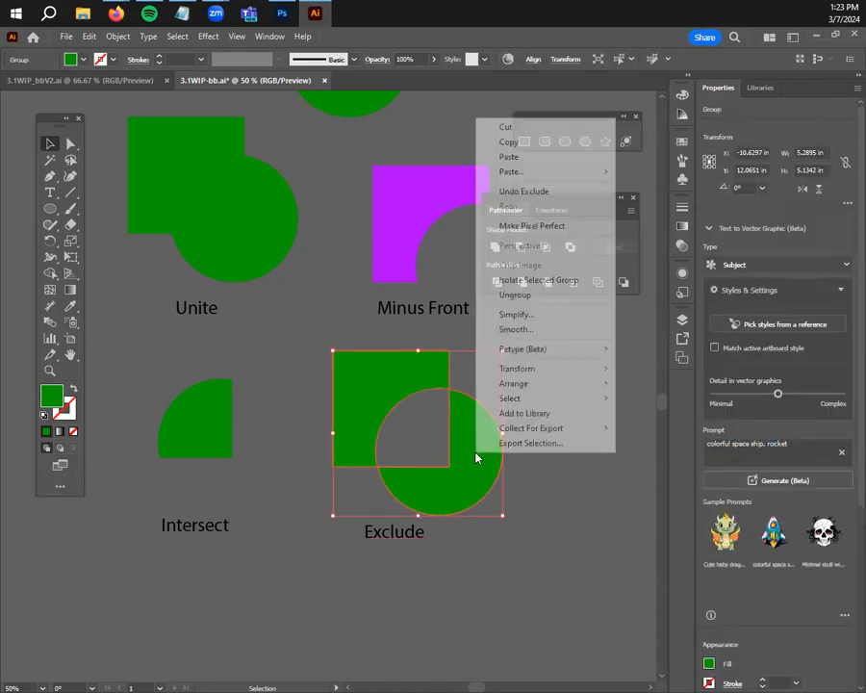
pyautogui.moveTo(514, 383)
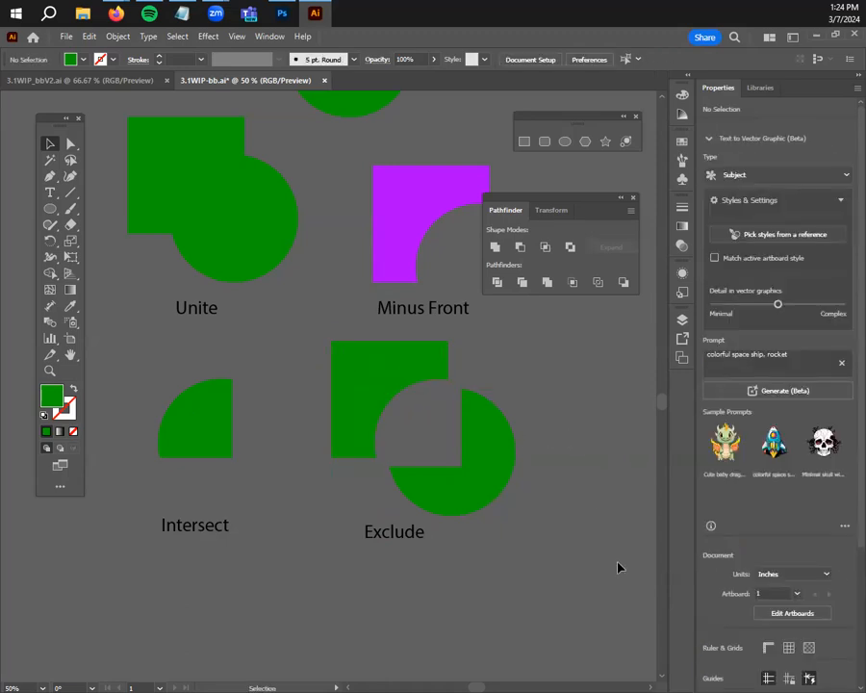
# Bring the Shape Modes examples into view and select the square-and-circle pair to copy
pyautogui.scroll(3)
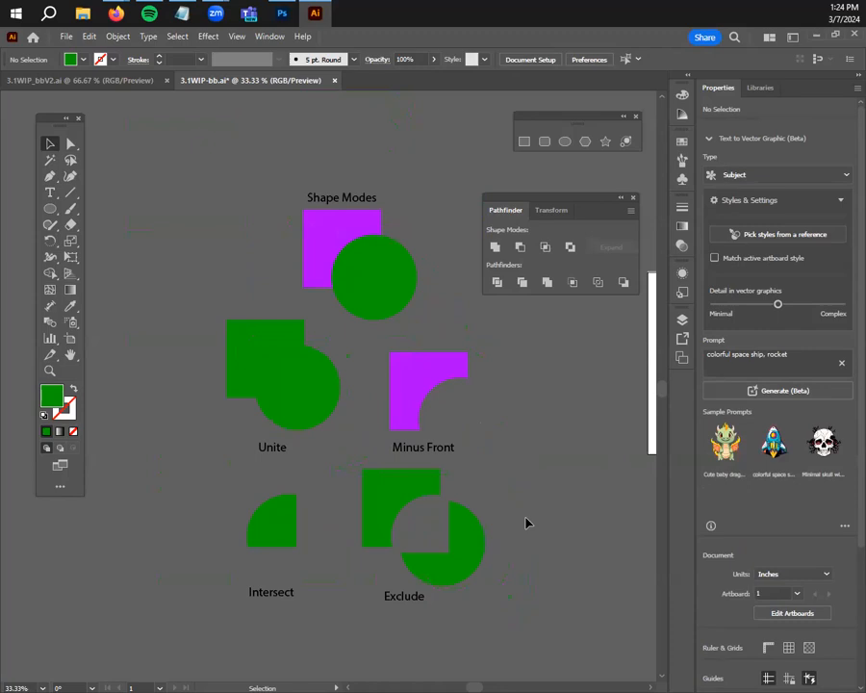
pyautogui.moveTo(607, 566)
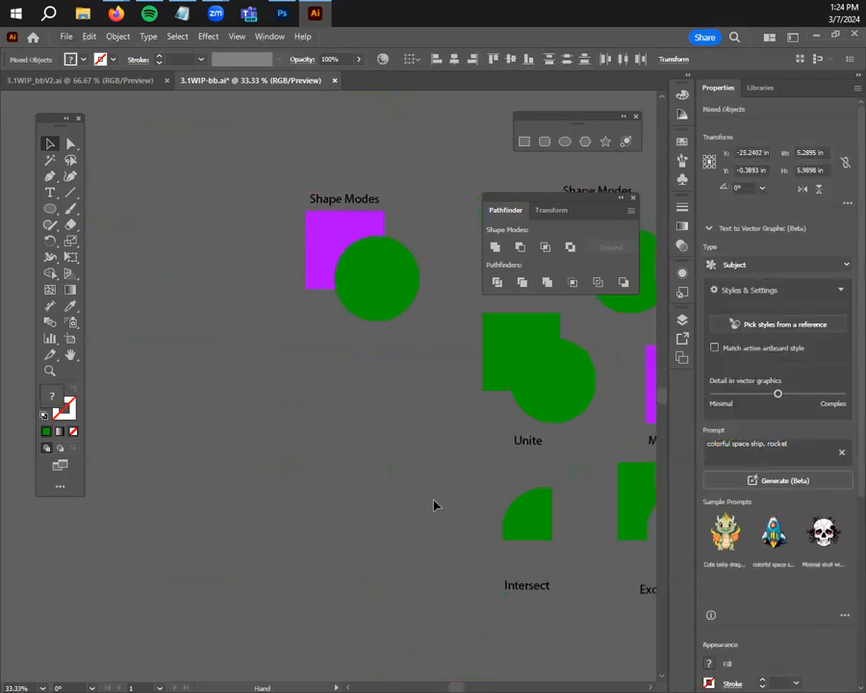
pyautogui.click(365, 279)
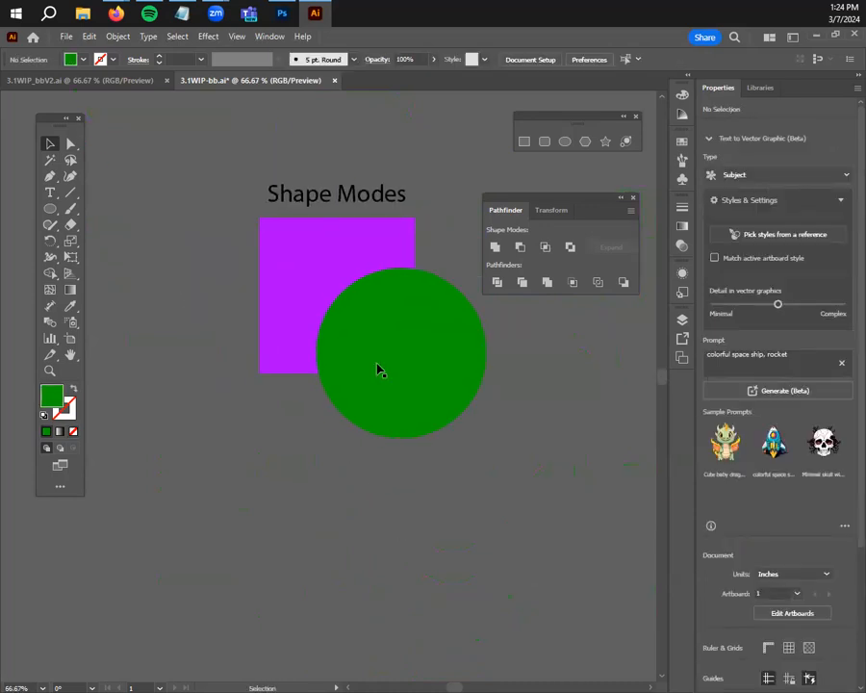
pyautogui.click(336, 194)
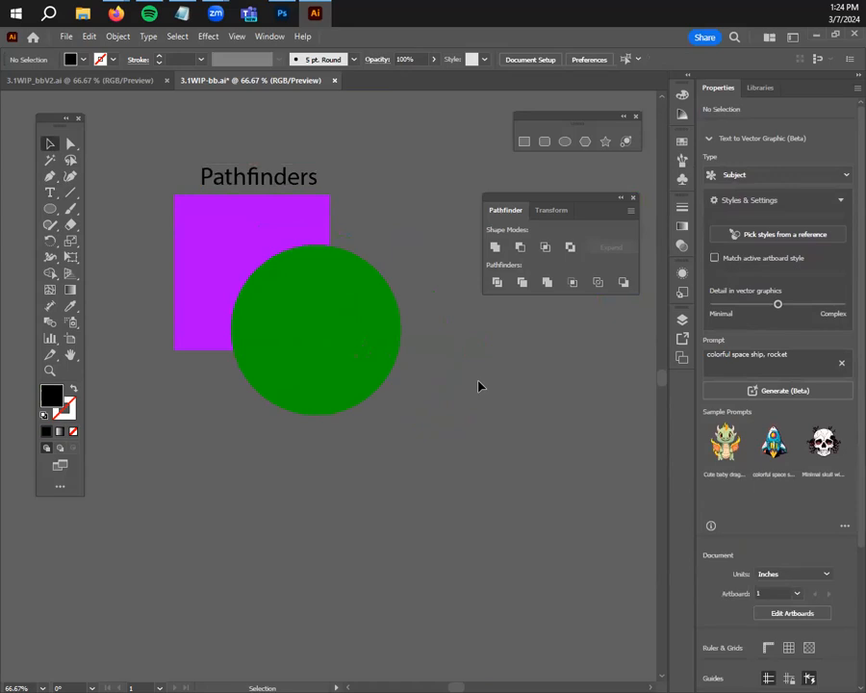
pyautogui.moveTo(411, 482)
pyautogui.write('Di')
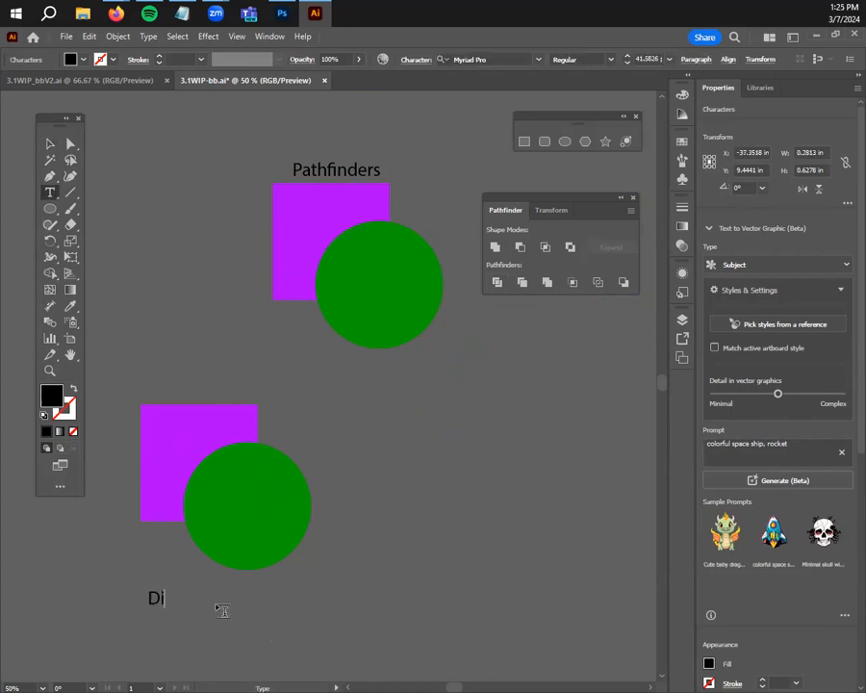
# Finish the 'Divide' label, divide the lower pair, and drag one piece apart
pyautogui.write('vide')
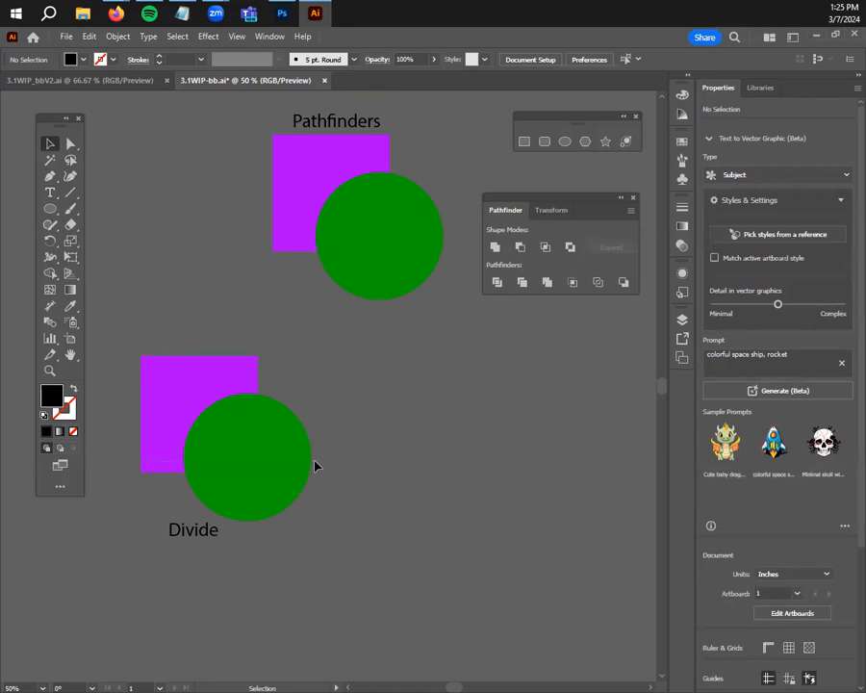
pyautogui.click(245, 457)
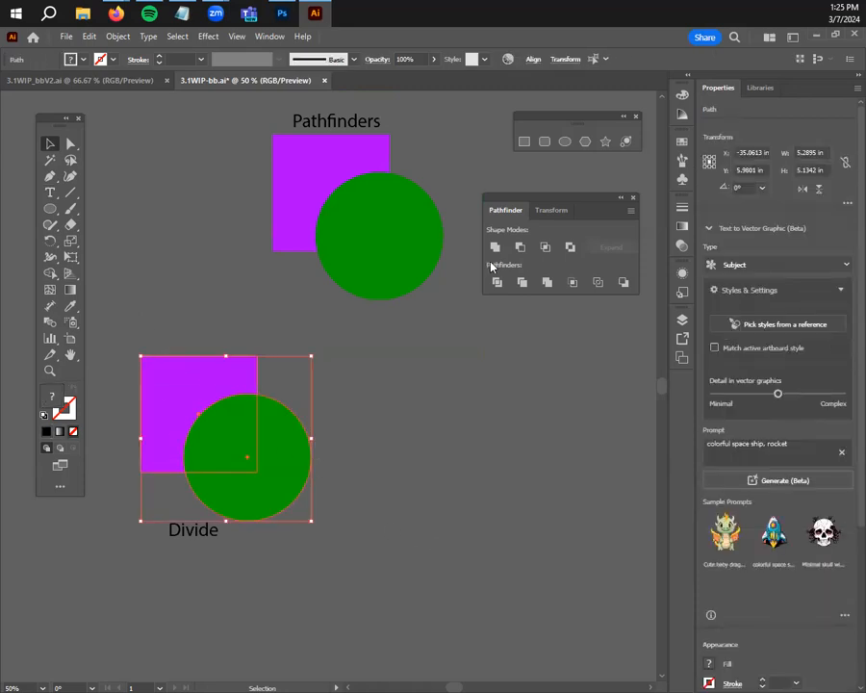
pyautogui.click(497, 282)
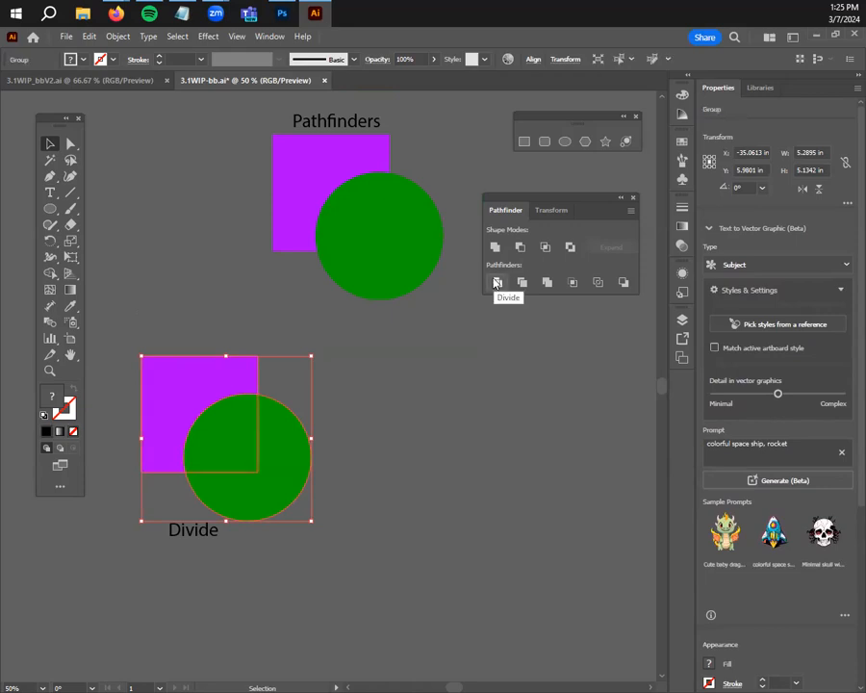
pyautogui.moveTo(472, 409)
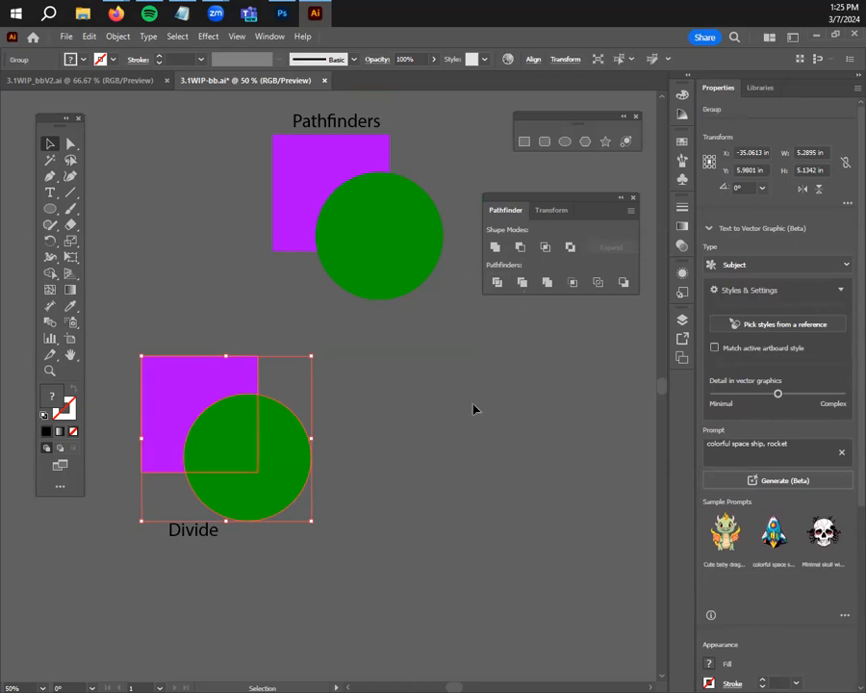
pyautogui.moveTo(267, 376)
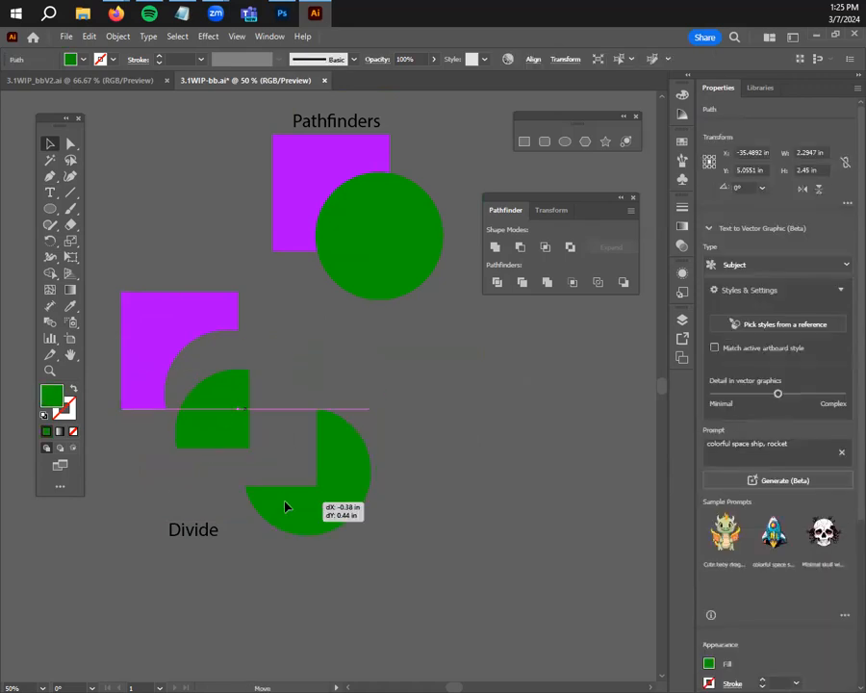
pyautogui.moveTo(284, 505); pyautogui.dragTo(226, 438)
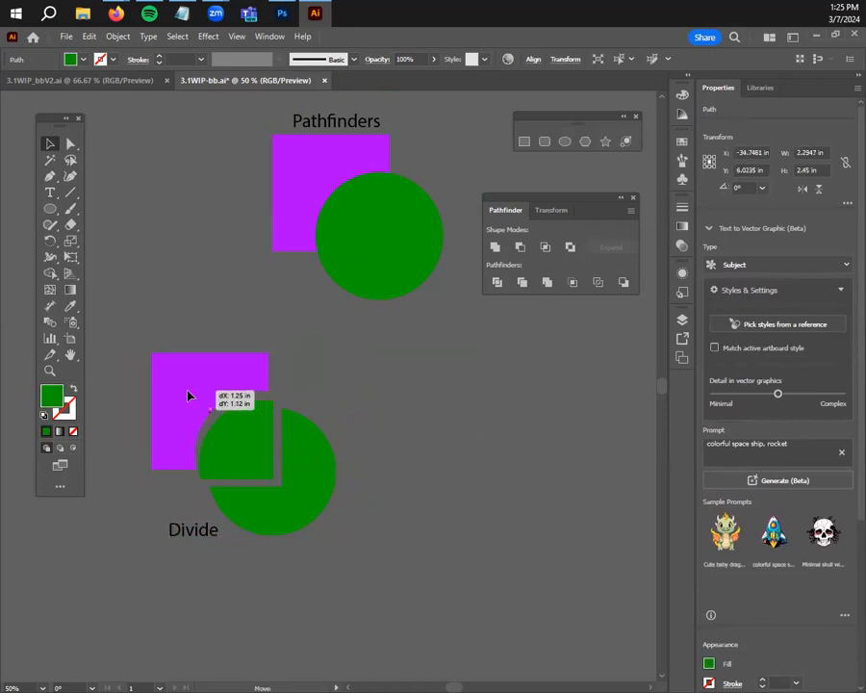
pyautogui.click(520, 424)
pyautogui.write('Trim')
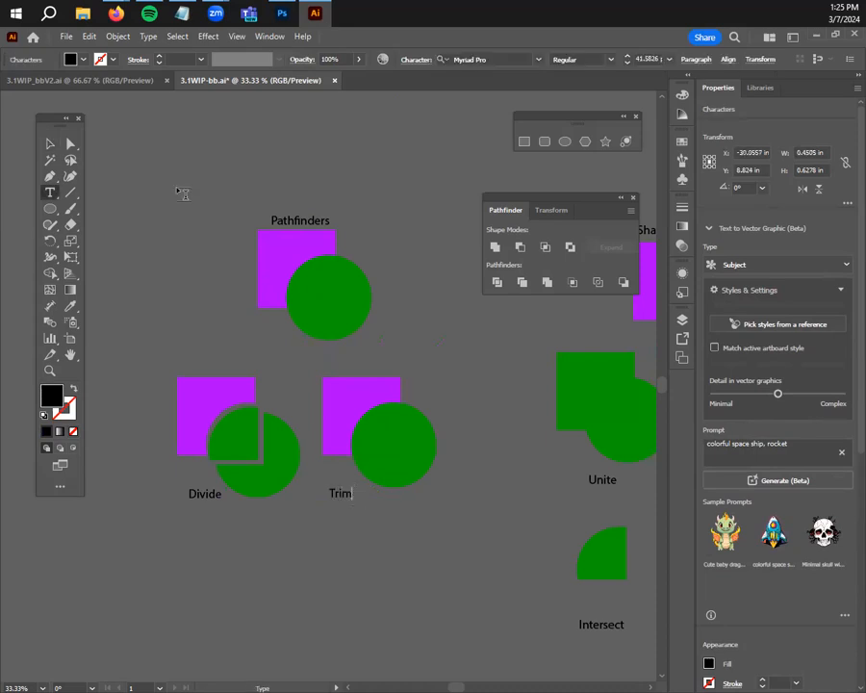
# Finish the 'Trim' label and trim the square where the circle overlaps it
pyautogui.click(433, 535)
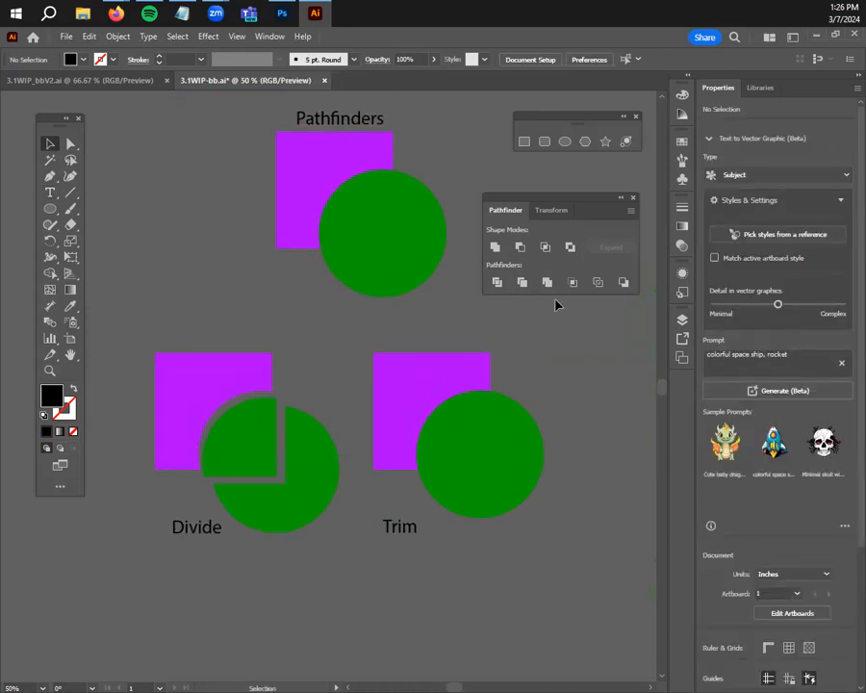
pyautogui.moveTo(497, 282)
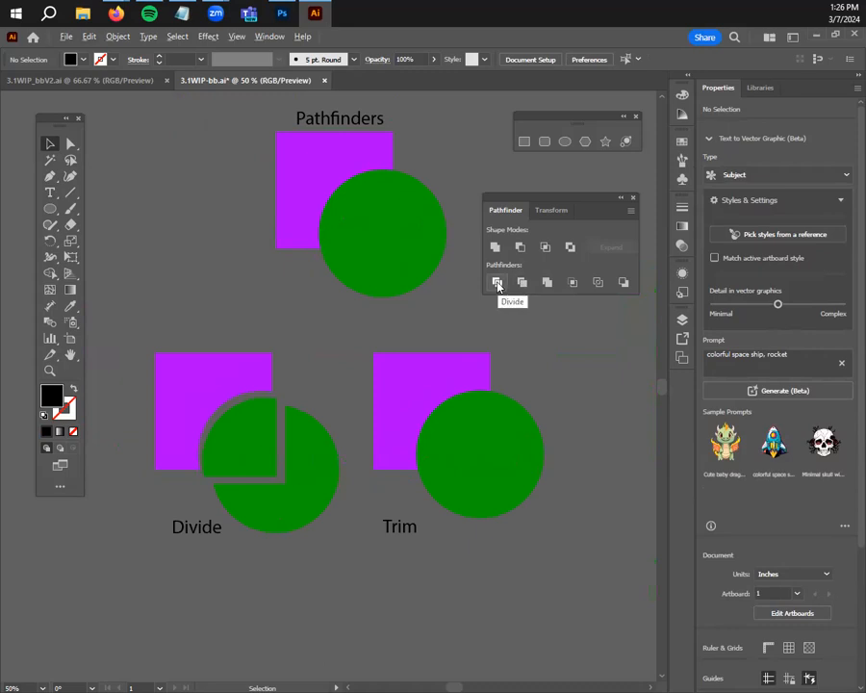
pyautogui.click(117, 36)
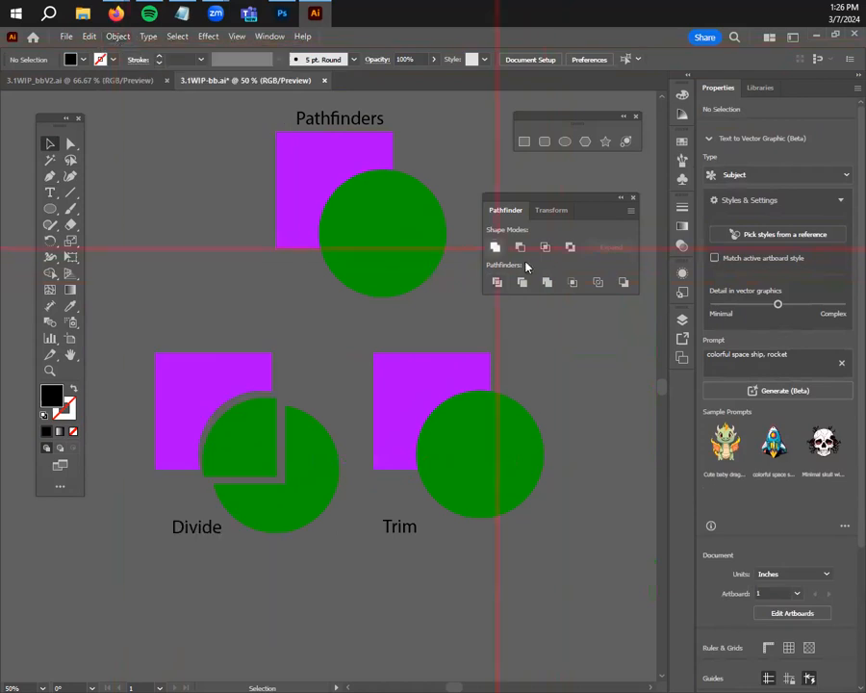
pyautogui.moveTo(598, 282)
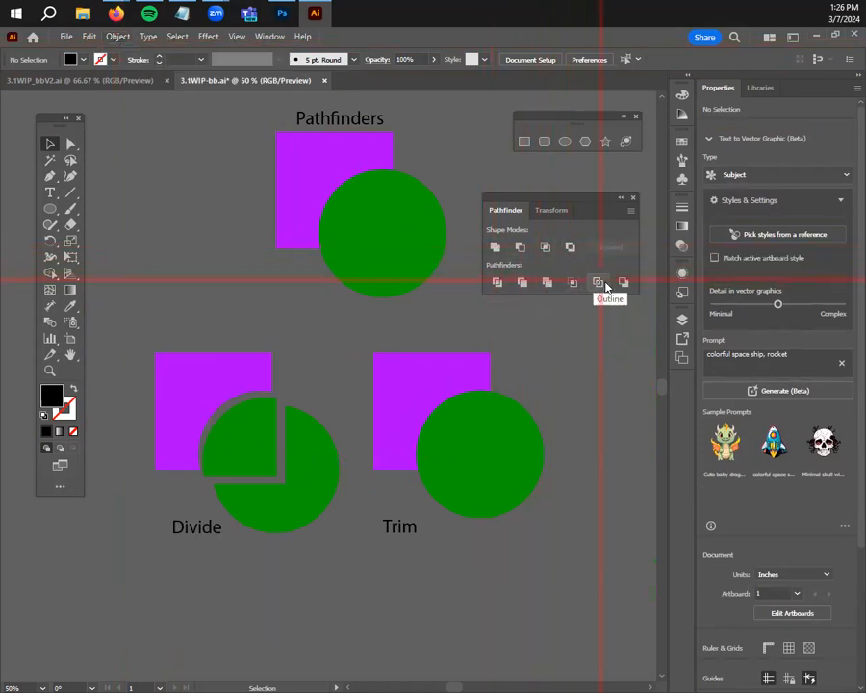
pyautogui.moveTo(495, 247)
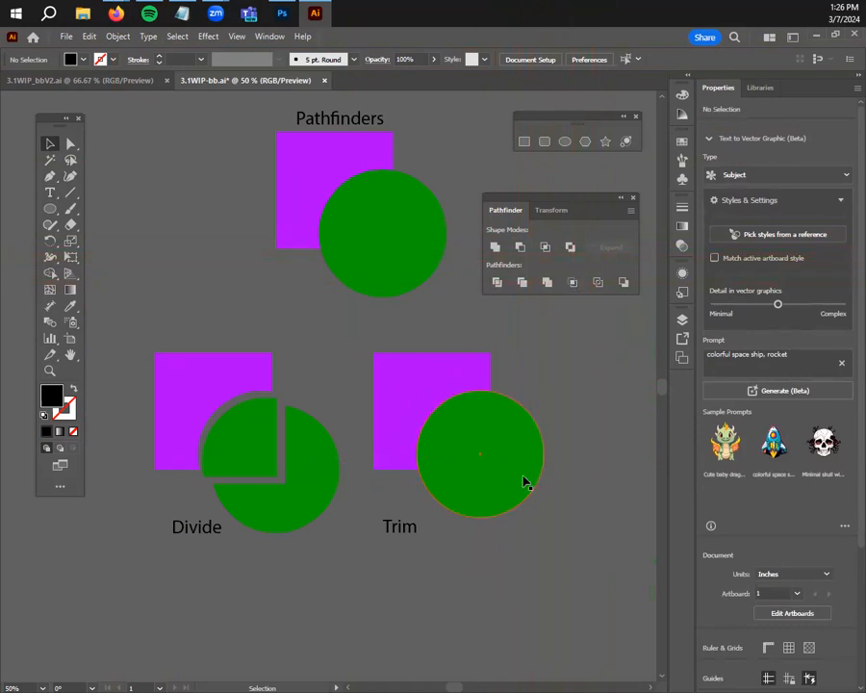
pyautogui.click(495, 247)
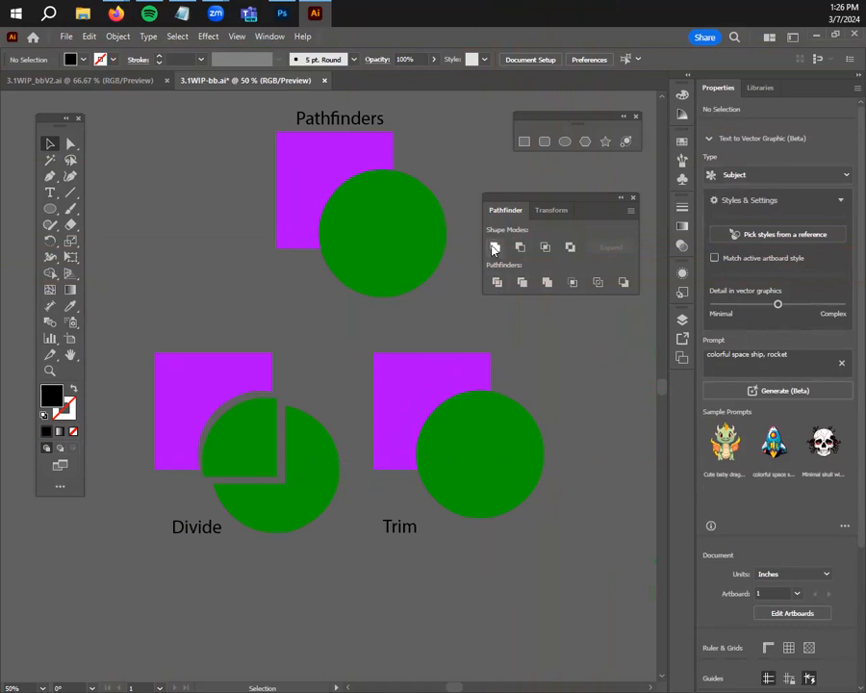
pyautogui.moveTo(578, 247)
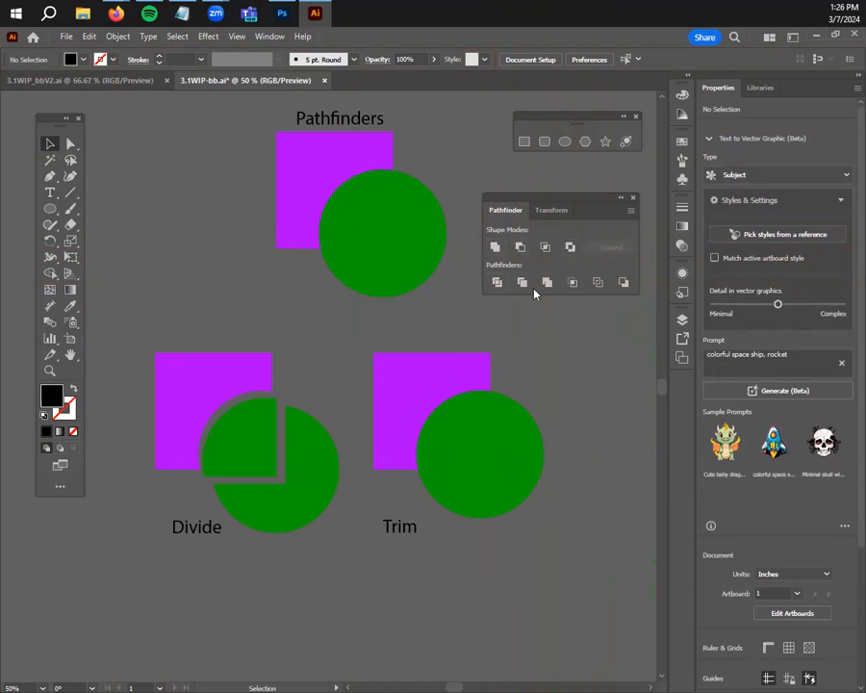
pyautogui.click(457, 433)
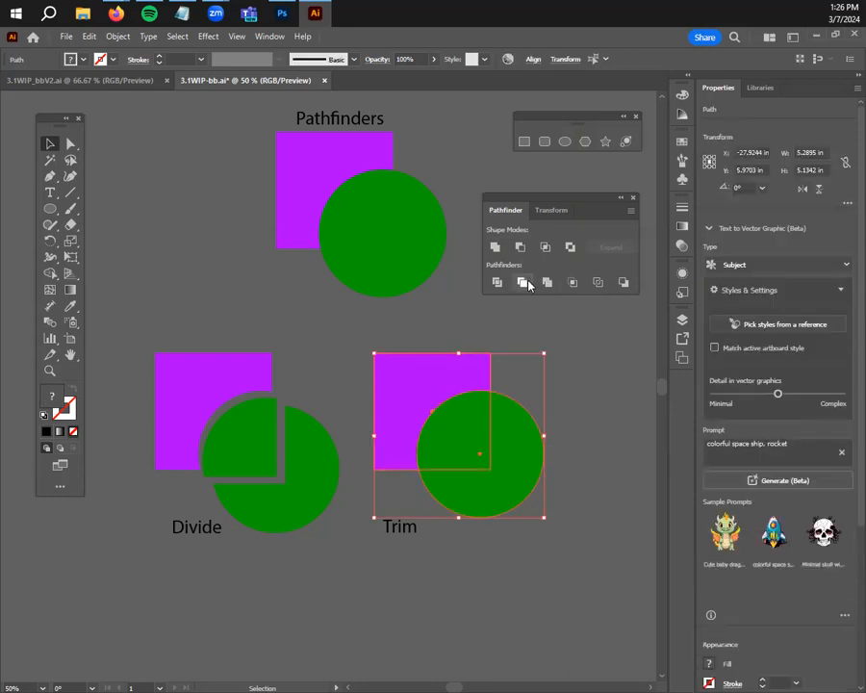
pyautogui.click(526, 282)
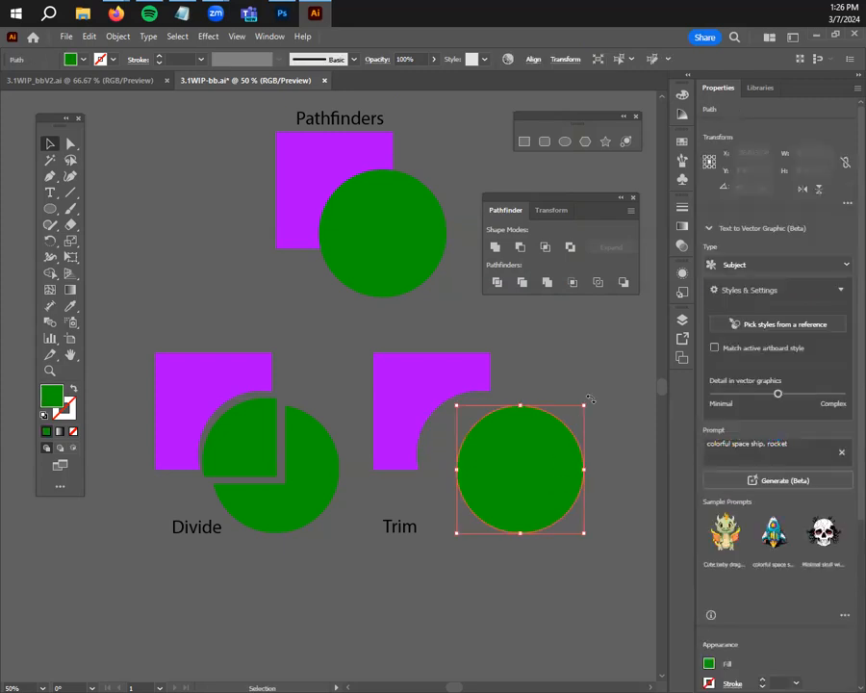
# Move the circle aside and back to check the trim, then reapply a pathfinder
pyautogui.moveTo(520, 470); pyautogui.dragTo(490, 460)
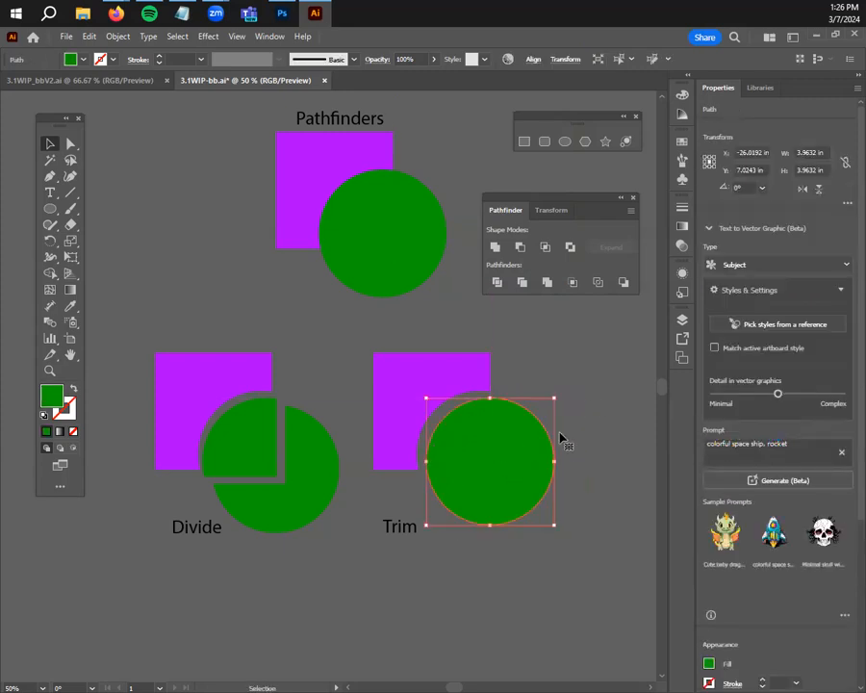
pyautogui.moveTo(491, 460); pyautogui.dragTo(573, 472)
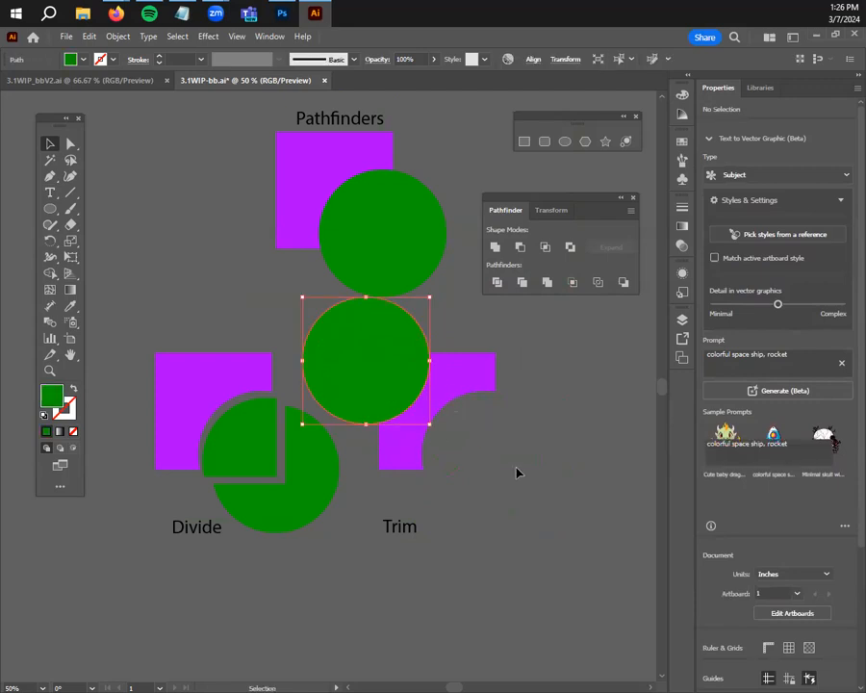
pyautogui.click(547, 282)
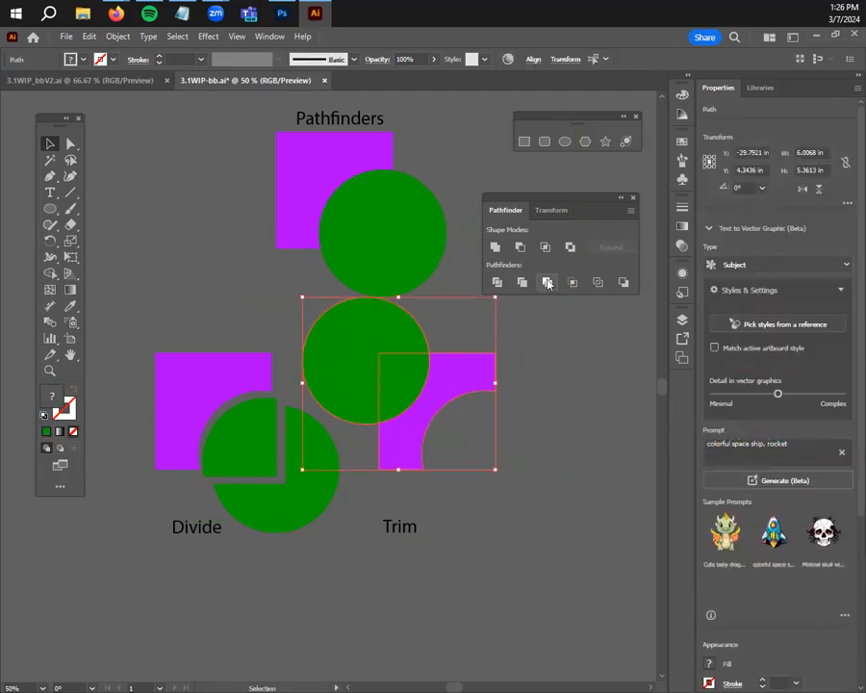
pyautogui.click(522, 282)
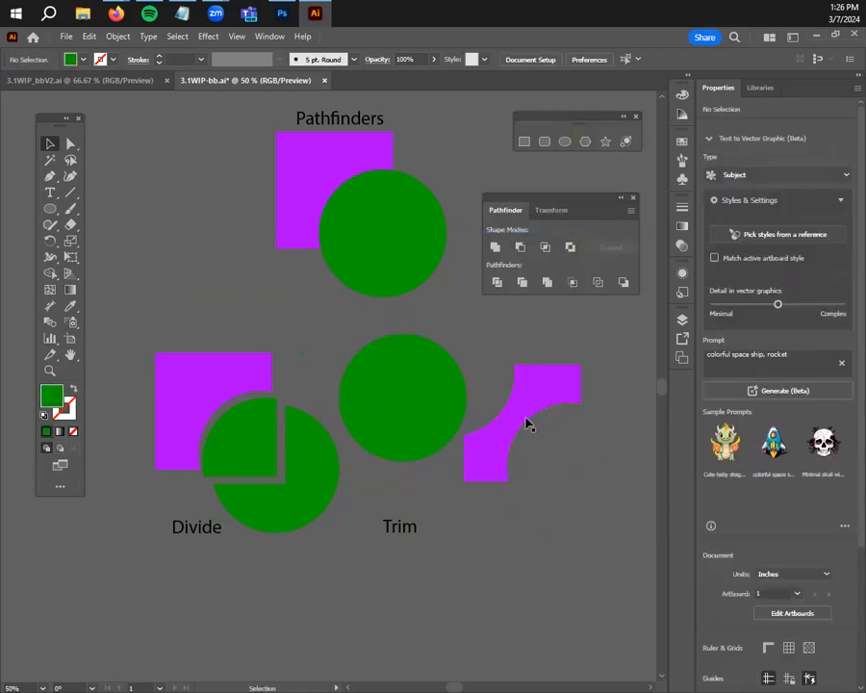
pyautogui.click(378, 409)
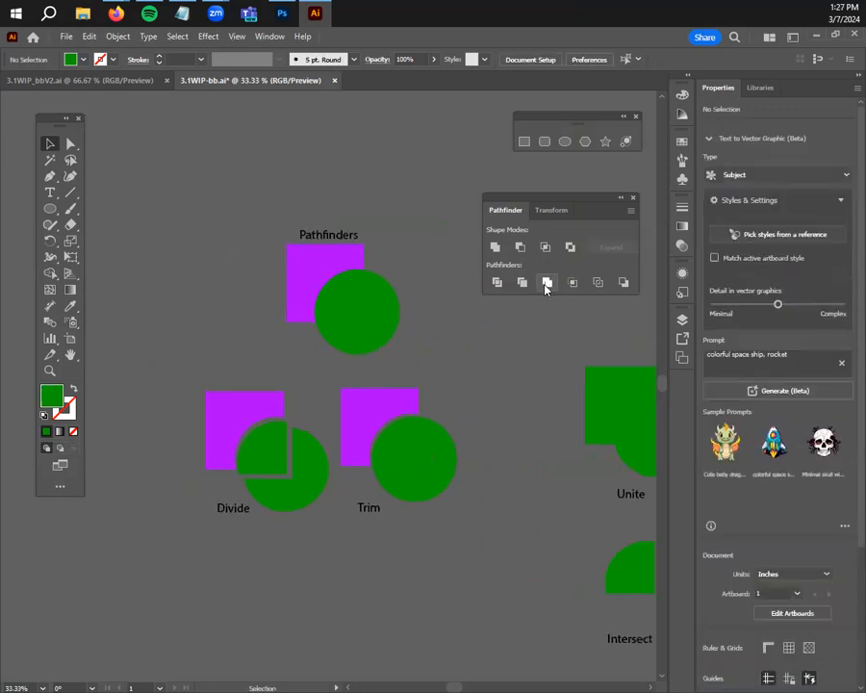
# Alt-drag a copy of the square-and-circle pair below Divide and reposition its circle over the square
pyautogui.click(328, 289)
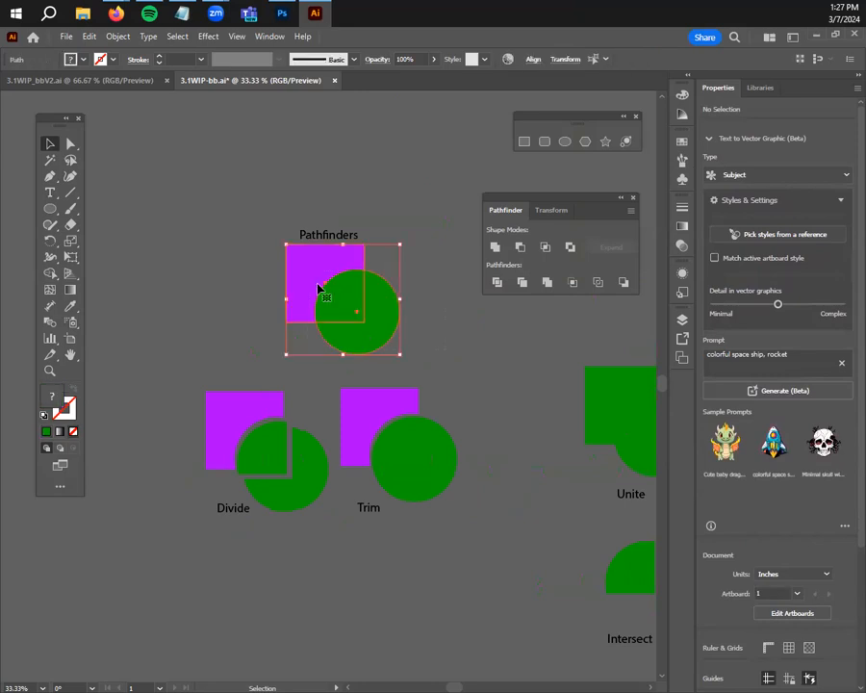
pyautogui.click(262, 592)
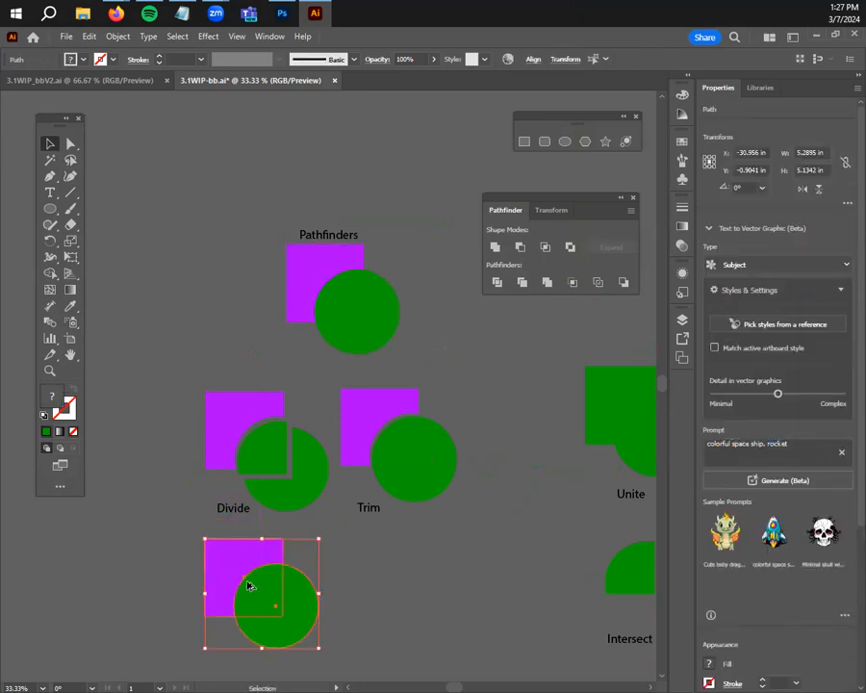
pyautogui.moveTo(262, 592); pyautogui.dragTo(262, 525)
pyautogui.write('Merge')
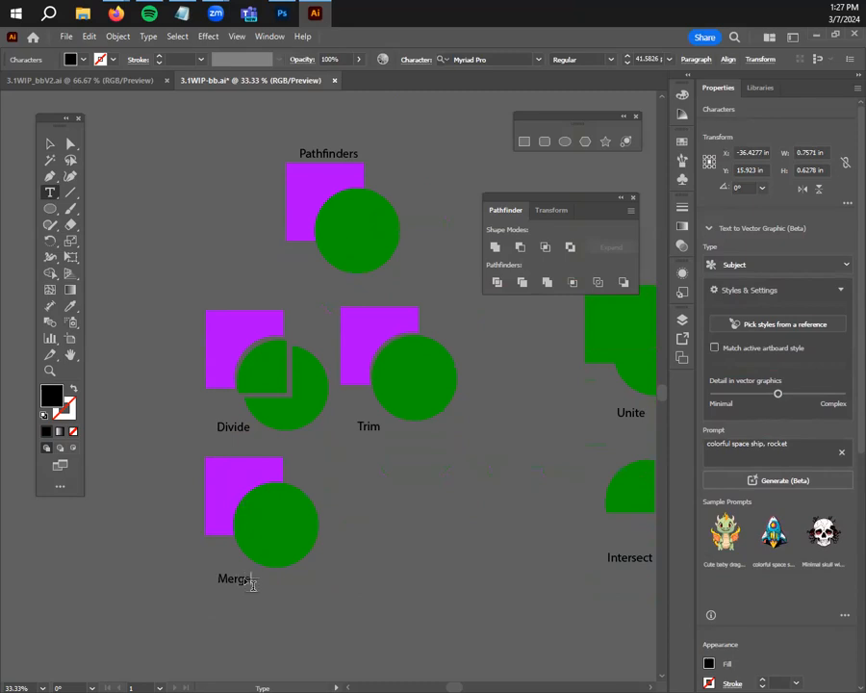
pyautogui.click(50, 143)
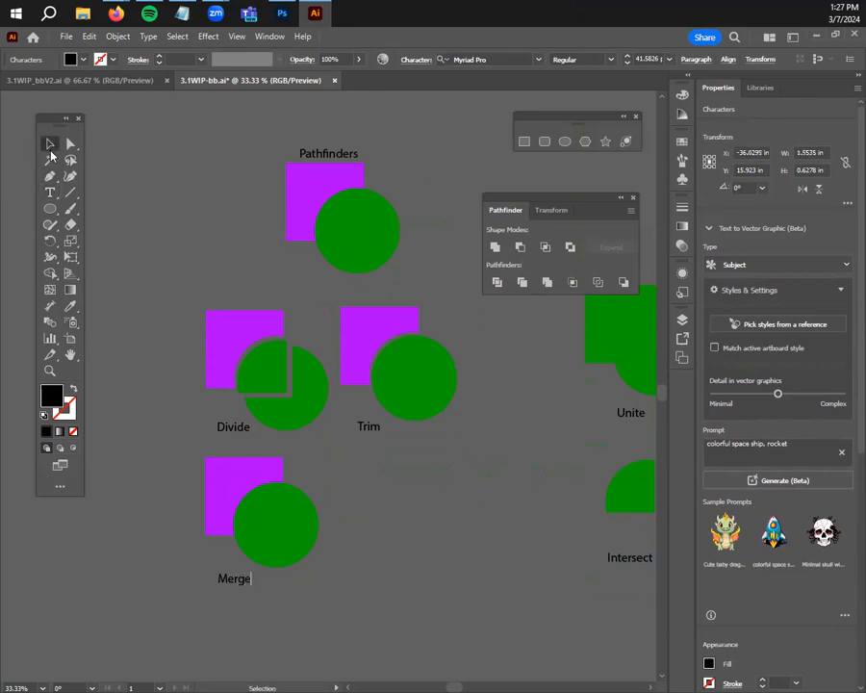
pyautogui.click(269, 510)
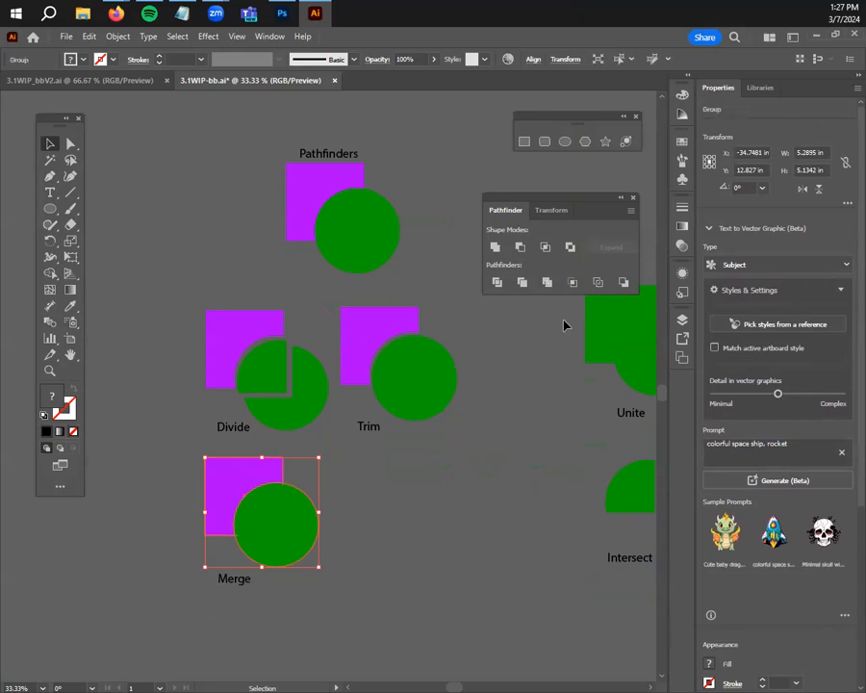
pyautogui.click(282, 518)
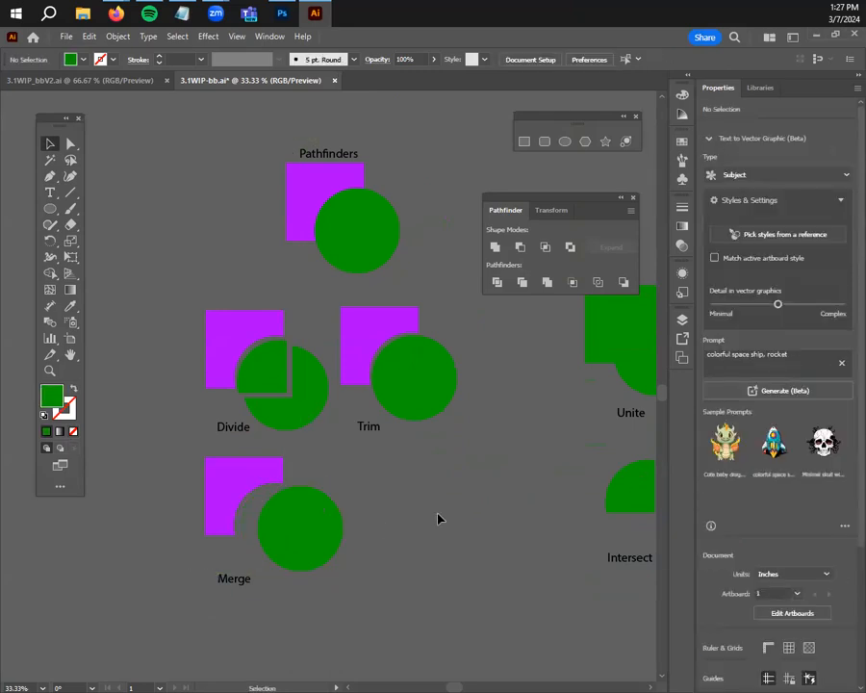
pyautogui.moveTo(313, 520)
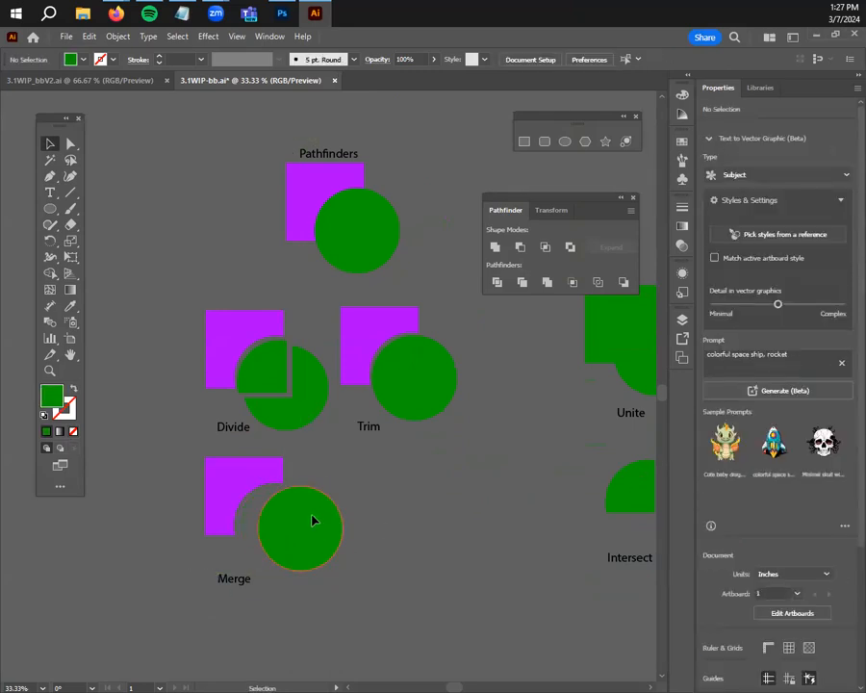
pyautogui.moveTo(313, 521); pyautogui.dragTo(293, 525)
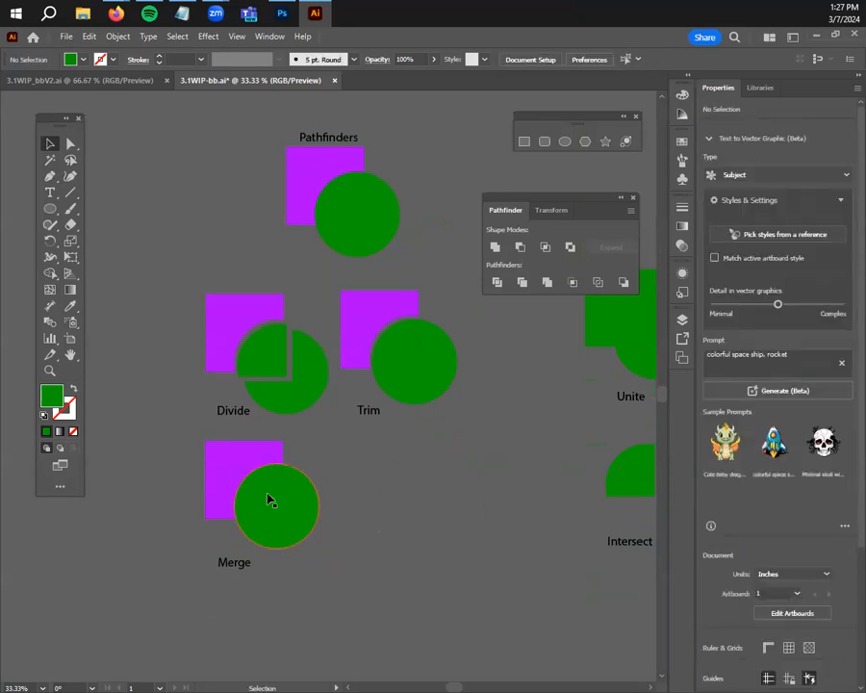
pyautogui.moveTo(278, 501); pyautogui.dragTo(279, 509)
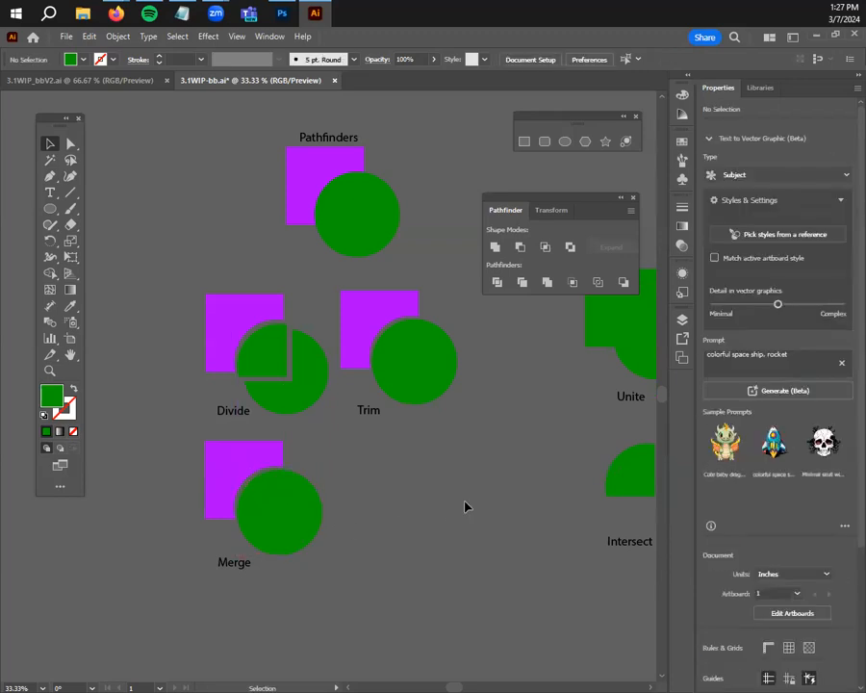
pyautogui.scroll(-3)
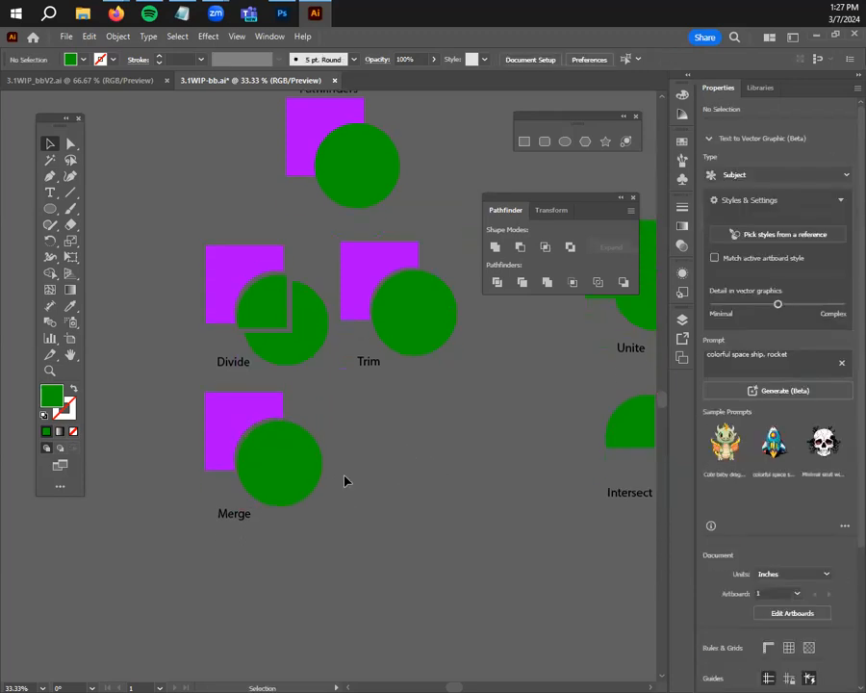
pyautogui.moveTo(332, 438)
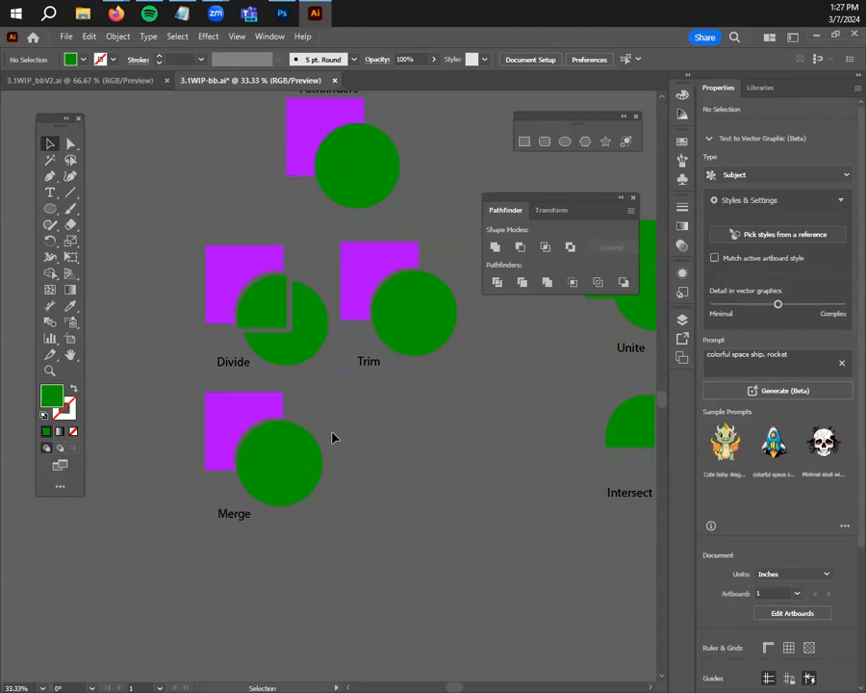
pyautogui.moveTo(329, 463)
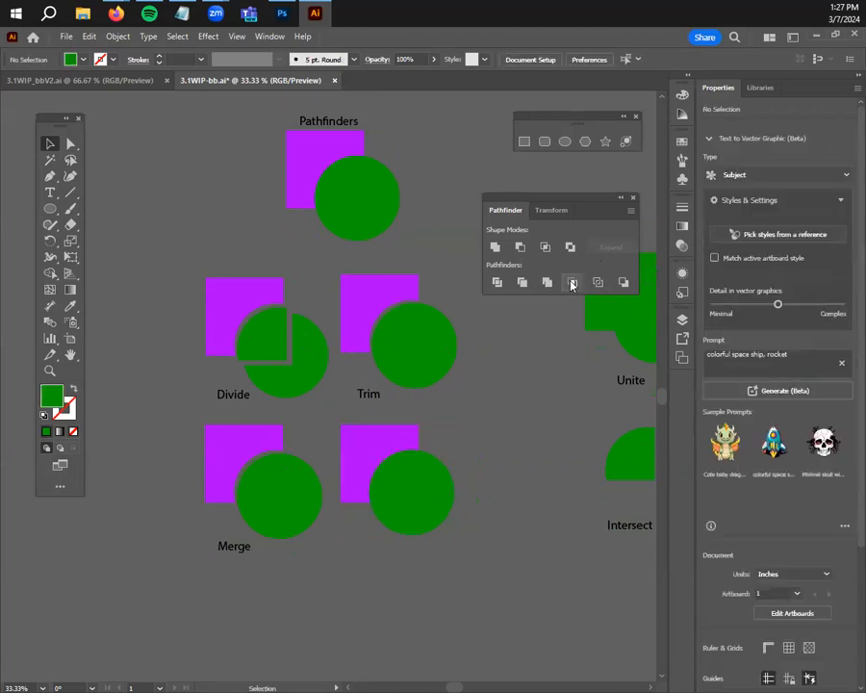
# Copy the Merge label as 'Crop' and crop the pair down to their overlap
pyautogui.click(397, 478)
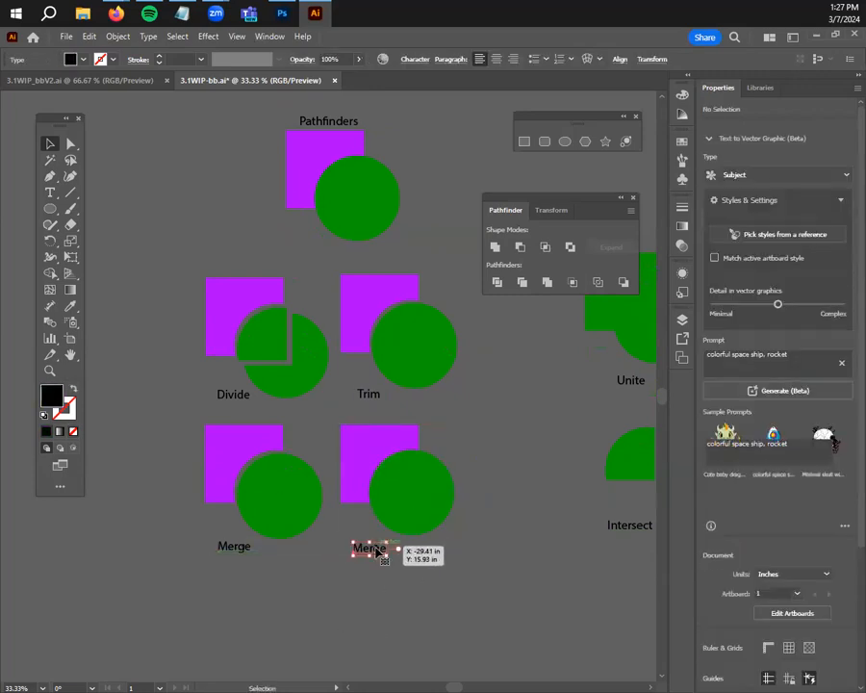
pyautogui.click(368, 548)
pyautogui.write('Crop')
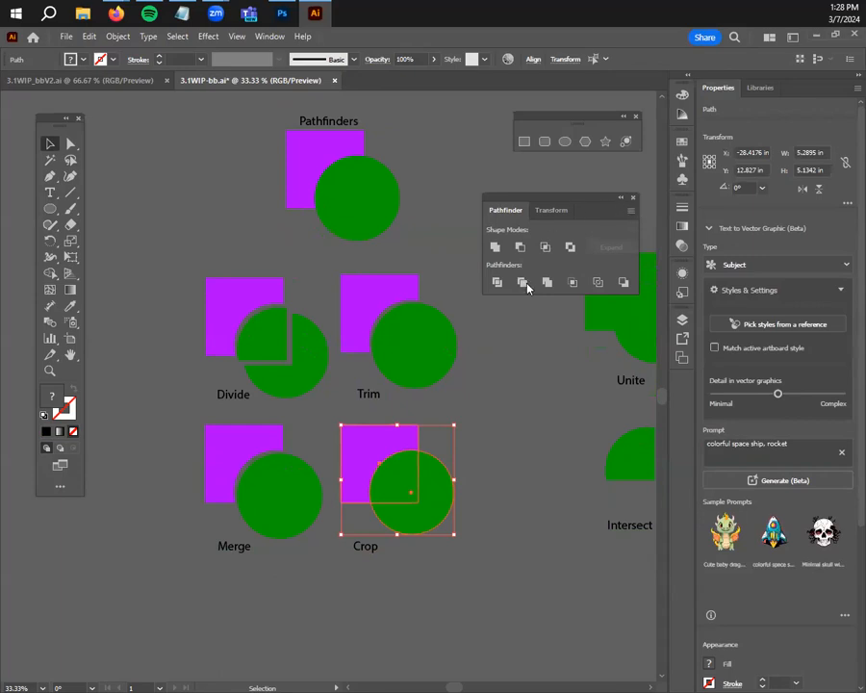
pyautogui.click(522, 282)
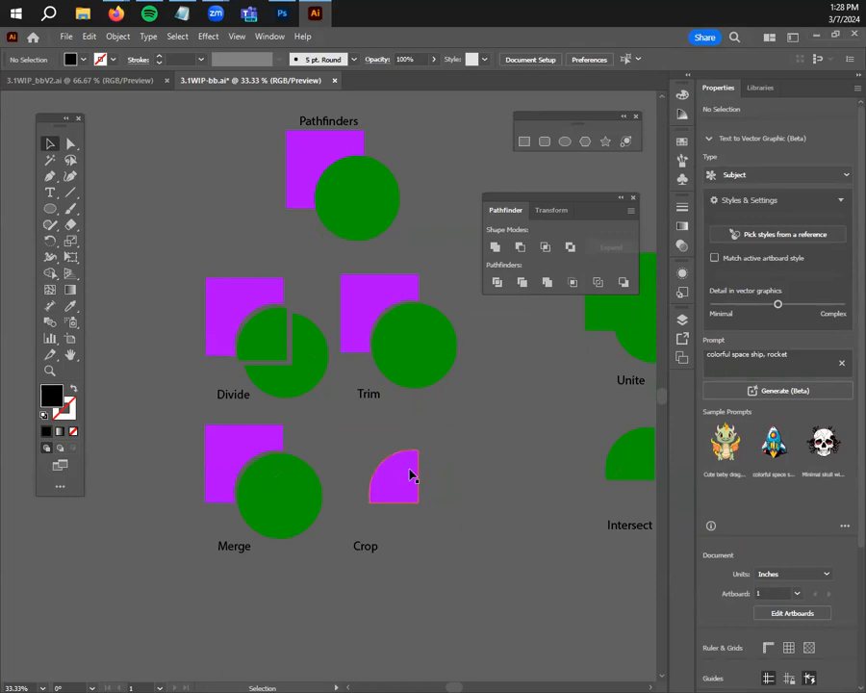
pyautogui.moveTo(400, 462)
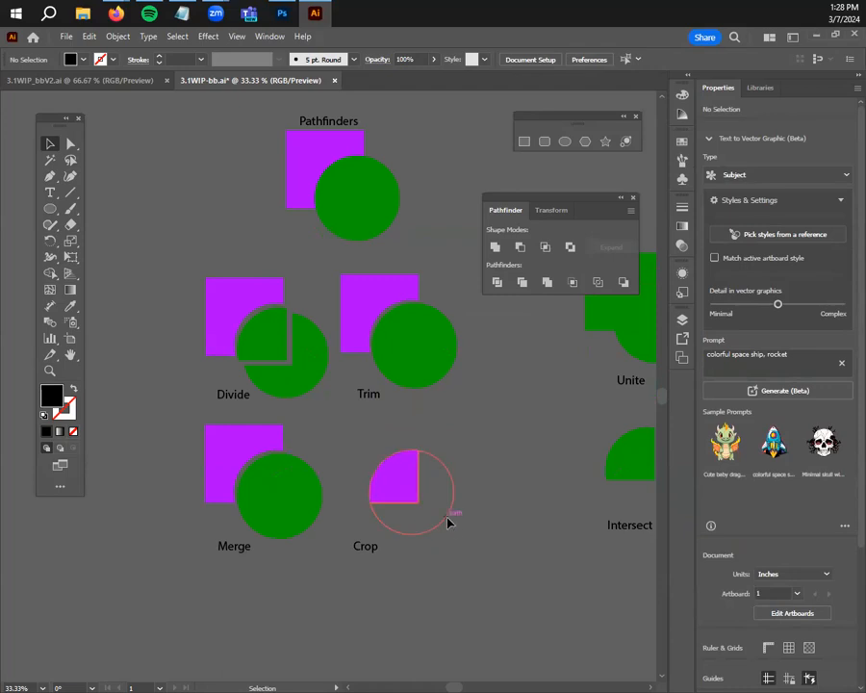
pyautogui.click(412, 491)
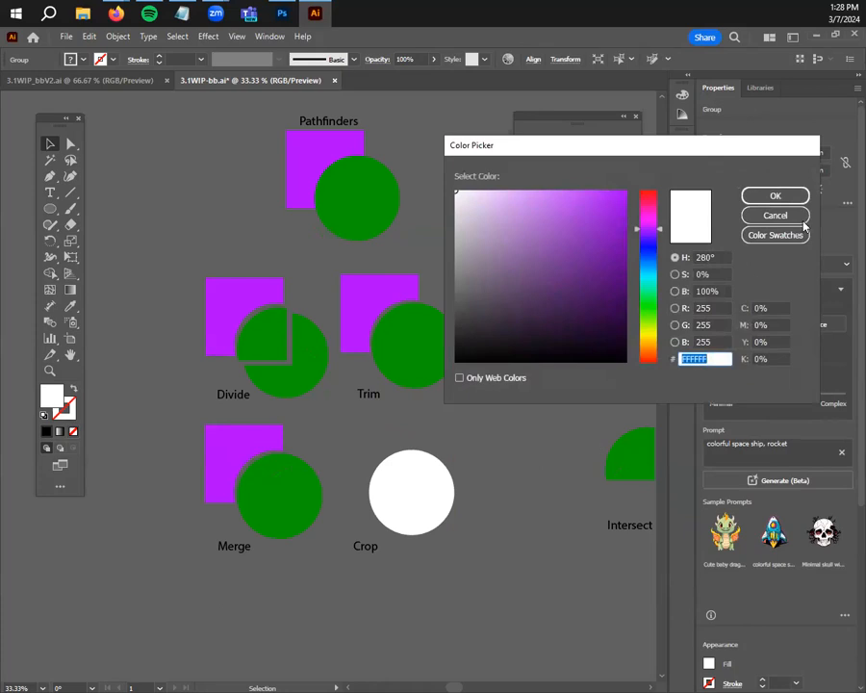
pyautogui.click(775, 196)
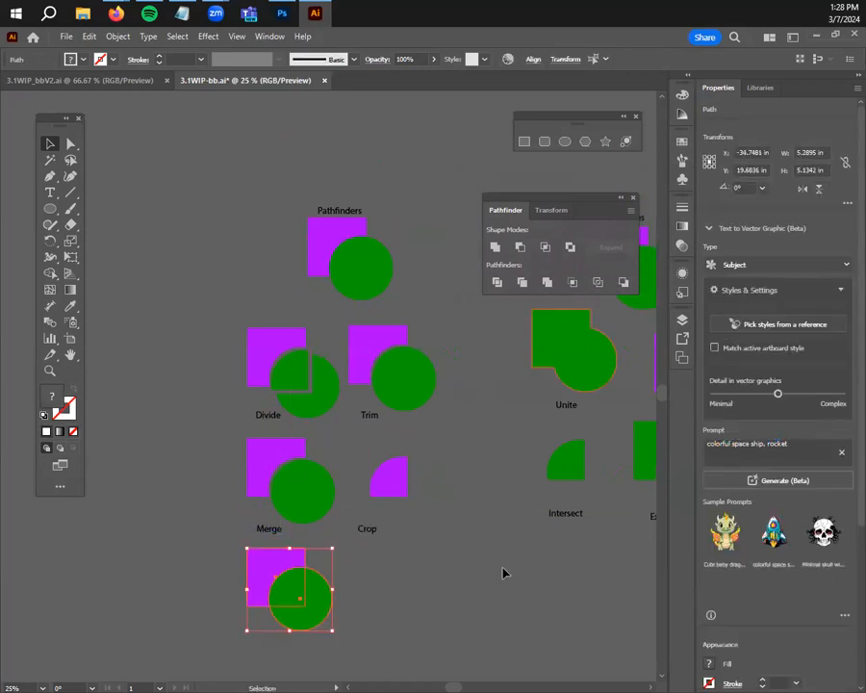
# Place a copied label under the new pair and convert the pair into unfilled Outline strokes
pyautogui.moveTo(289, 592); pyautogui.dragTo(274, 573)
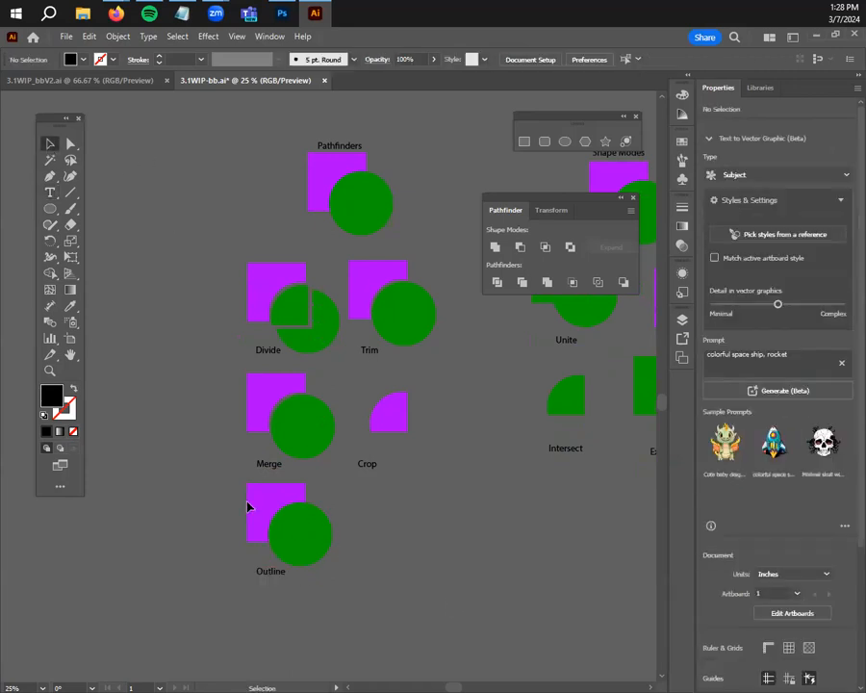
pyautogui.click(289, 524)
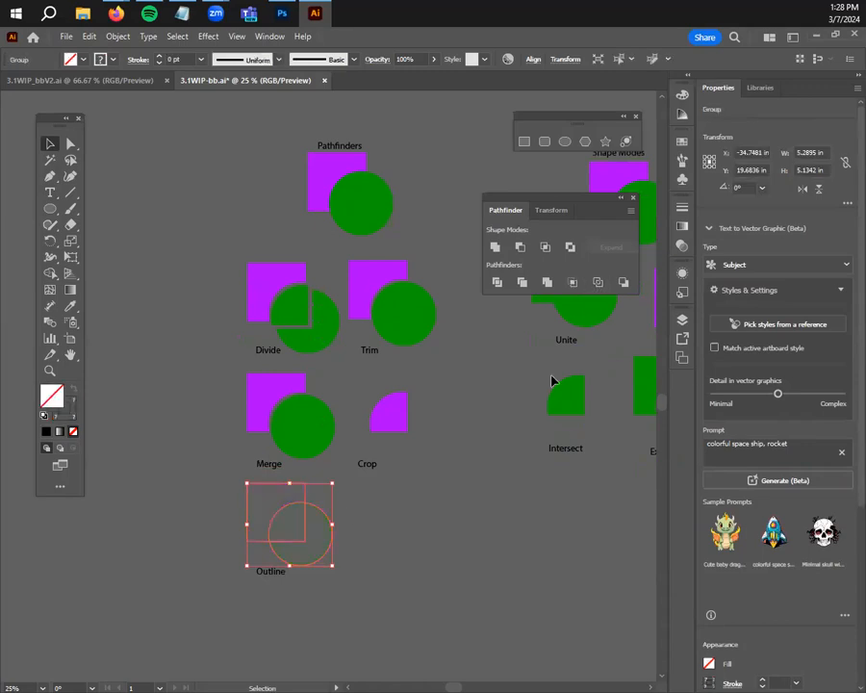
pyautogui.click(290, 529)
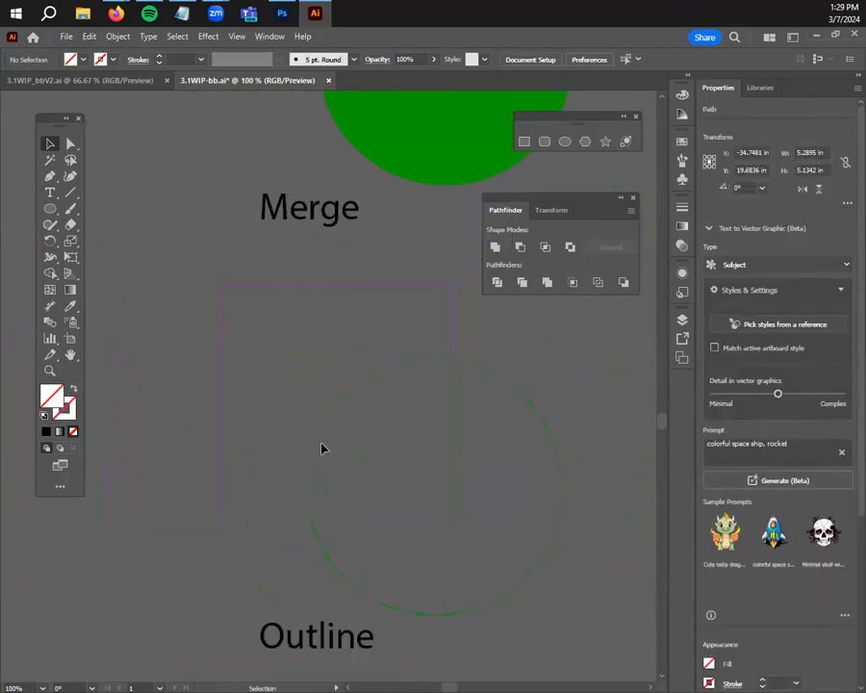
pyautogui.click(296, 401)
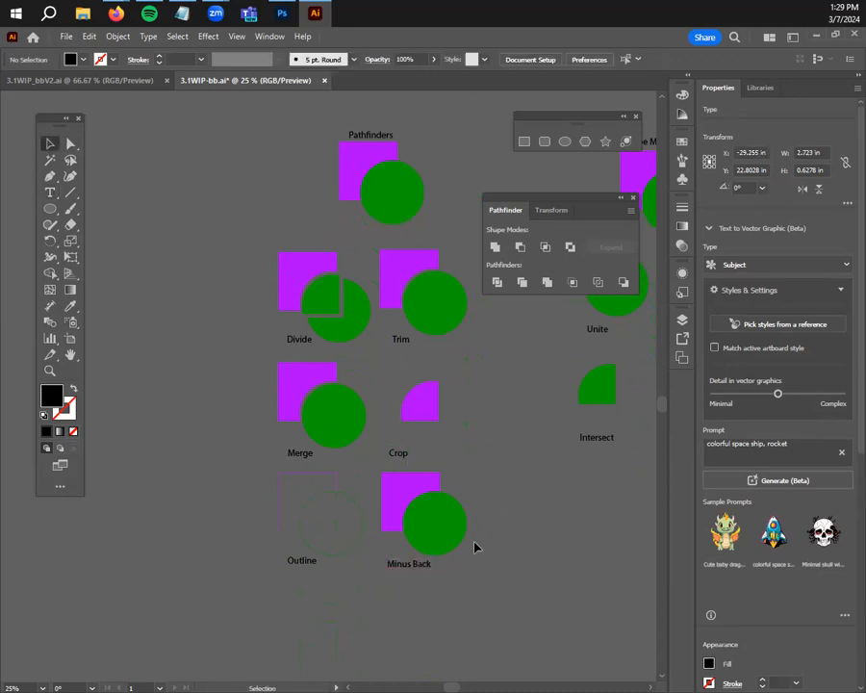
# Apply Pathfinder Minus Back, removing the square's area from the green circle
pyautogui.click(433, 524)
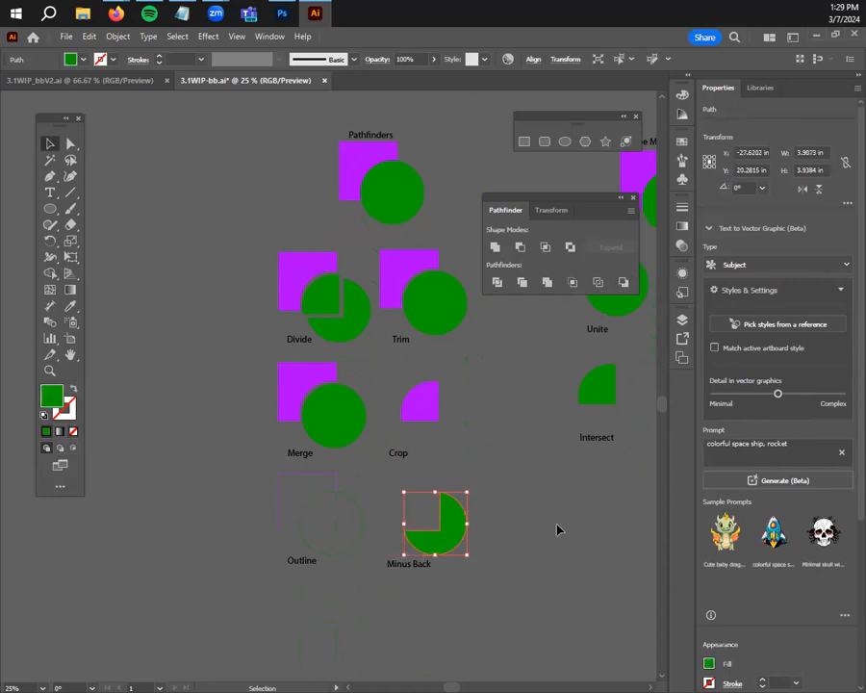
pyautogui.click(558, 529)
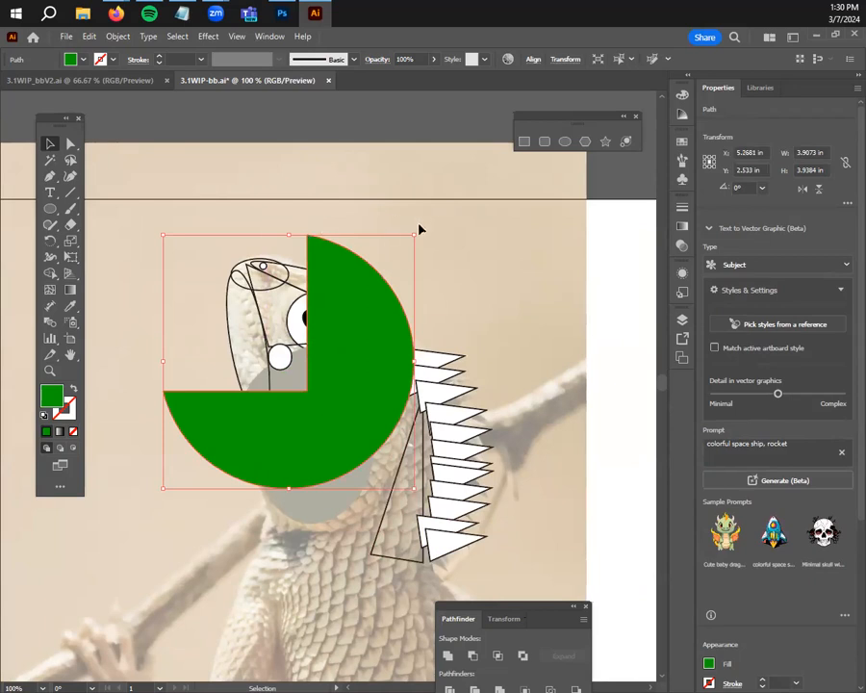
# Shrink the notched green circle and reposition it near the lizard's chin
pyautogui.moveTo(419, 229); pyautogui.dragTo(344, 190)
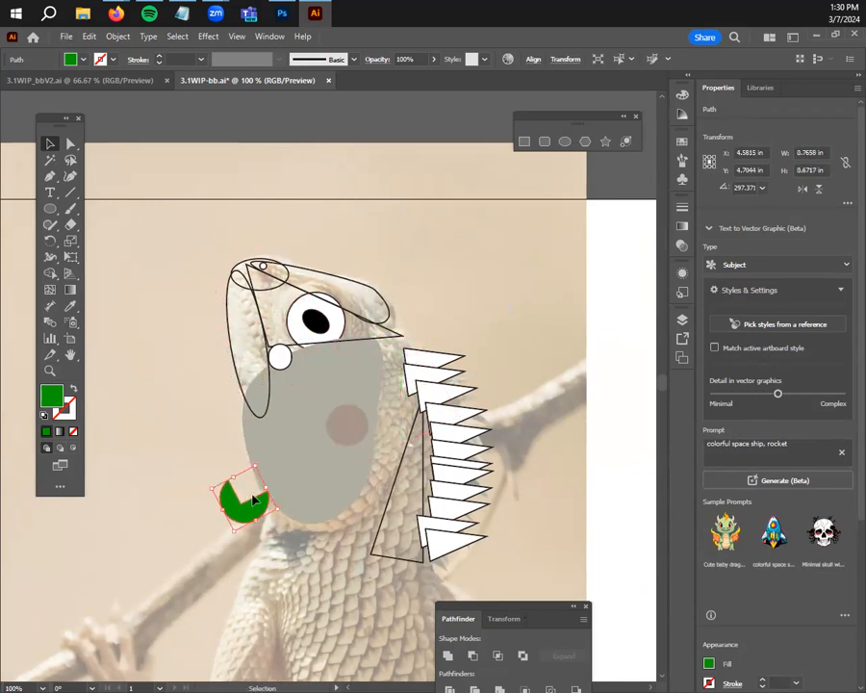
pyautogui.moveTo(246, 500); pyautogui.dragTo(318, 337)
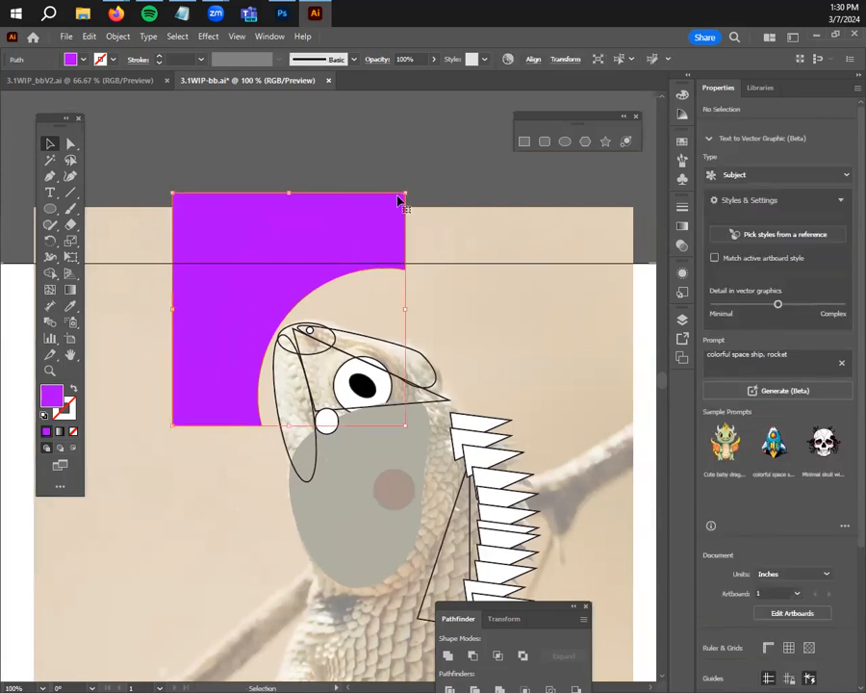
# Scale down and rotate the magenta notched shape, then move it above the lizard's head
pyautogui.moveTo(288, 308); pyautogui.dragTo(375, 438)
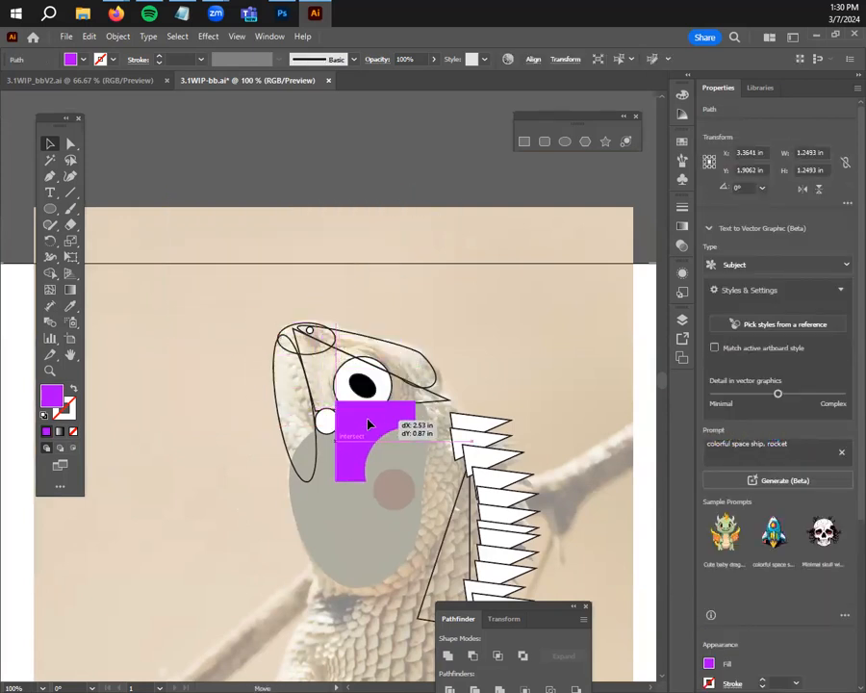
pyautogui.moveTo(370, 438); pyautogui.dragTo(323, 405)
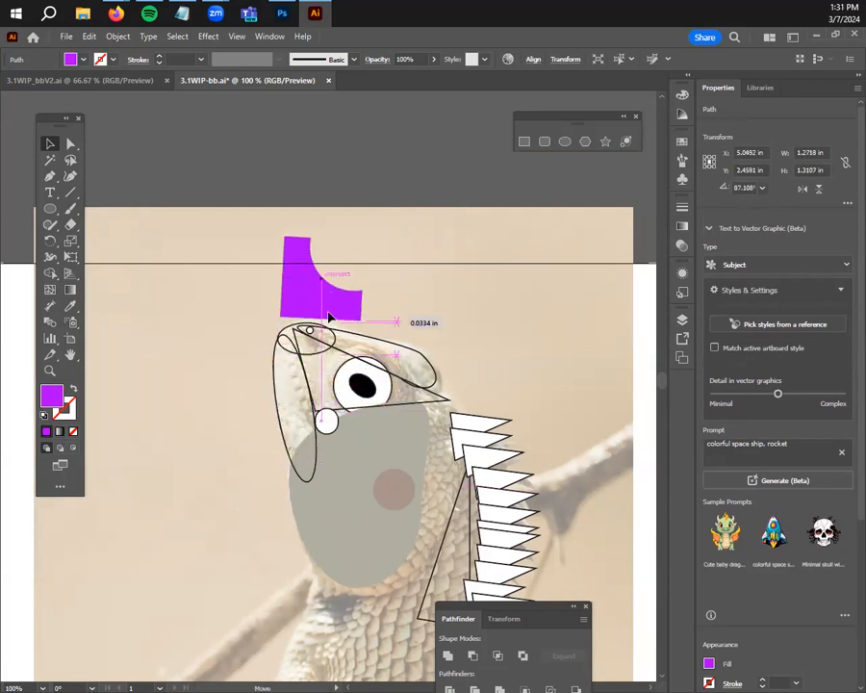
pyautogui.moveTo(323, 279); pyautogui.dragTo(337, 583)
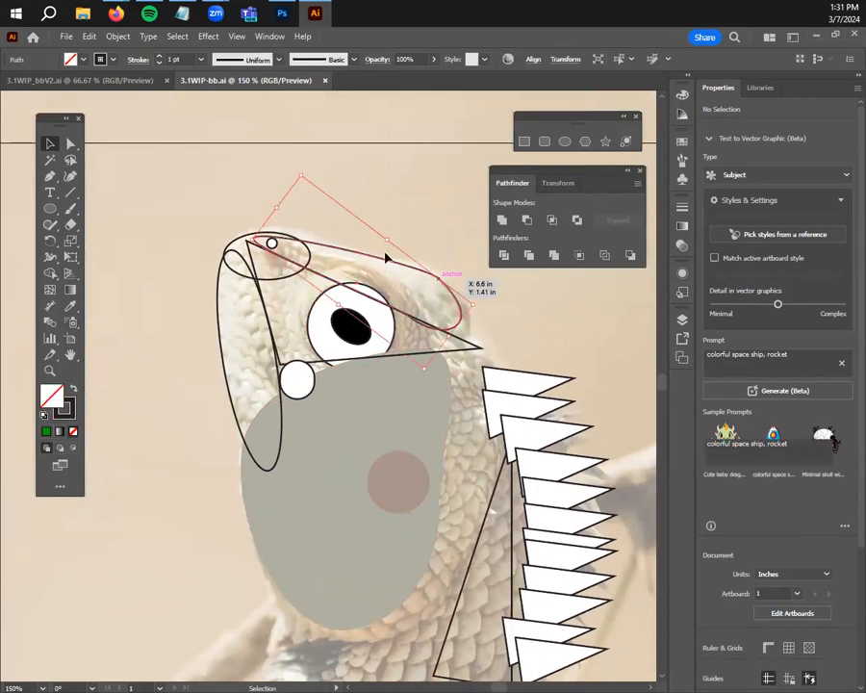
pyautogui.click(385, 260)
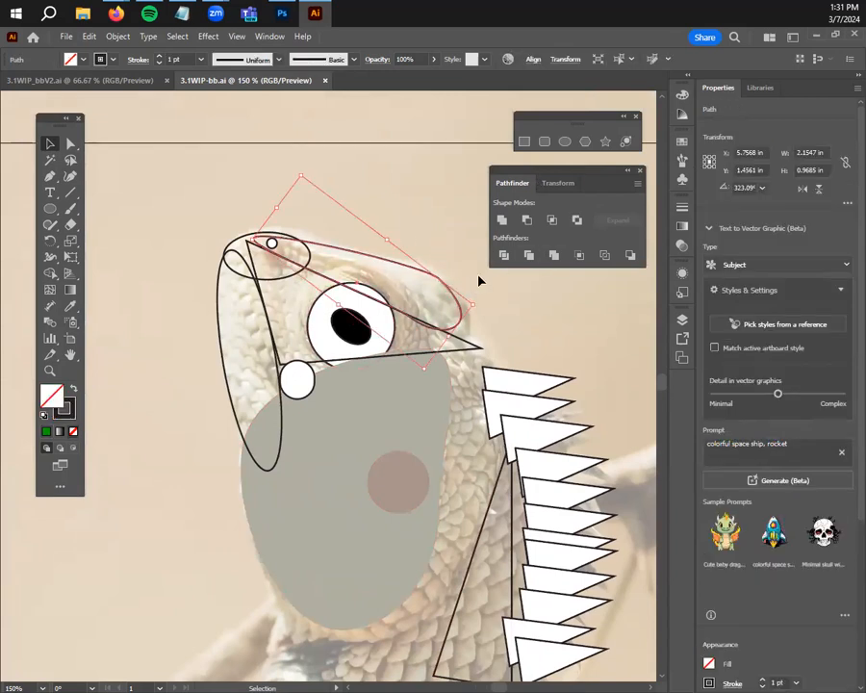
pyautogui.click(375, 460)
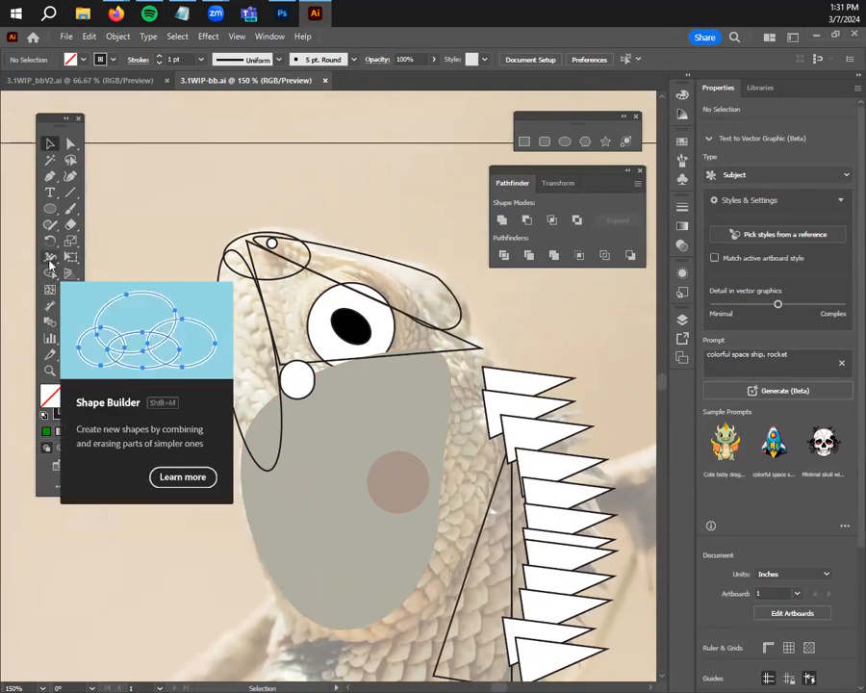
pyautogui.moveTo(50, 273)
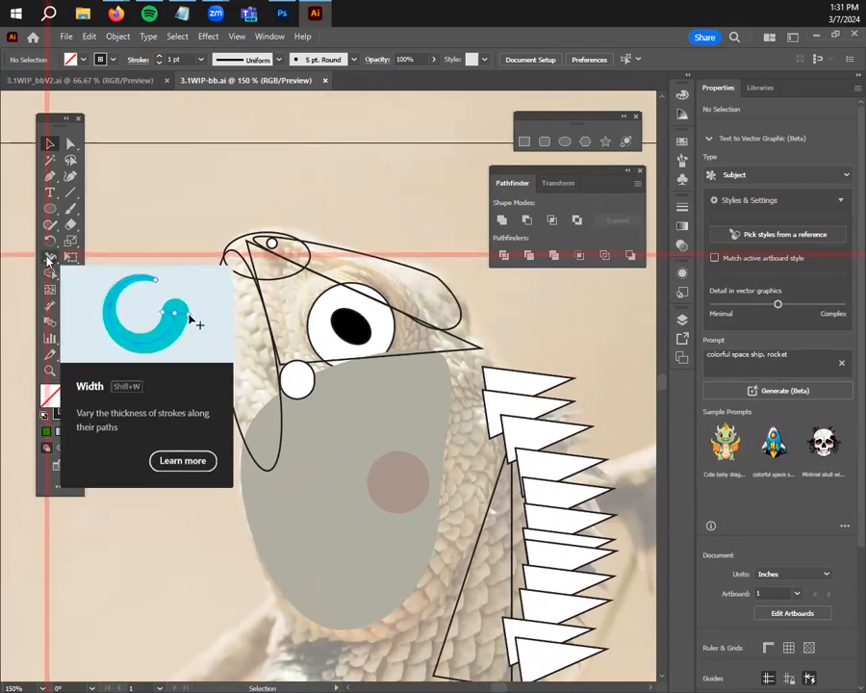
pyautogui.moveTo(121, 327)
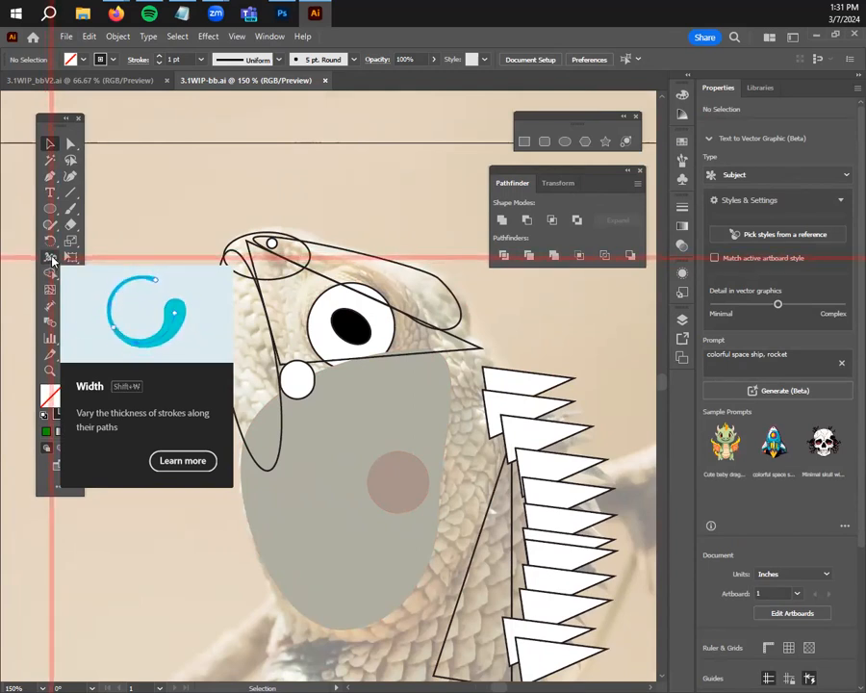
pyautogui.moveTo(51, 276)
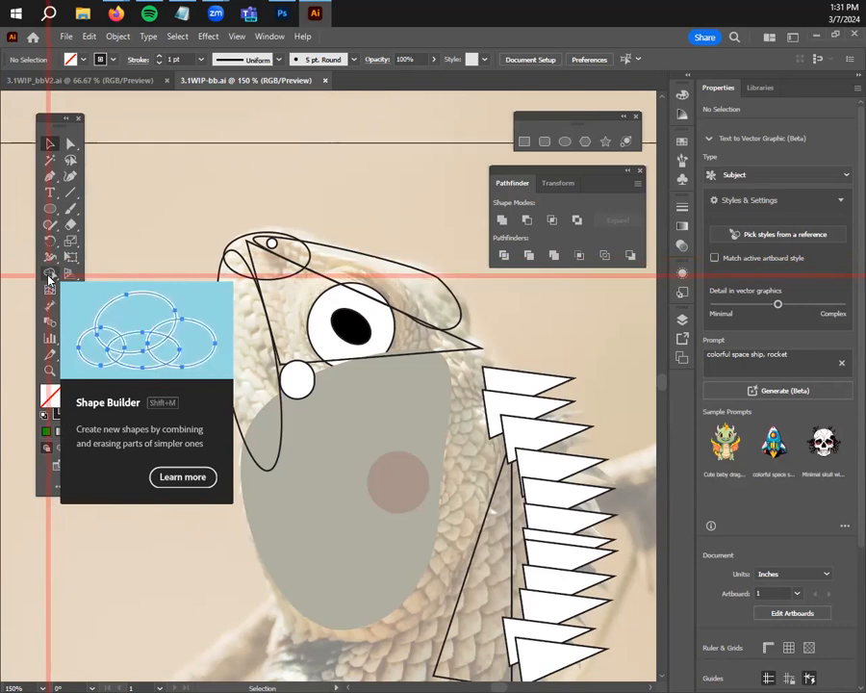
pyautogui.moveTo(125, 322)
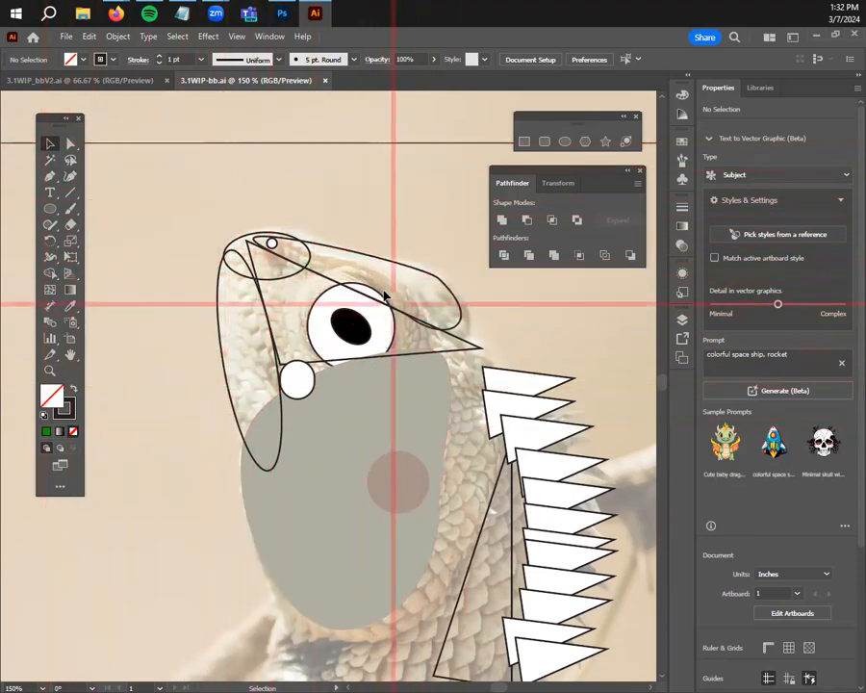
pyautogui.click(385, 298)
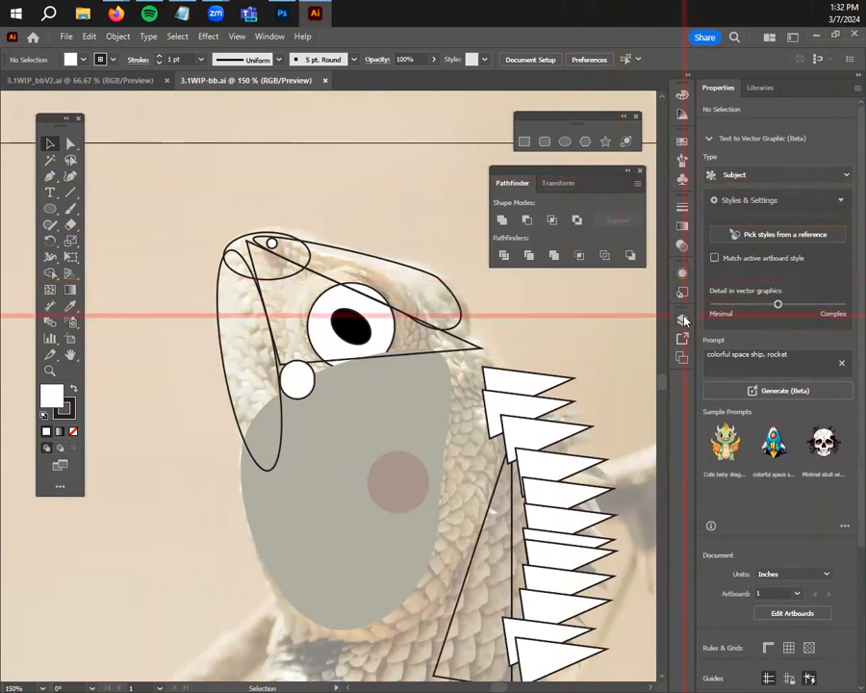
pyautogui.click(516, 373)
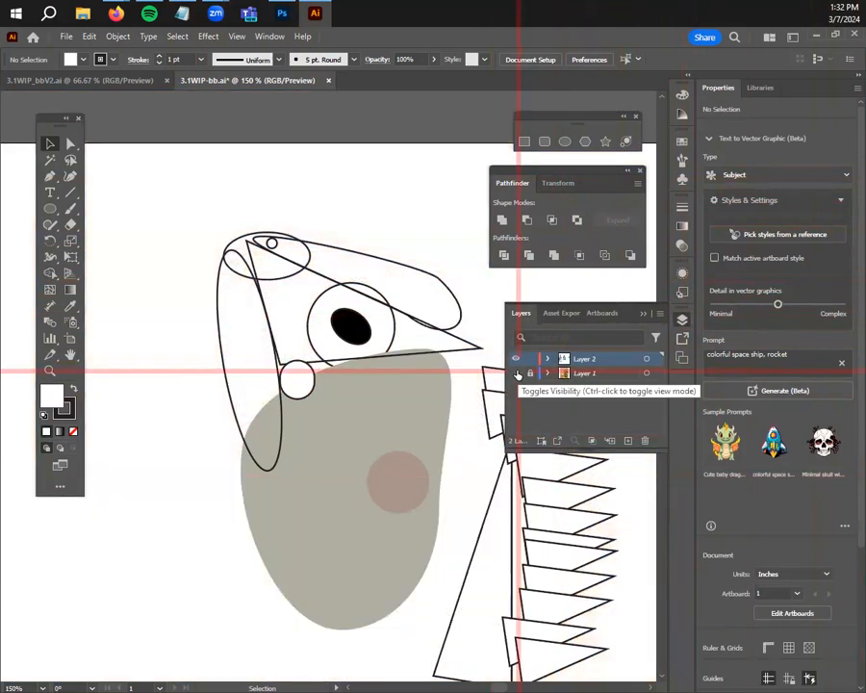
pyautogui.click(516, 373)
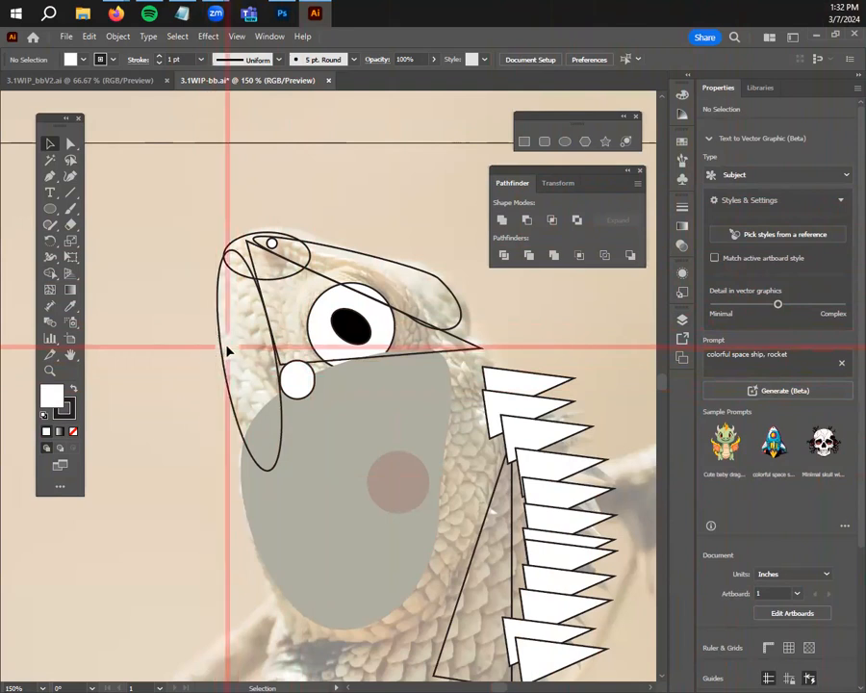
# Select the long head ellipse and other head outlines, then unite them with Shape Builder
pyautogui.click(255, 366)
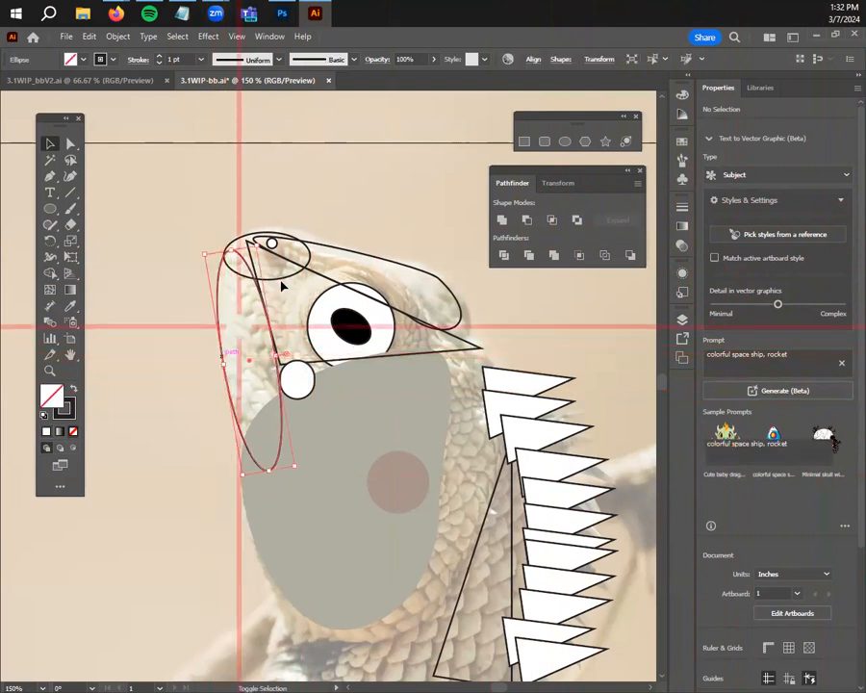
pyautogui.click(279, 279)
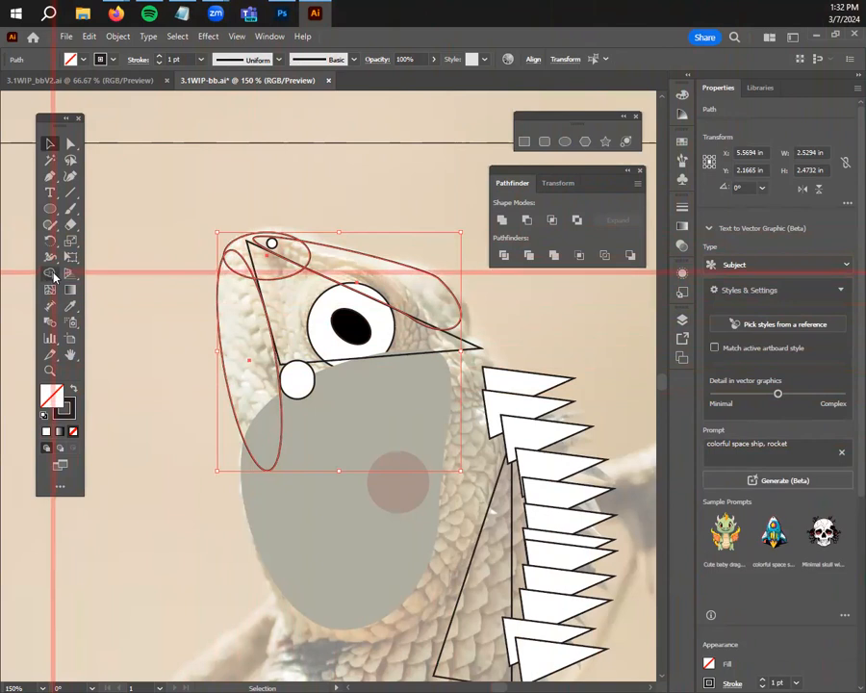
pyautogui.click(51, 273)
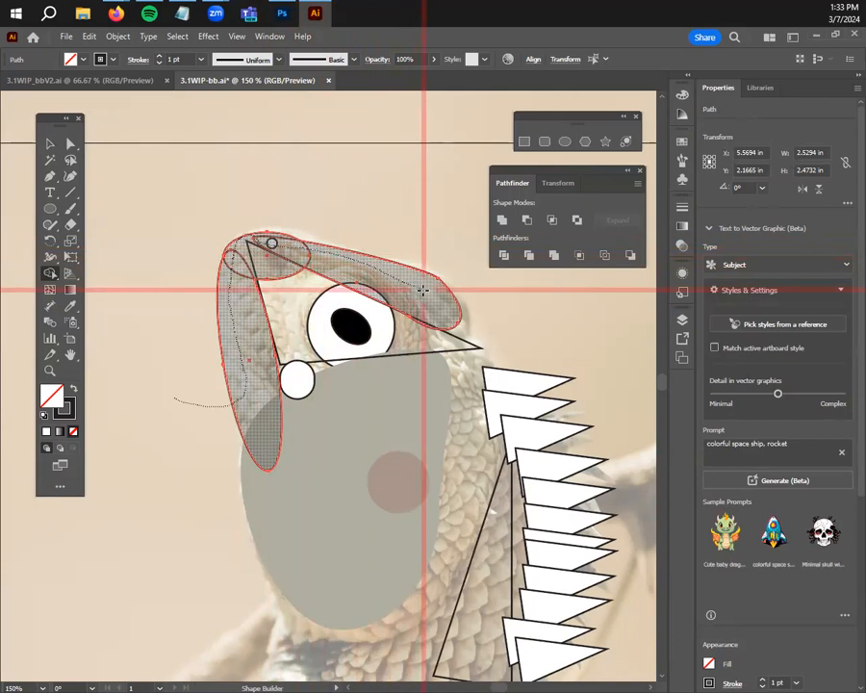
pyautogui.click(50, 142)
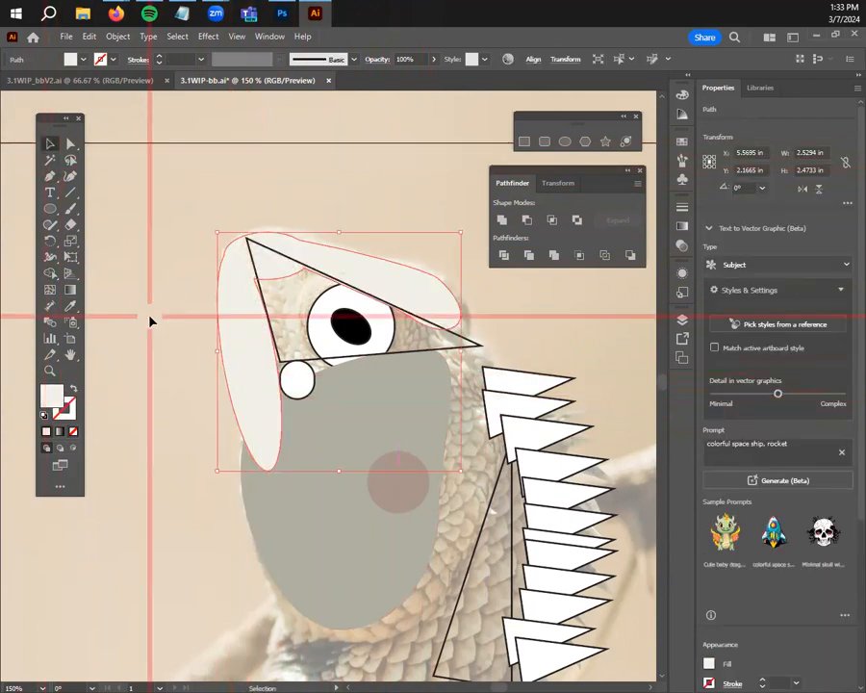
# Fill the merged head with pale cream in the Color Picker and return to selecting
pyautogui.click(107, 534)
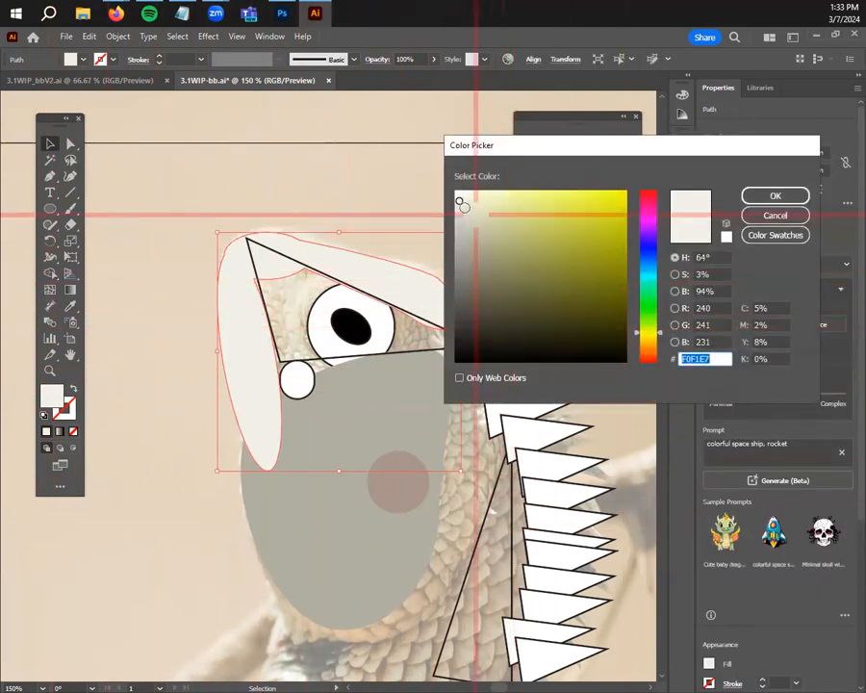
pyautogui.moveTo(462, 207); pyautogui.dragTo(462, 225)
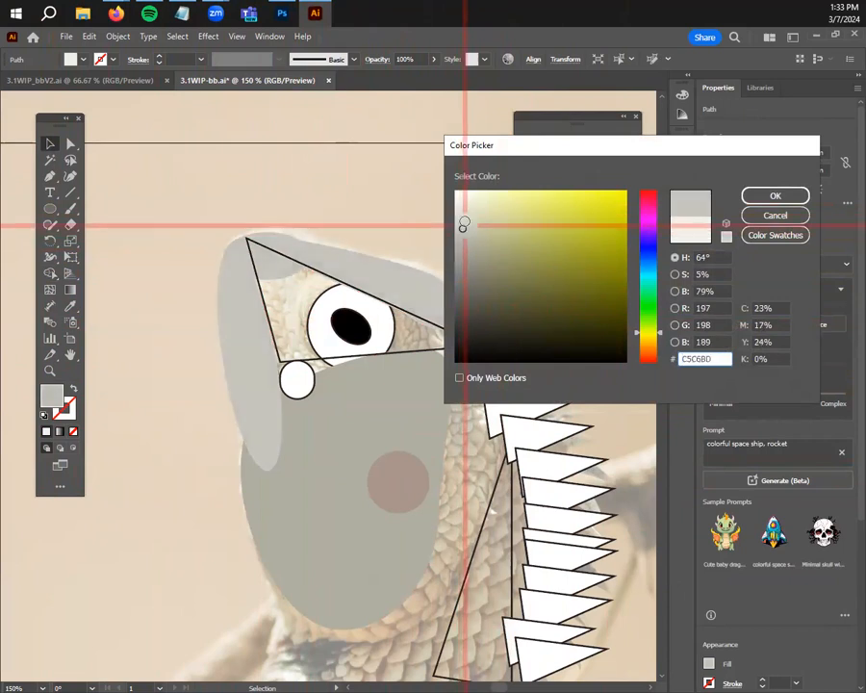
pyautogui.moveTo(463, 225); pyautogui.dragTo(475, 205)
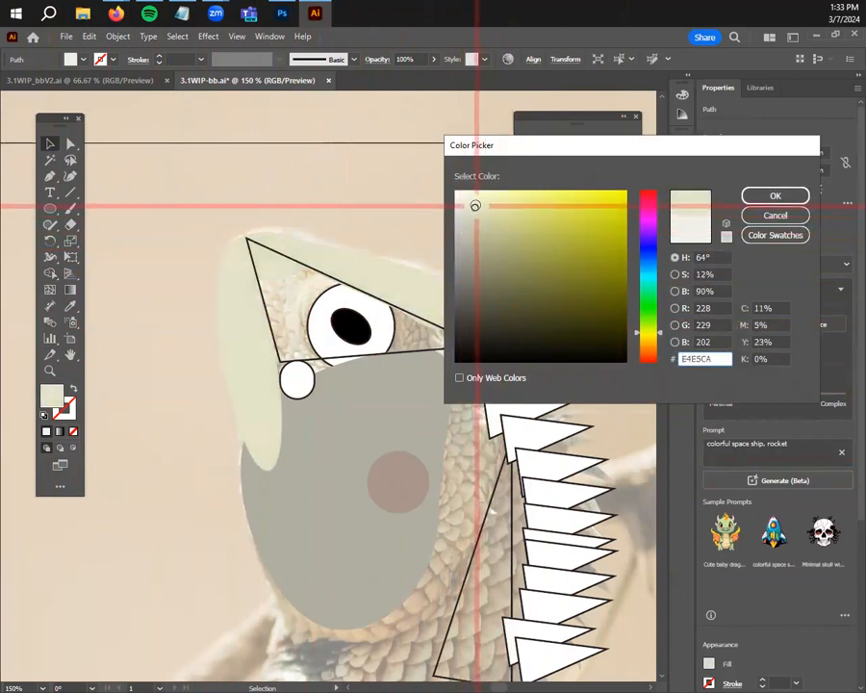
pyautogui.click(776, 195)
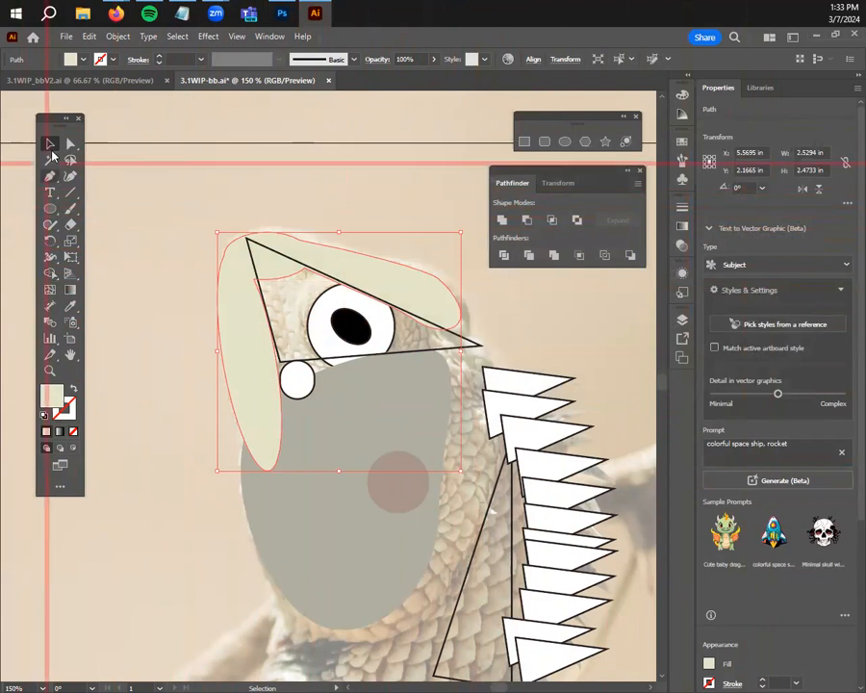
pyautogui.click(173, 425)
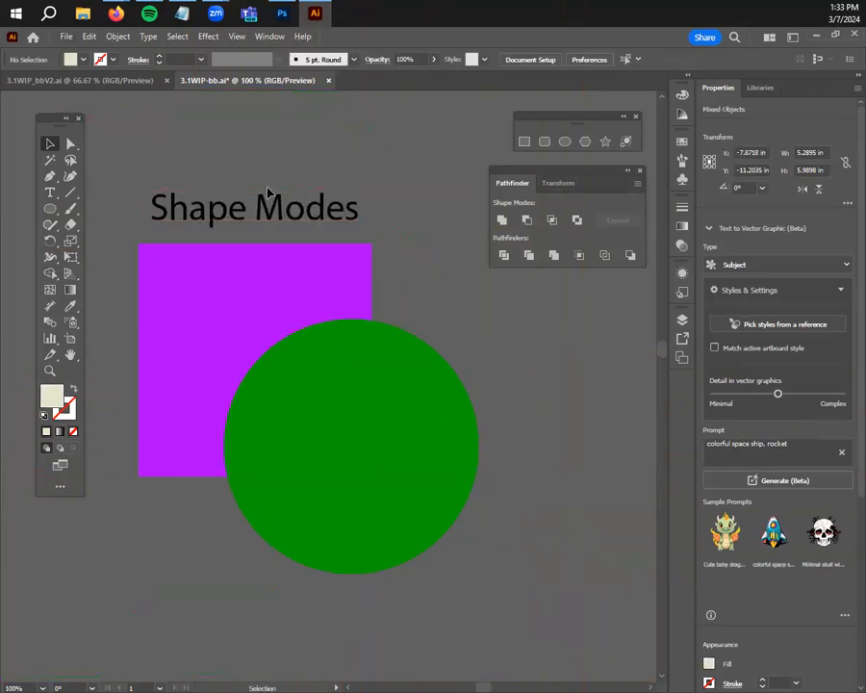
# Duplicate the purple square and green circle pair below the first example
pyautogui.click(254, 207)
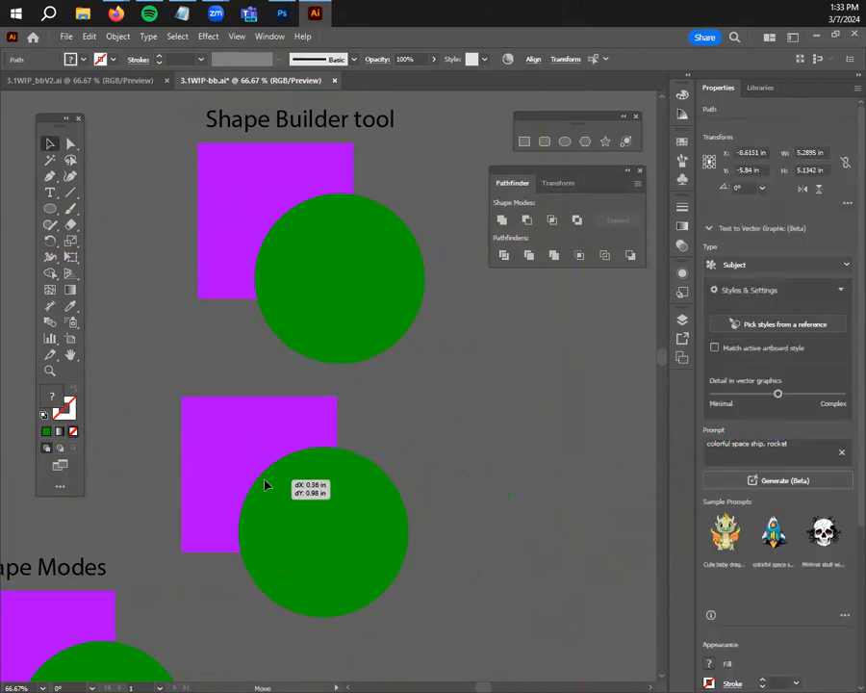
pyautogui.moveTo(266, 485); pyautogui.dragTo(248, 621)
pyautogui.write('cli')
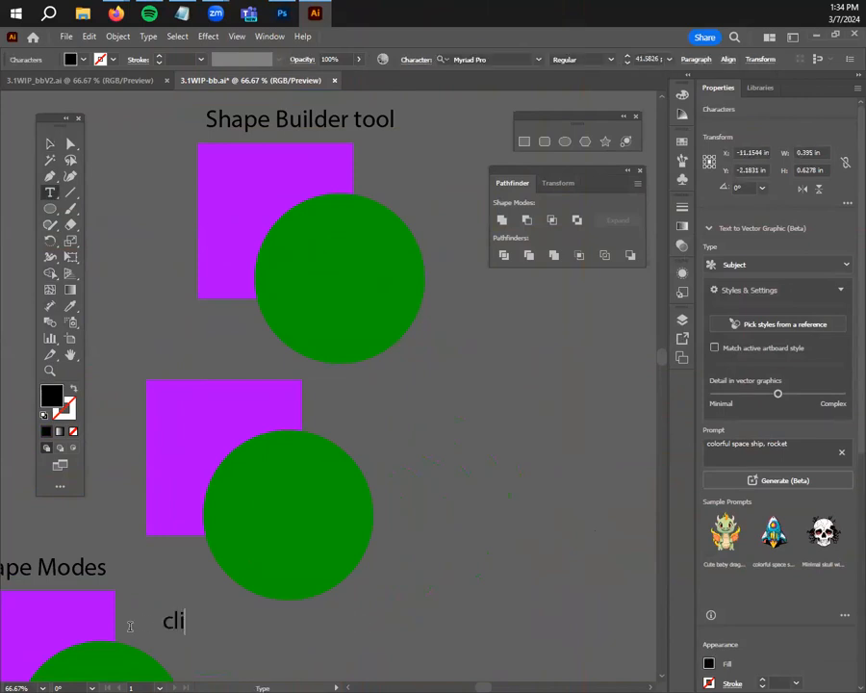
# Label the lower pair 'click + drag' and combine its square and circle with Shape Builder
pyautogui.write('ck + drag')
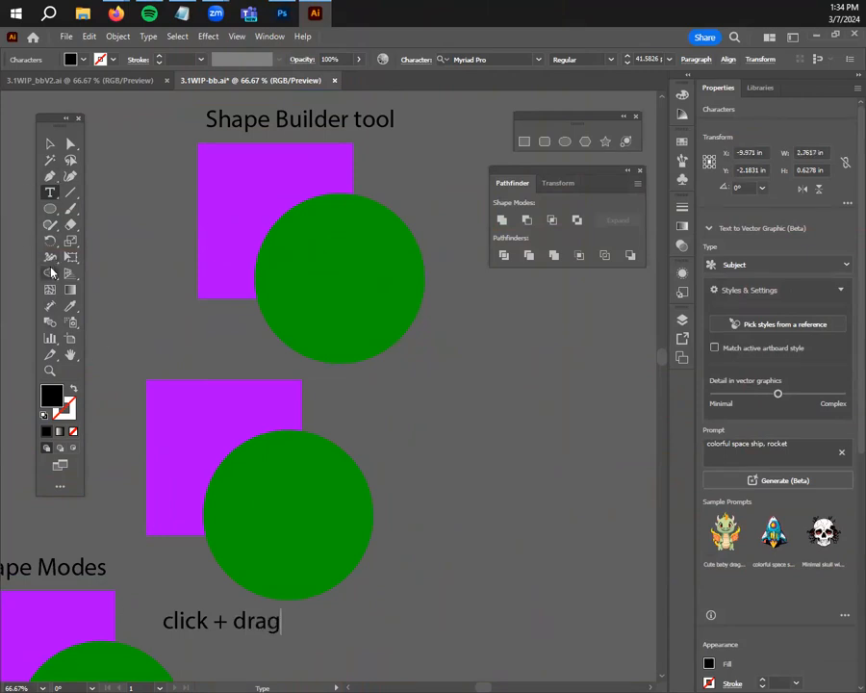
pyautogui.click(51, 272)
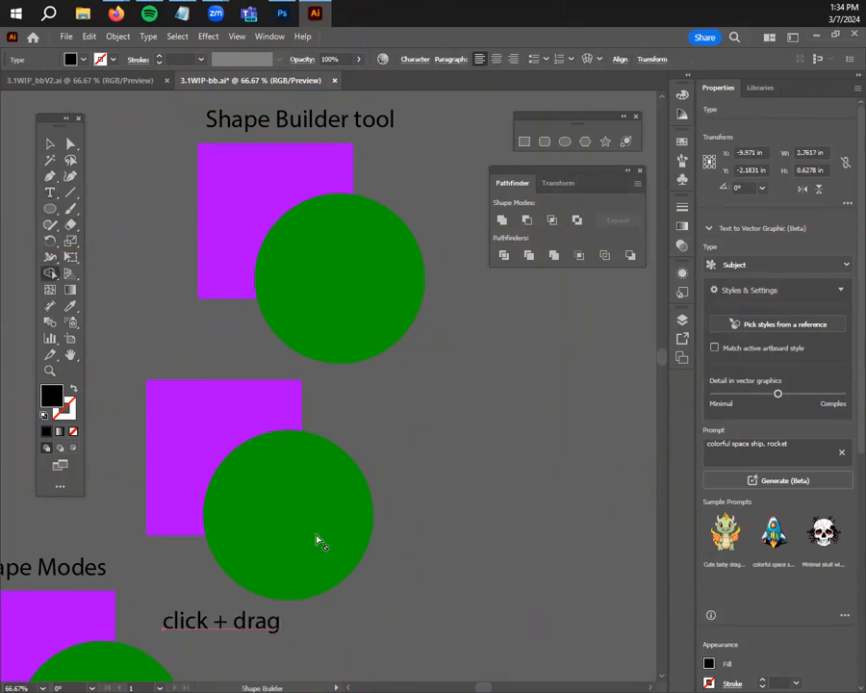
pyautogui.moveTo(287, 575)
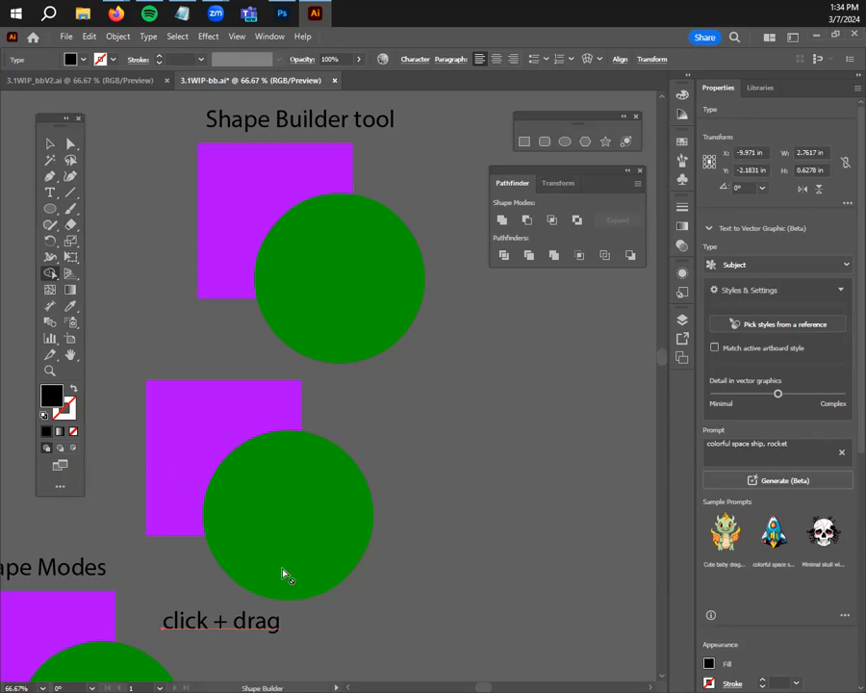
pyautogui.moveTo(188, 462)
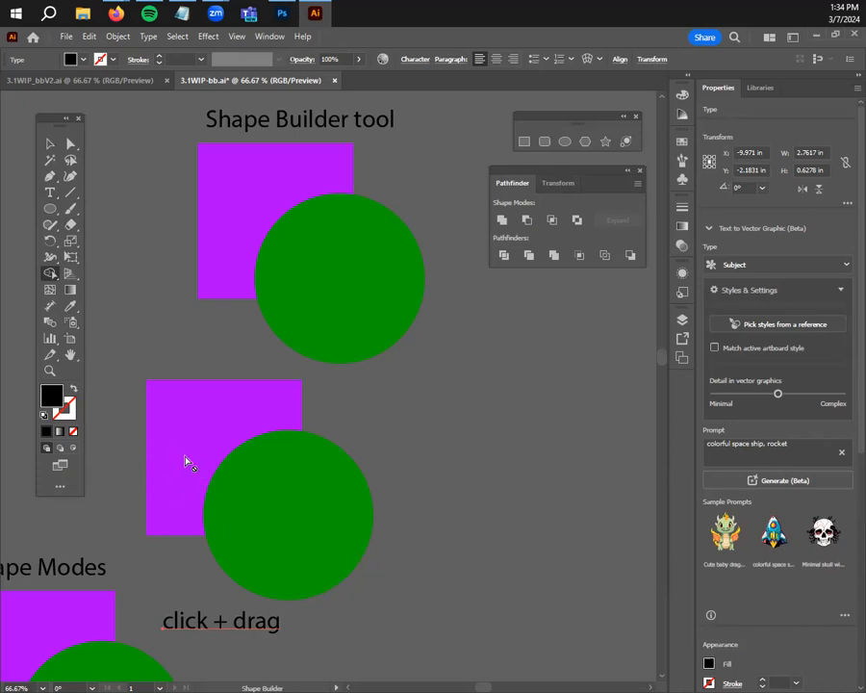
pyautogui.click(50, 144)
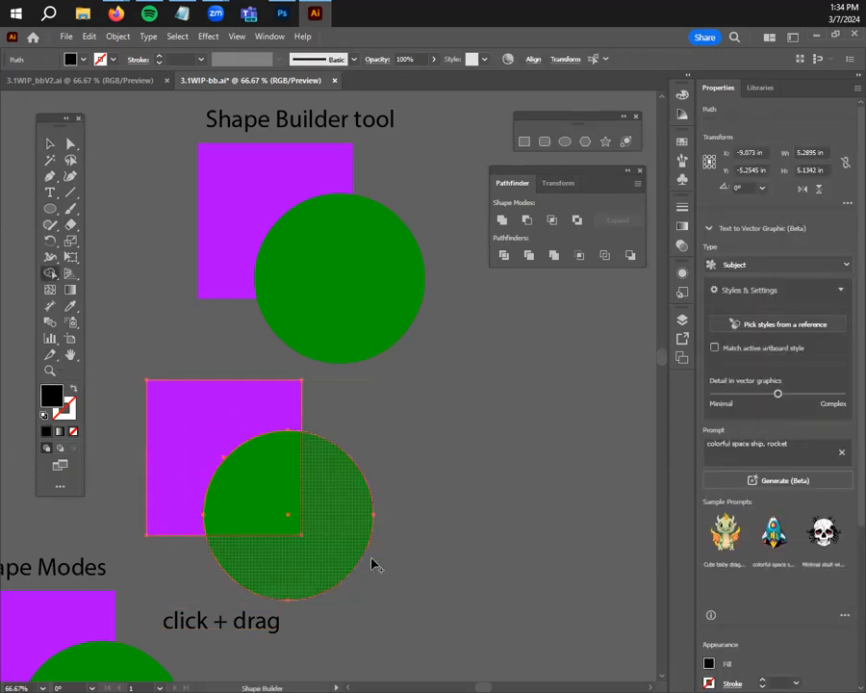
pyautogui.moveTo(375, 565); pyautogui.dragTo(219, 469)
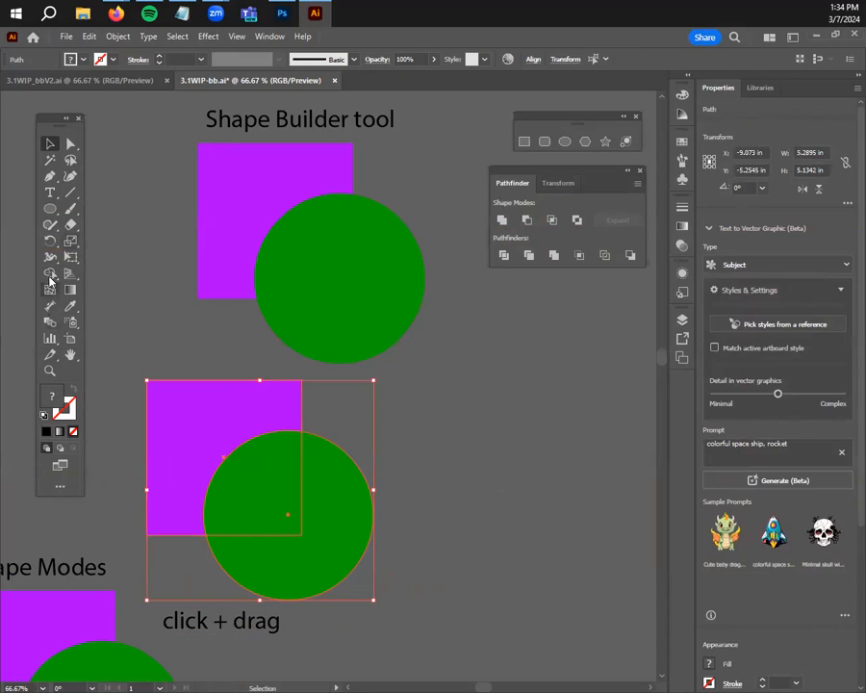
pyautogui.click(50, 275)
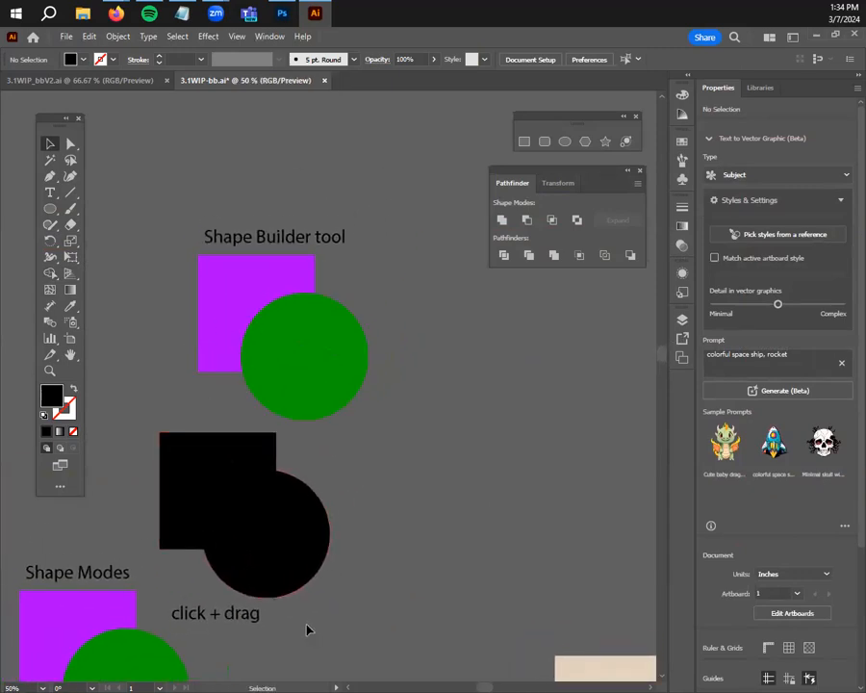
# Copy the square and circle to the right and label the copy 'just clicking'
pyautogui.moveTo(255, 313); pyautogui.dragTo(231, 154)
pyautogui.write('just')
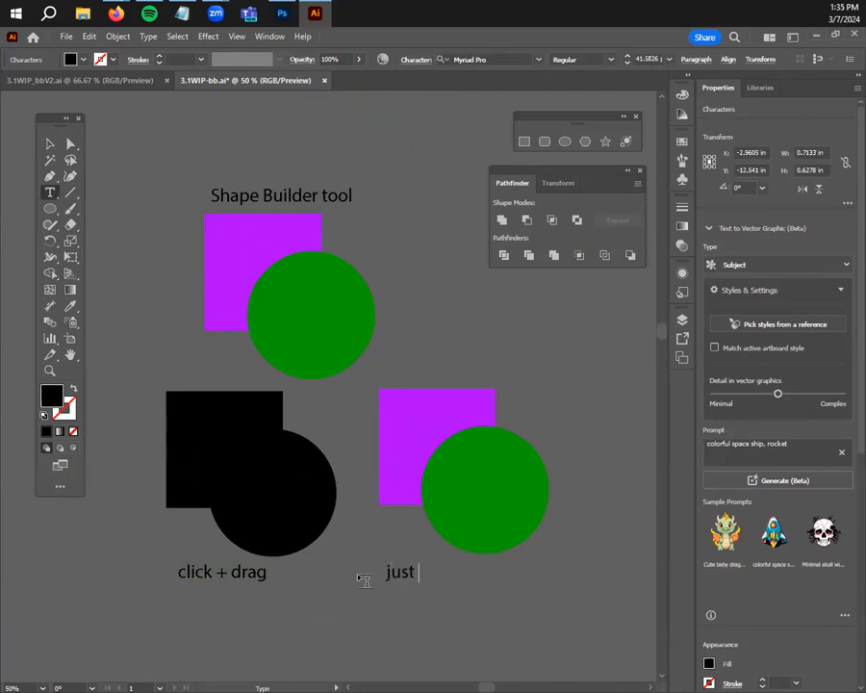
pyautogui.write('clicking')
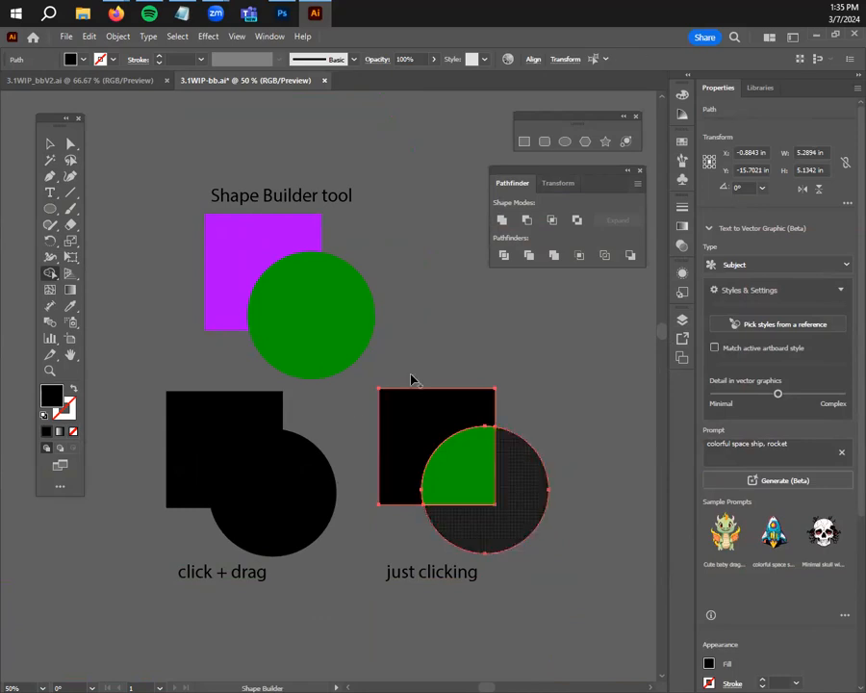
# Split the 'just clicking' pair into separate regions, pull the pieces apart, and deselect
pyautogui.click(500, 495)
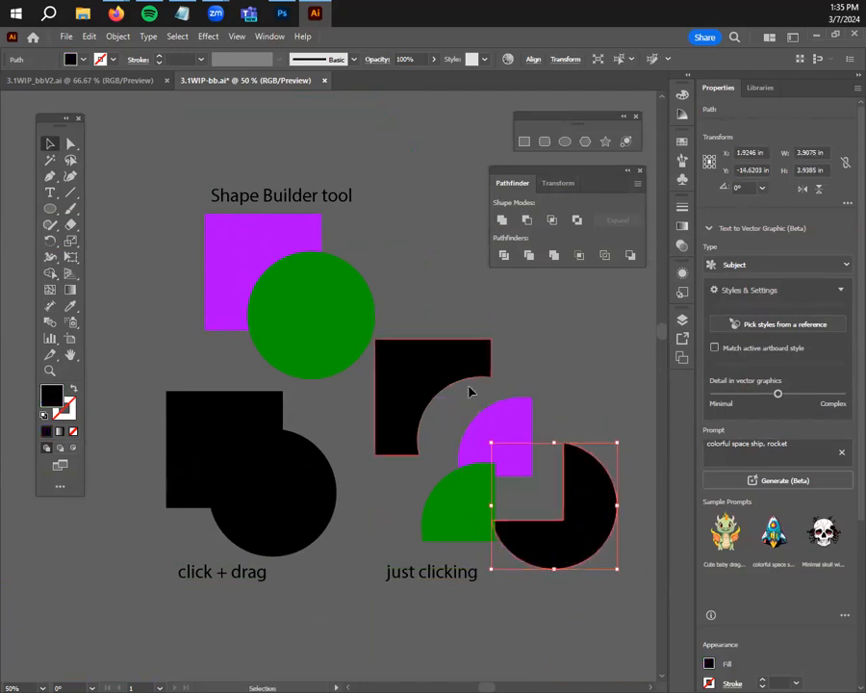
pyautogui.moveTo(553, 505); pyautogui.dragTo(515, 486)
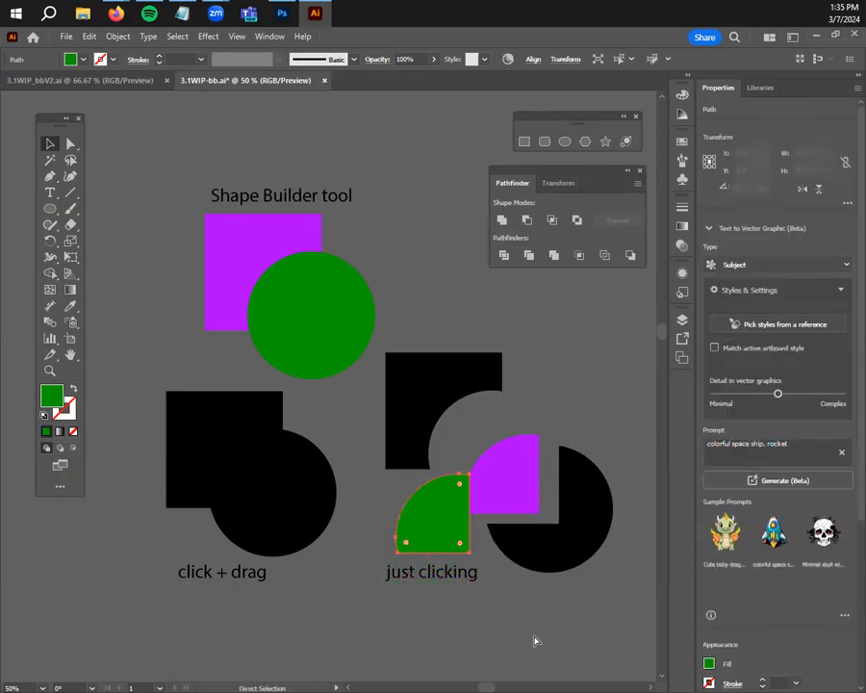
pyautogui.click(500, 453)
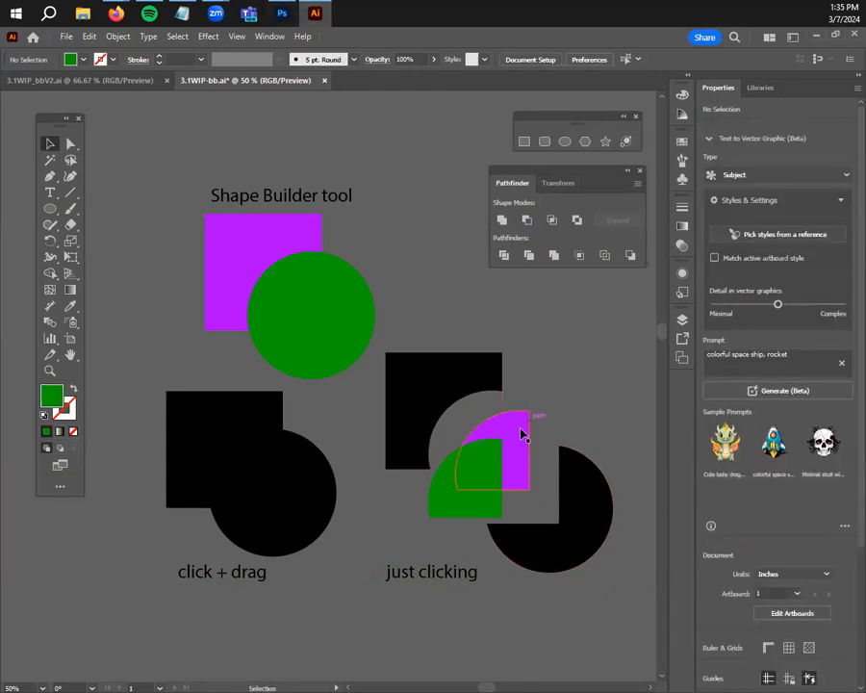
# Scroll down to the area for the 'hold ALT' example
pyautogui.scroll(-3)
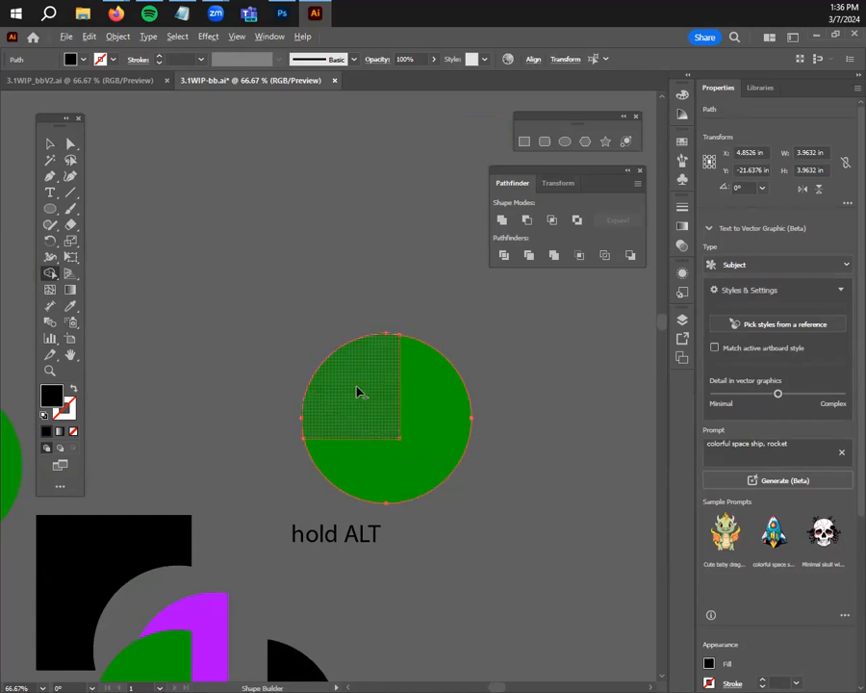
# Erase the overlapping quarter from the 'hold ALT' circle with Shape Builder
pyautogui.click(356, 392)
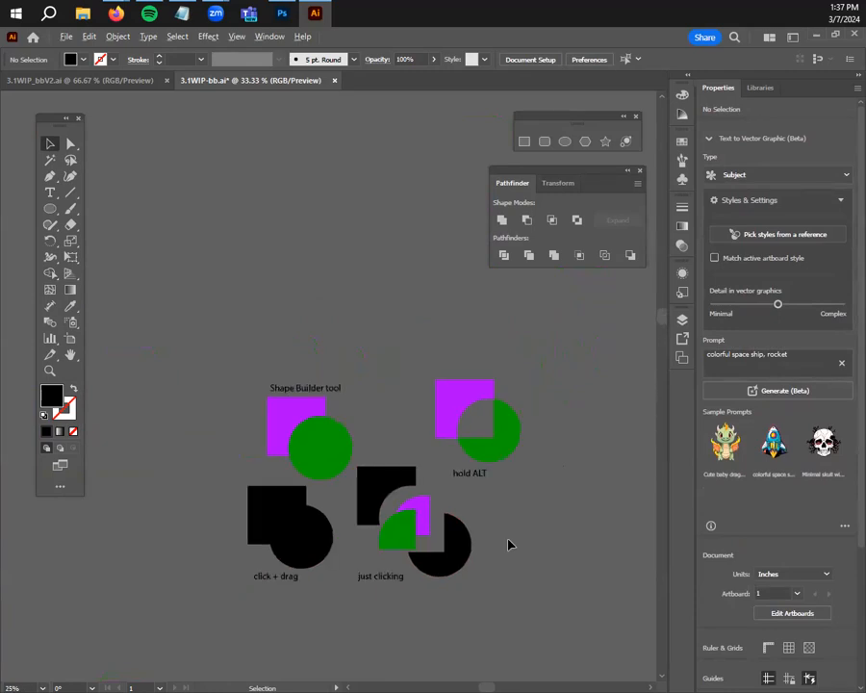
# Scroll down to the lizard drawing with its neck spine triangles
pyautogui.scroll(-3)
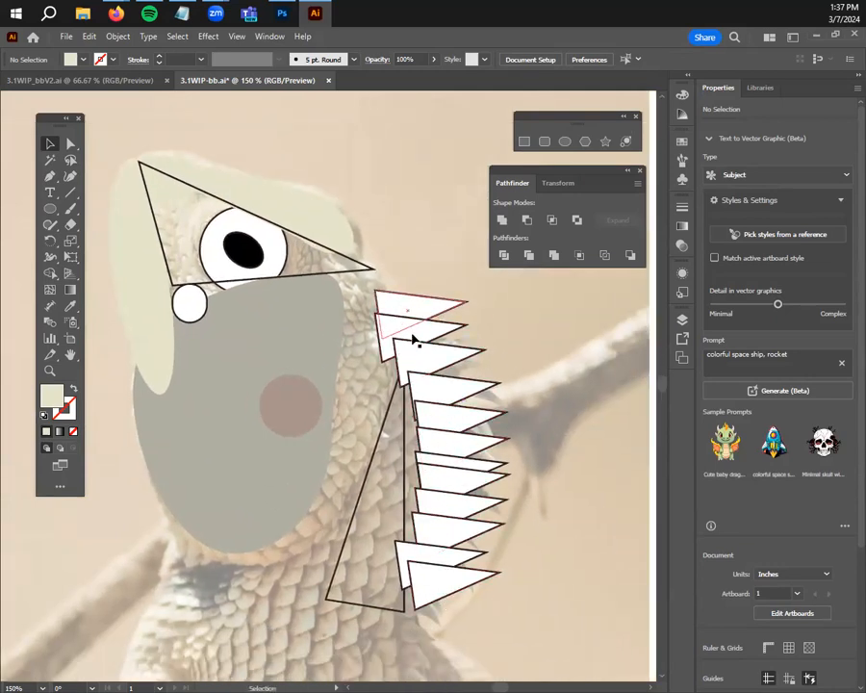
# Unite the lizard's overlapping neck triangles into jagged sawtooth spine shapes
pyautogui.click(431, 250)
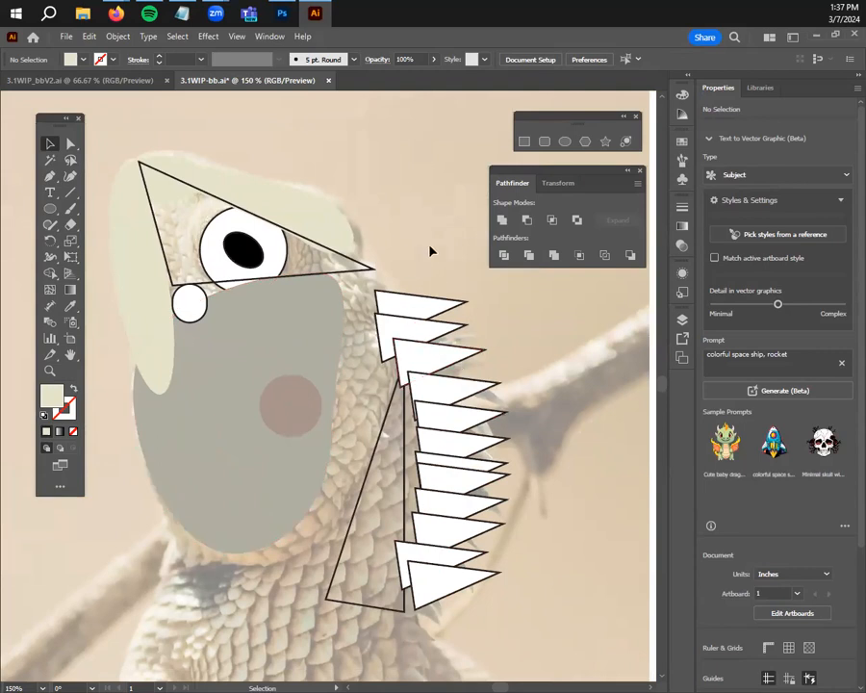
pyautogui.click(433, 434)
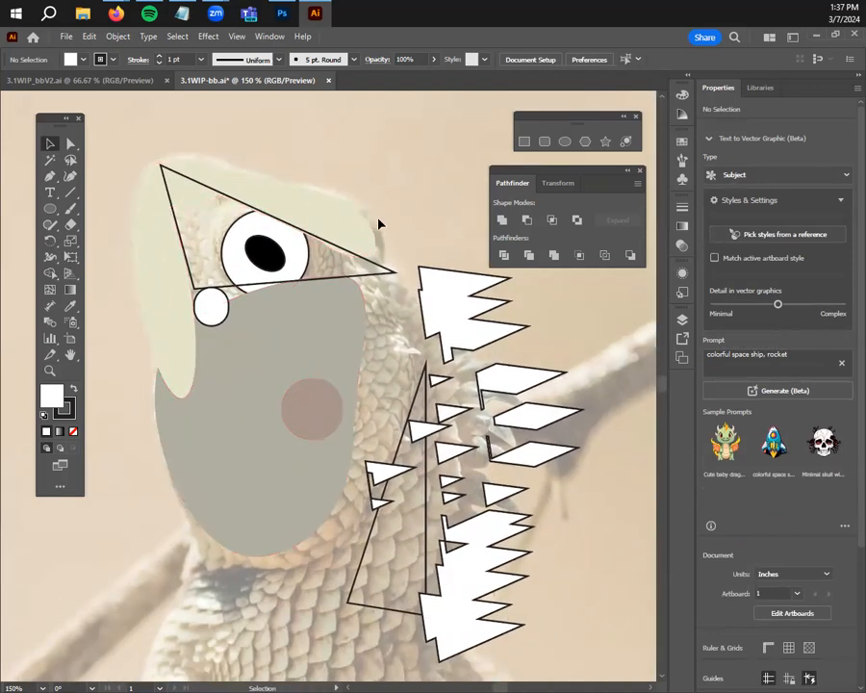
pyautogui.moveTo(265, 245)
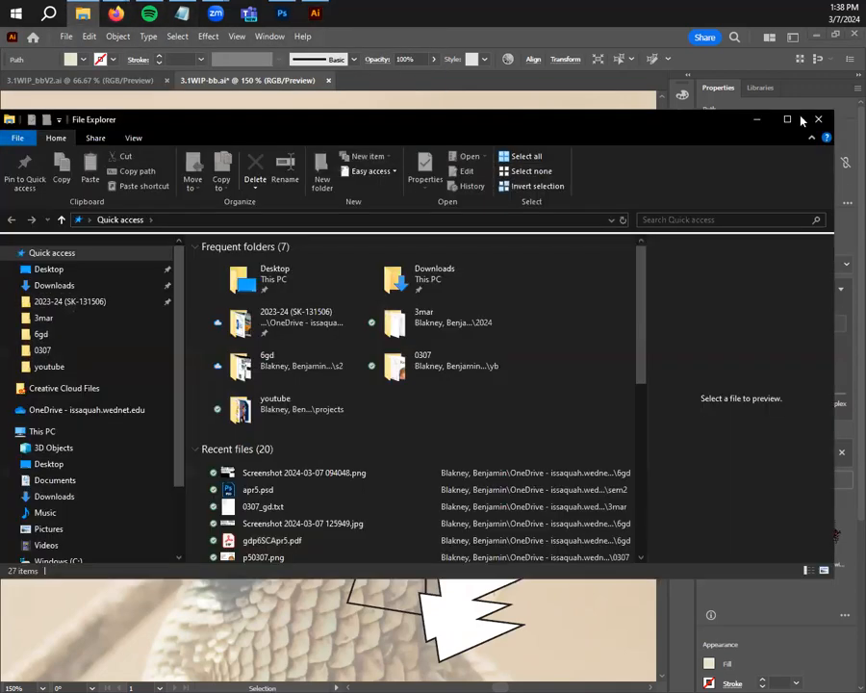
# Close the File Explorer Quick access window to reveal the Canvas course page
pyautogui.click(818, 118)
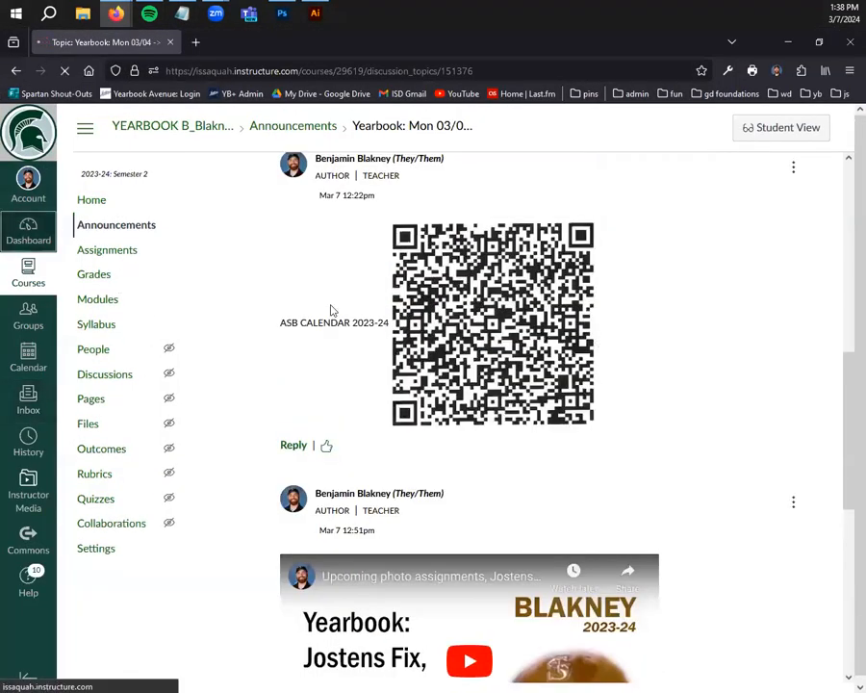
# Open the Graphic Design course's (PROJ 3.1) EOD Shape - Building Creatures assignment
pyautogui.click(27, 231)
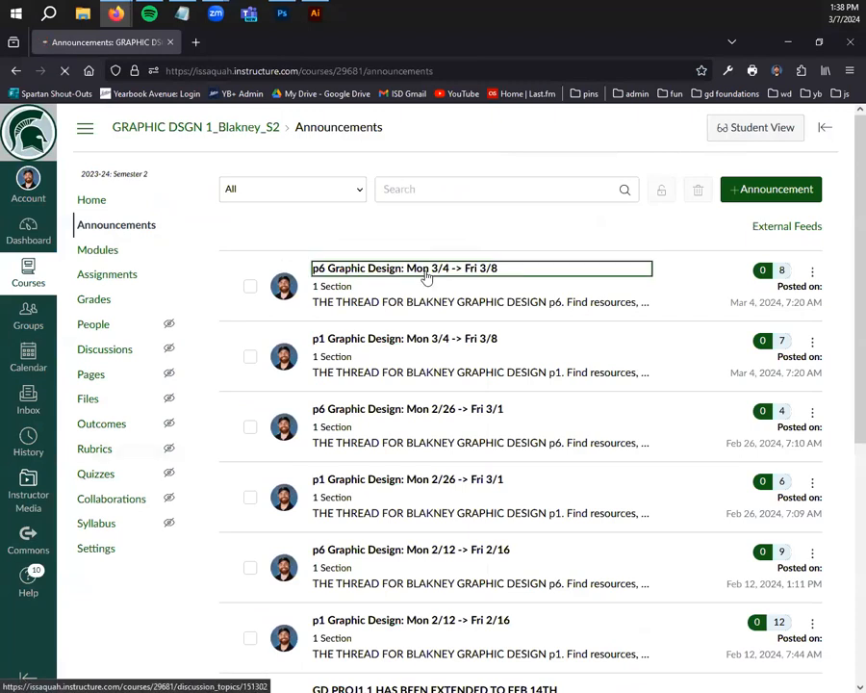
pyautogui.click(404, 268)
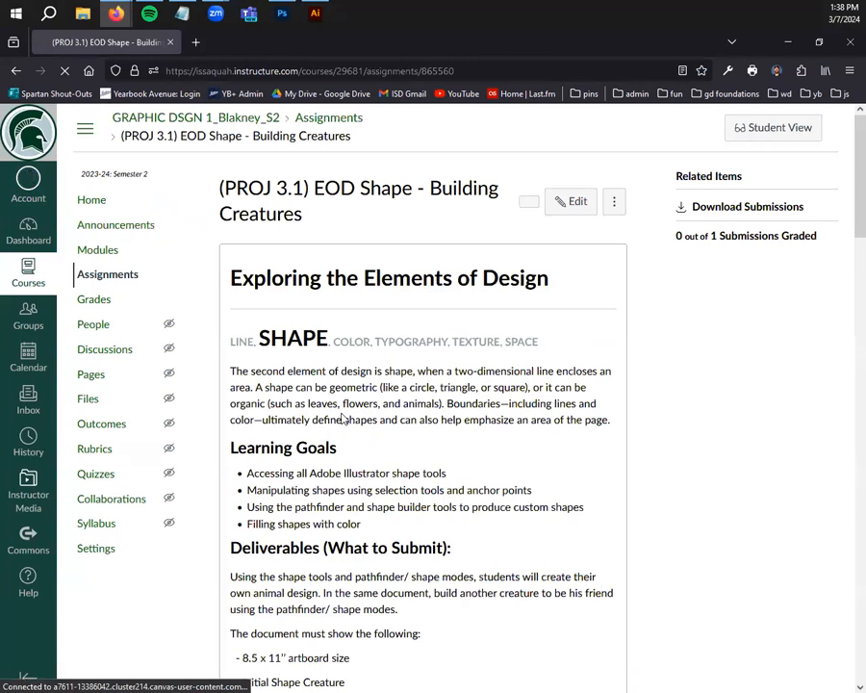
pyautogui.scroll(-3)
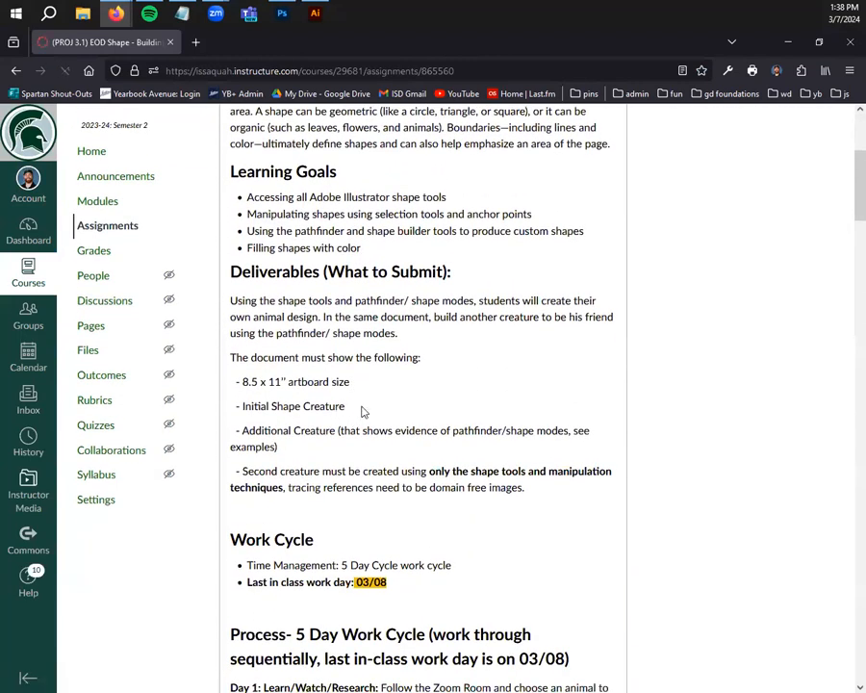
# Highlight the Additional Creature requirement, then scroll down to the sample creatures
pyautogui.doubleClick(292, 406)
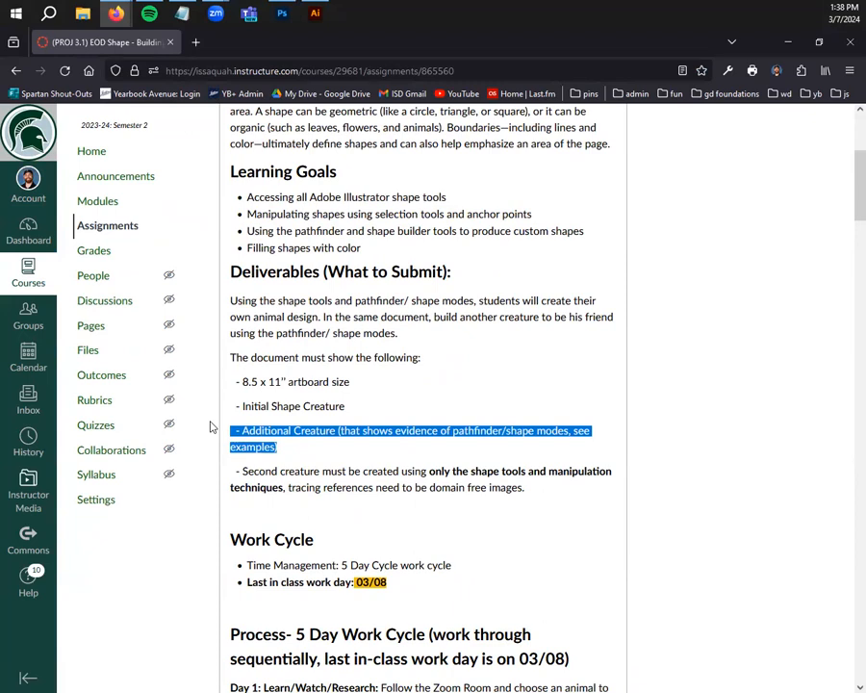
pyautogui.click(279, 430)
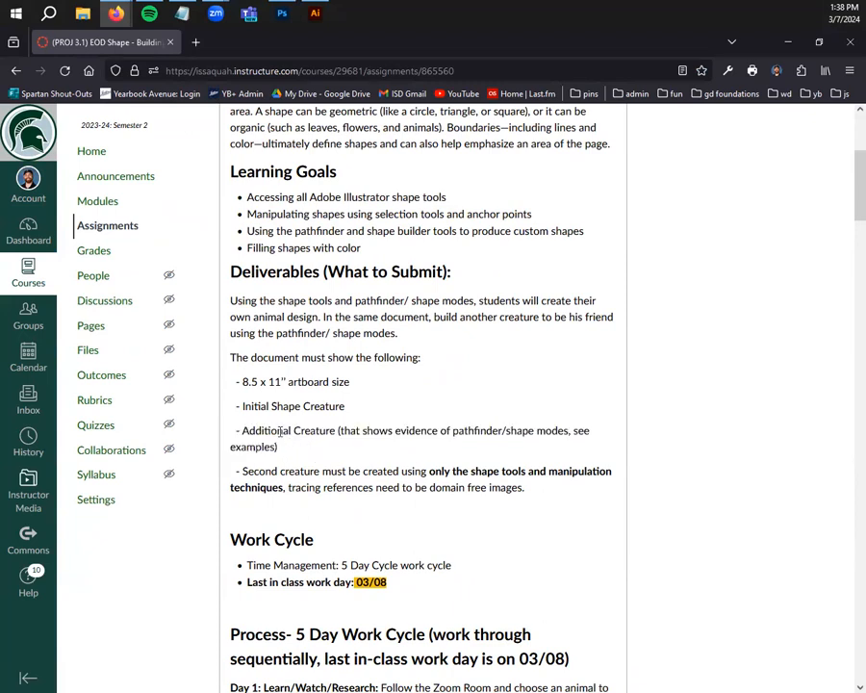
pyautogui.scroll(-3)
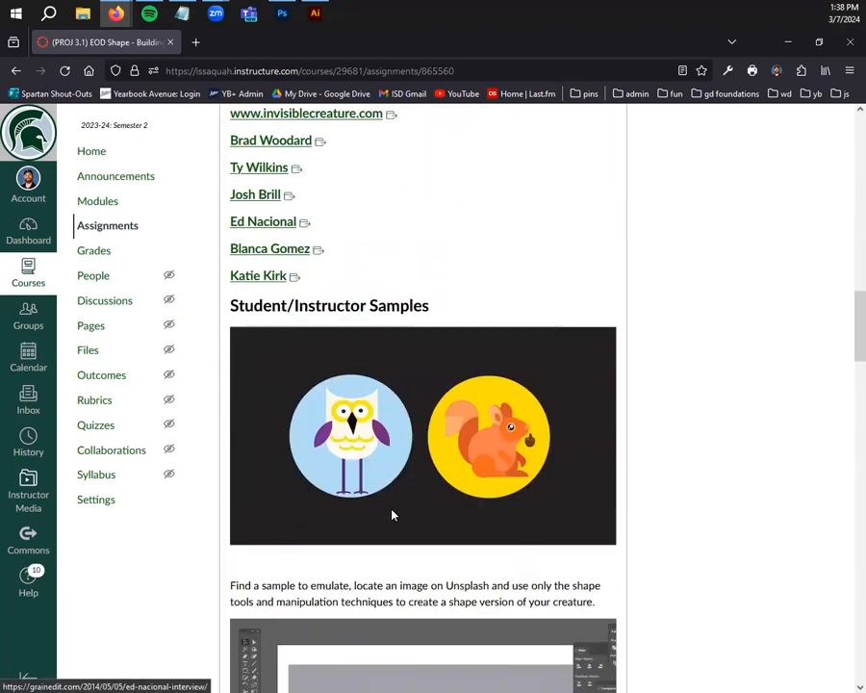
pyautogui.moveTo(308, 469)
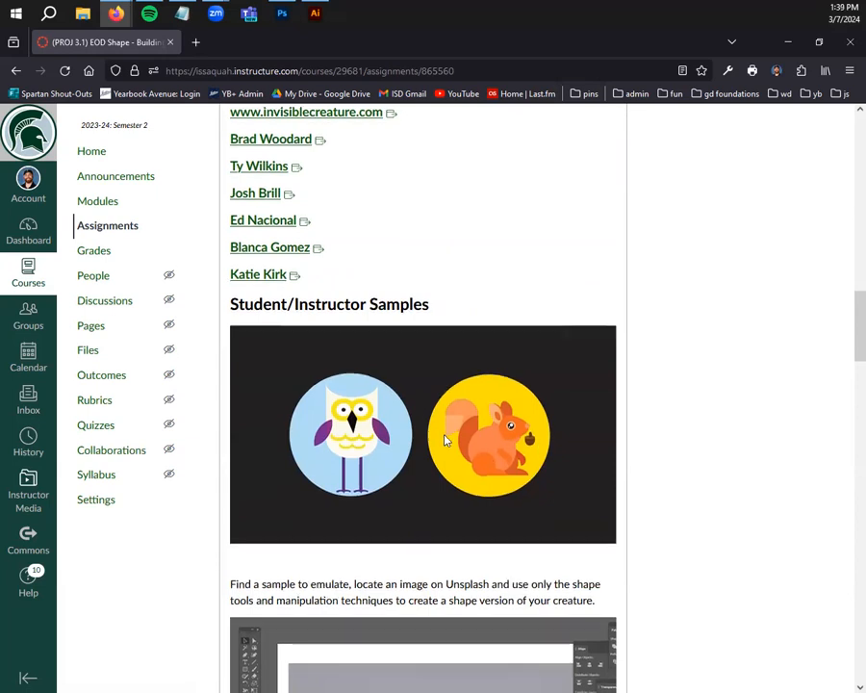
pyautogui.scroll(-3)
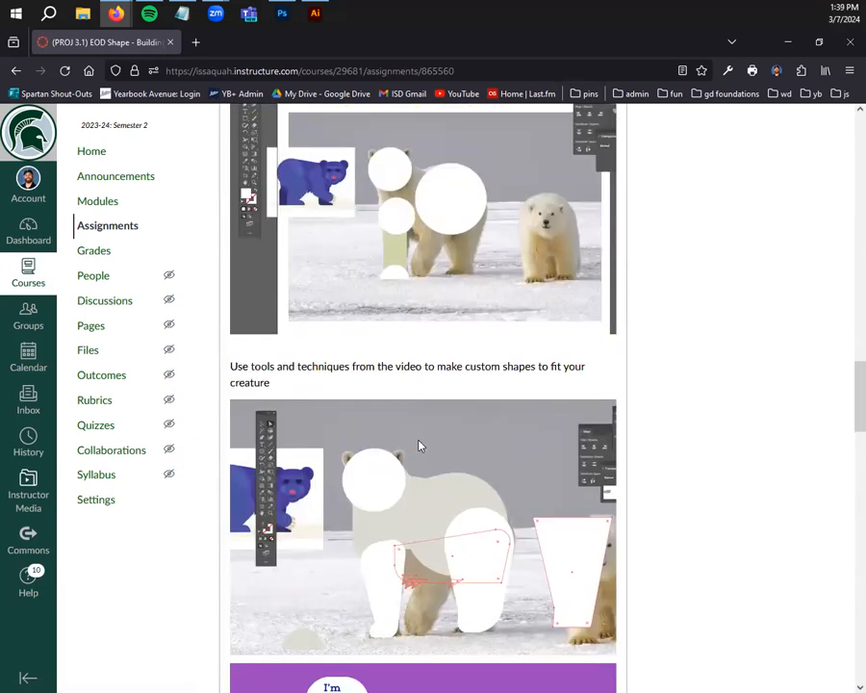
pyautogui.scroll(-3)
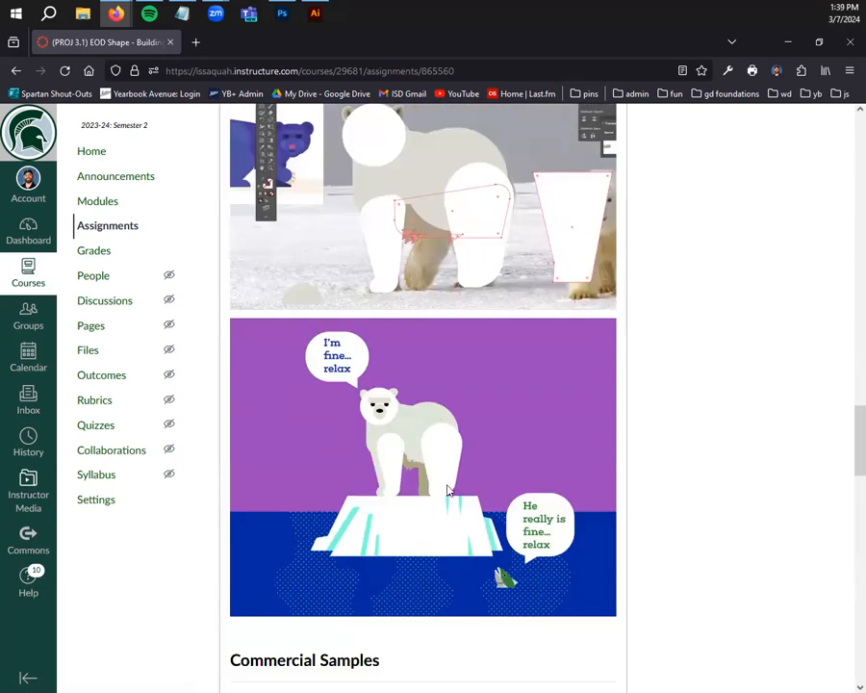
pyautogui.moveTo(472, 517)
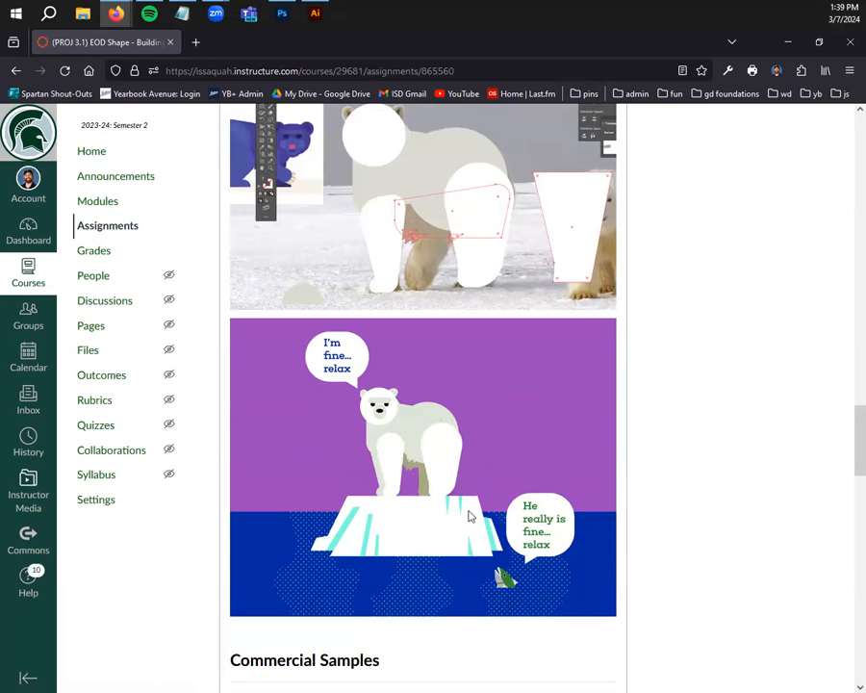
pyautogui.scroll(3)
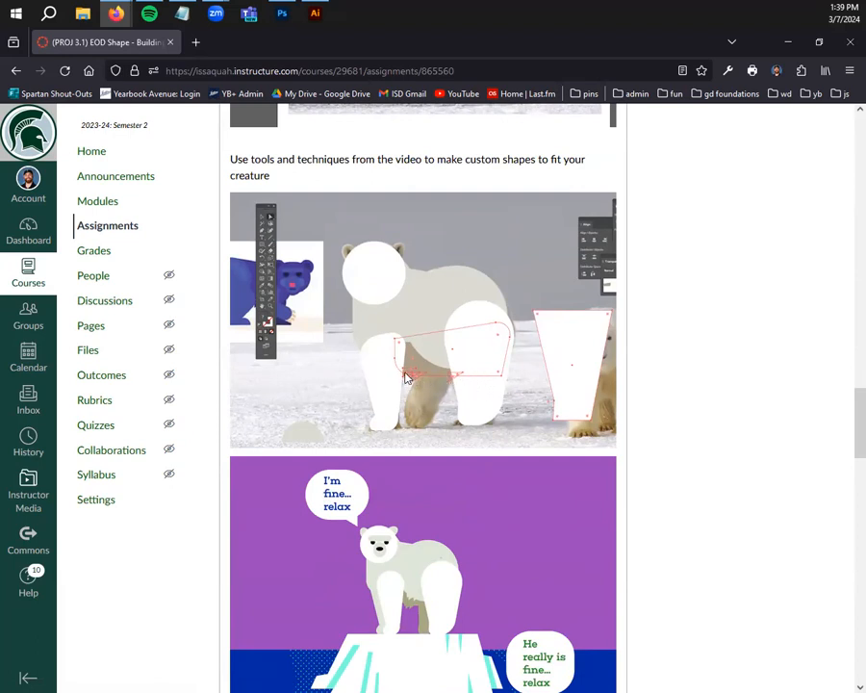
pyautogui.moveTo(507, 406)
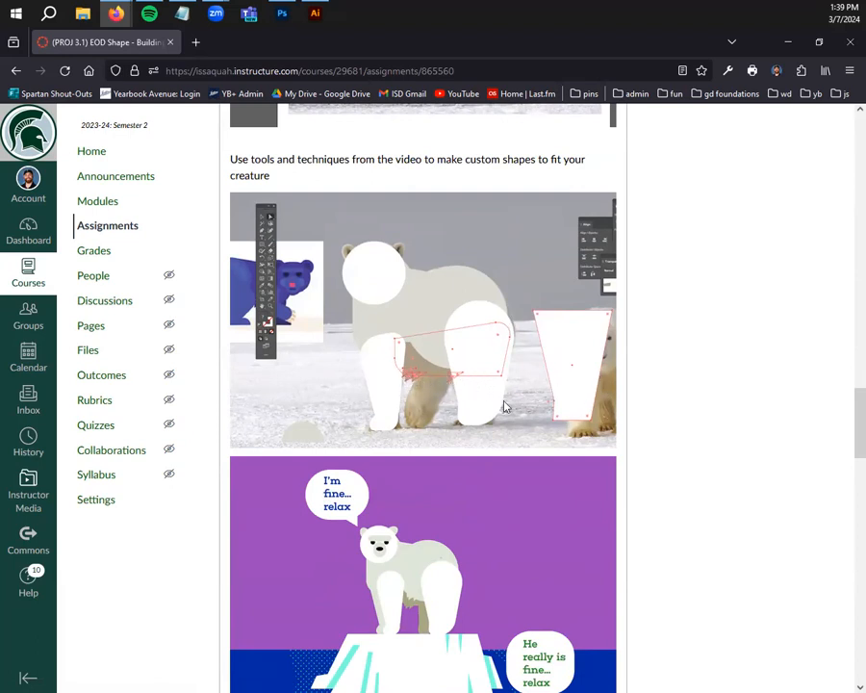
pyautogui.moveTo(446, 282)
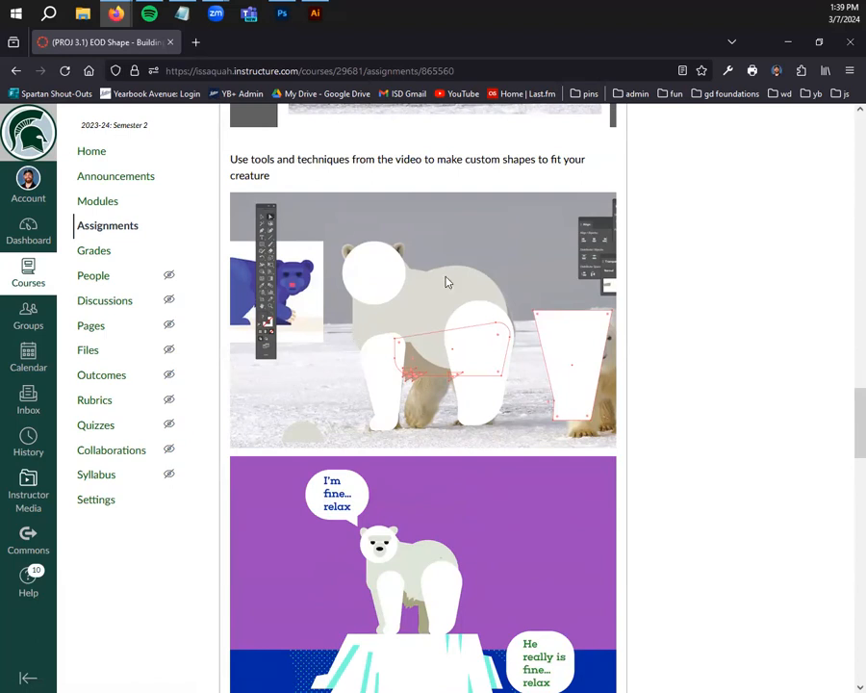
pyautogui.scroll(-3)
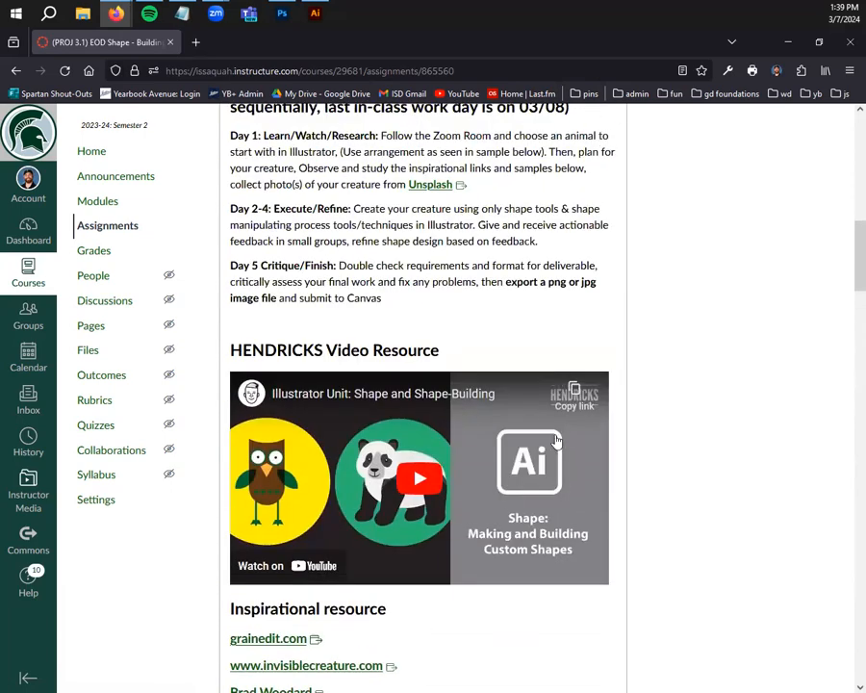
pyautogui.moveTo(561, 440)
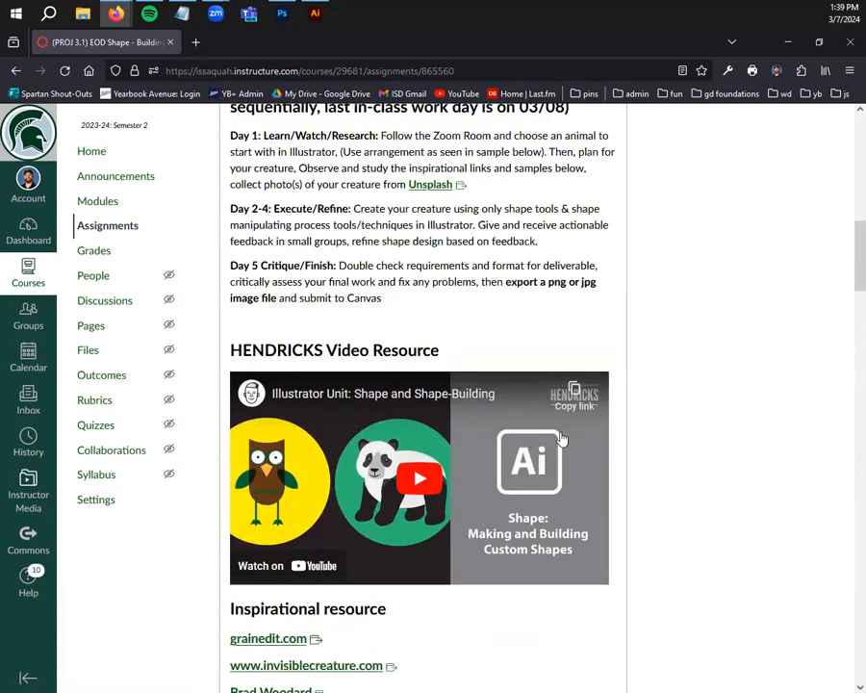
pyautogui.moveTo(469, 423)
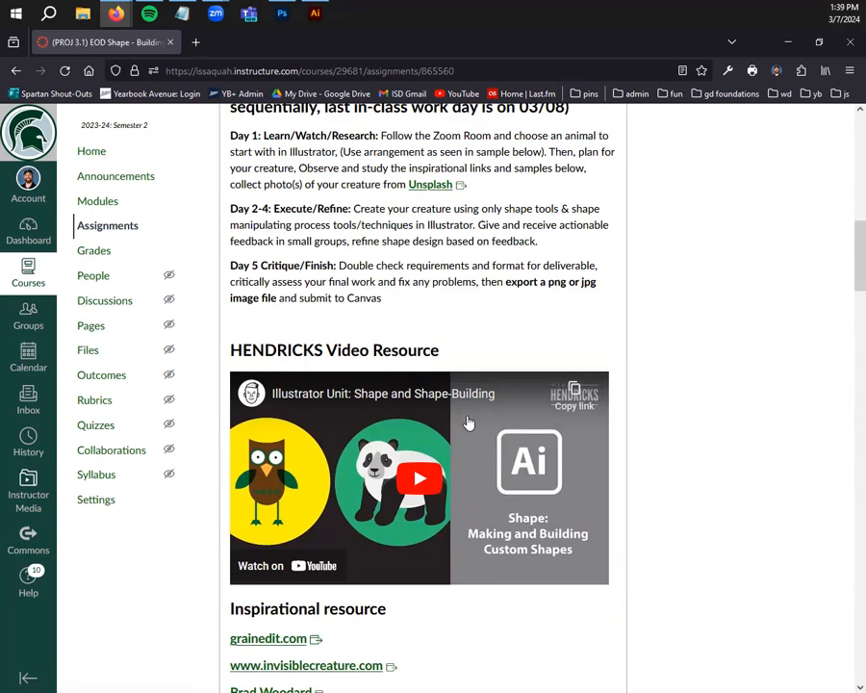
pyautogui.scroll(3)
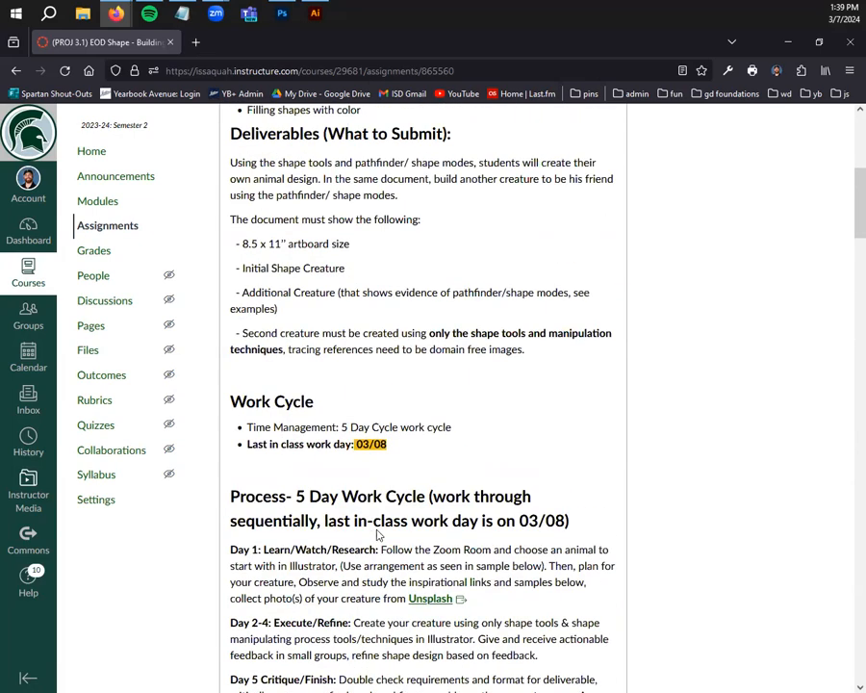
pyautogui.scroll(3)
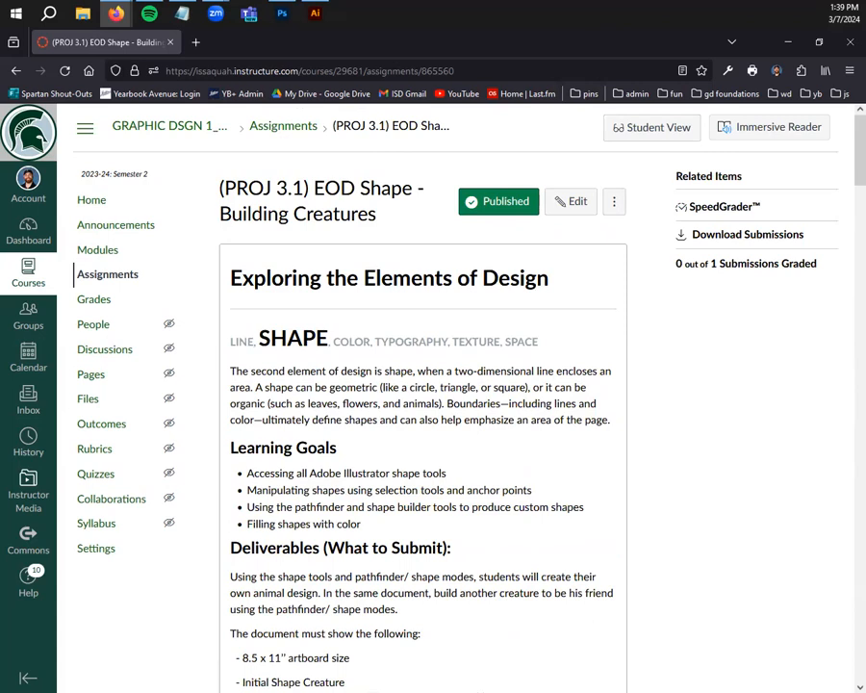
pyautogui.moveTo(845, 674)
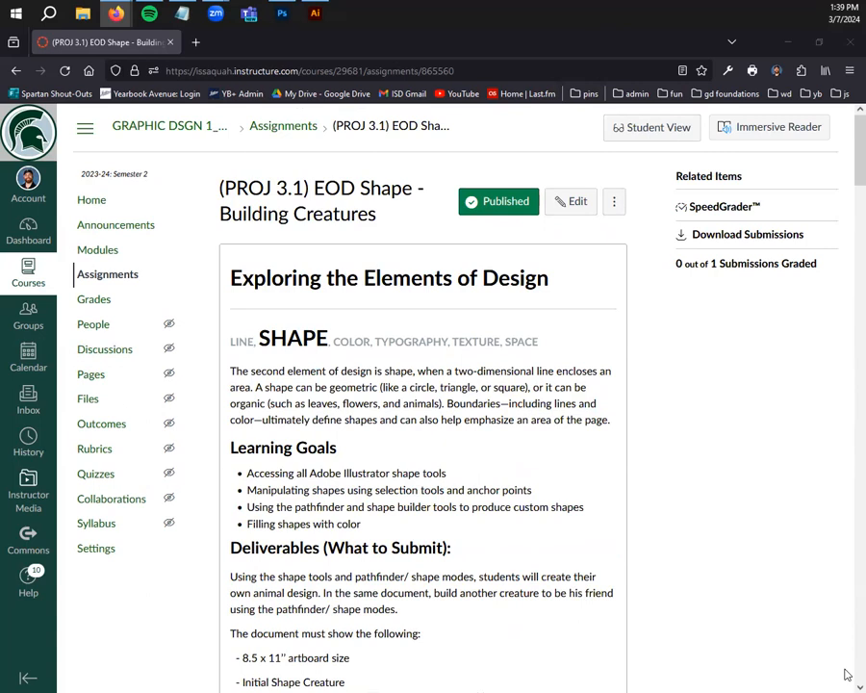
pyautogui.moveTo(247, 631)
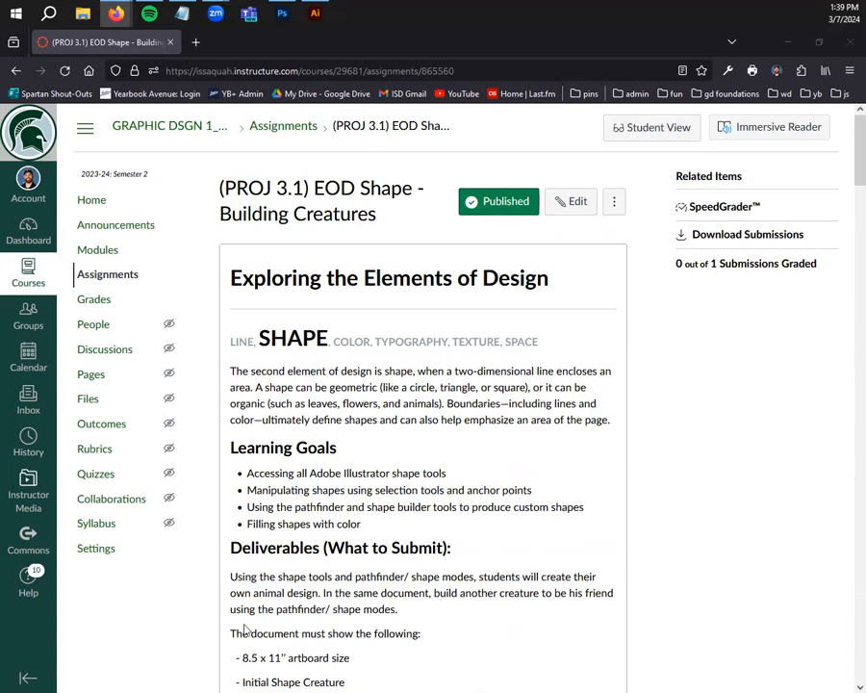